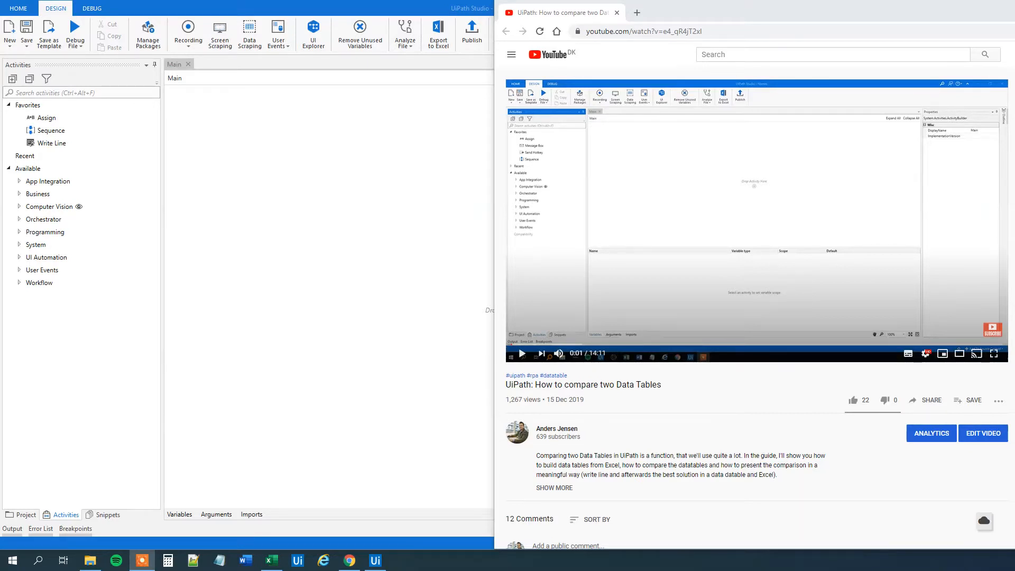
# Scroll to the viewer comment asking how to log Try Catch exceptions to Excel.
pyautogui.scroll(-3)
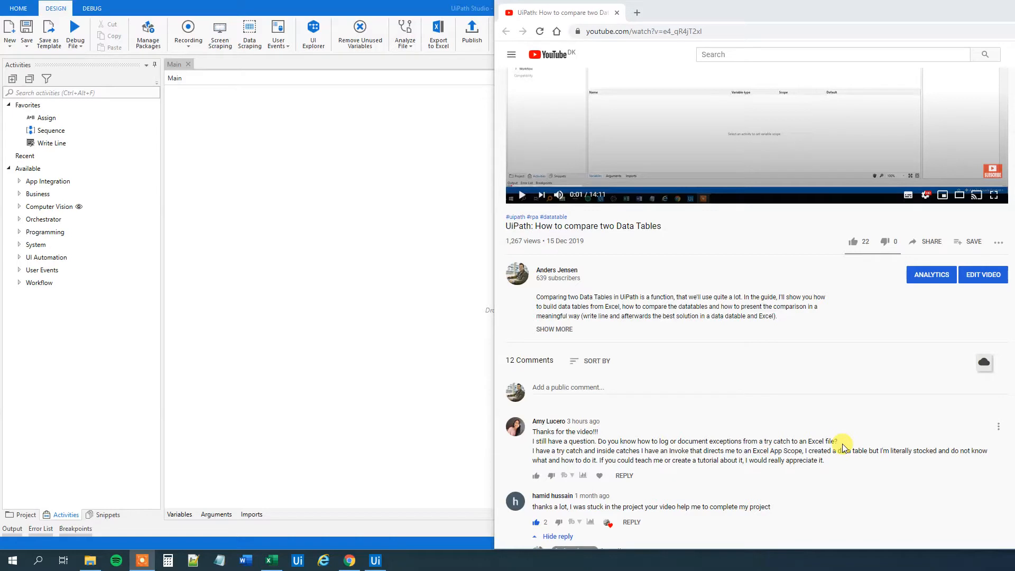
pyautogui.moveTo(713, 476)
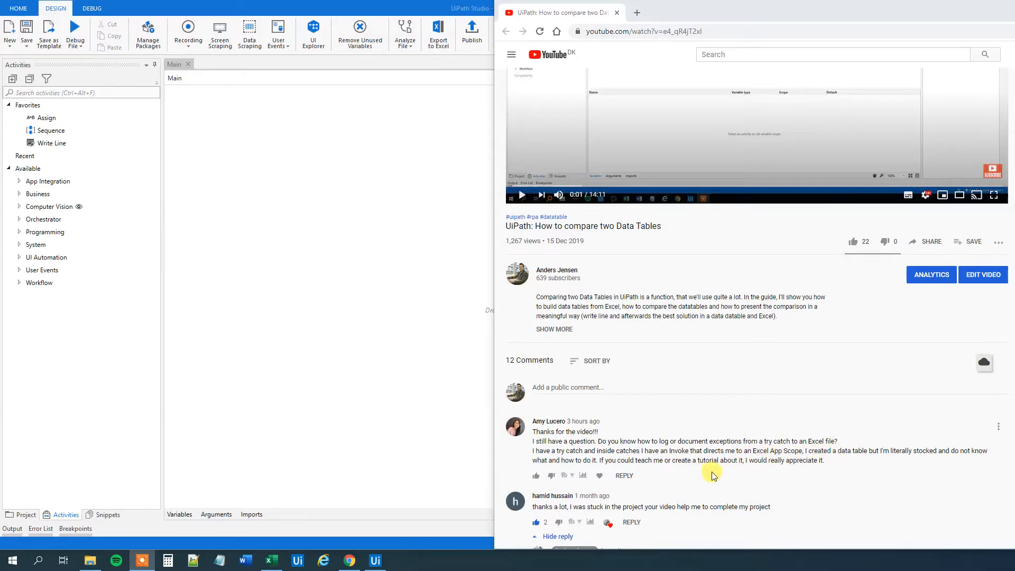
pyautogui.moveTo(720, 476)
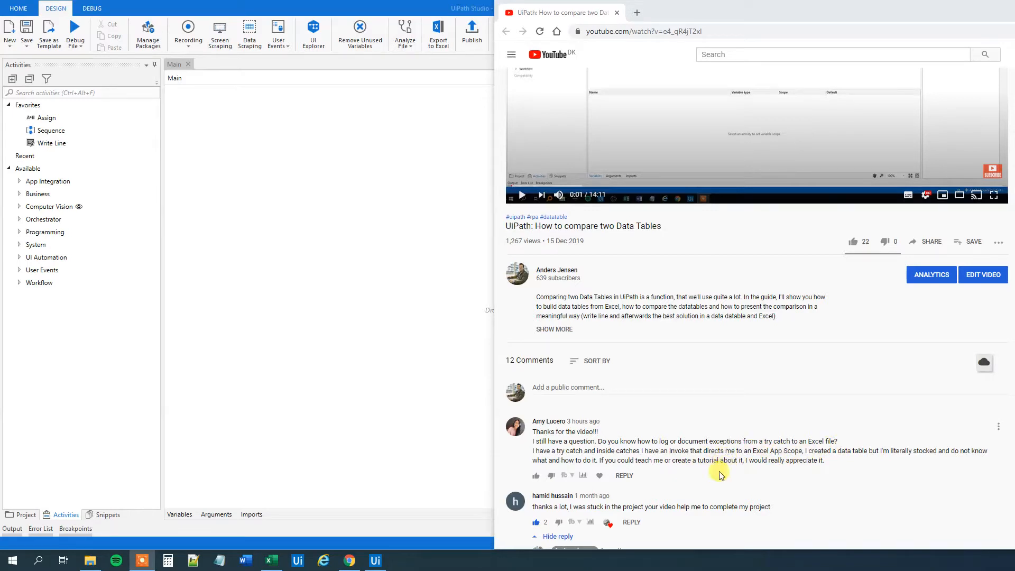
pyautogui.moveTo(577, 220)
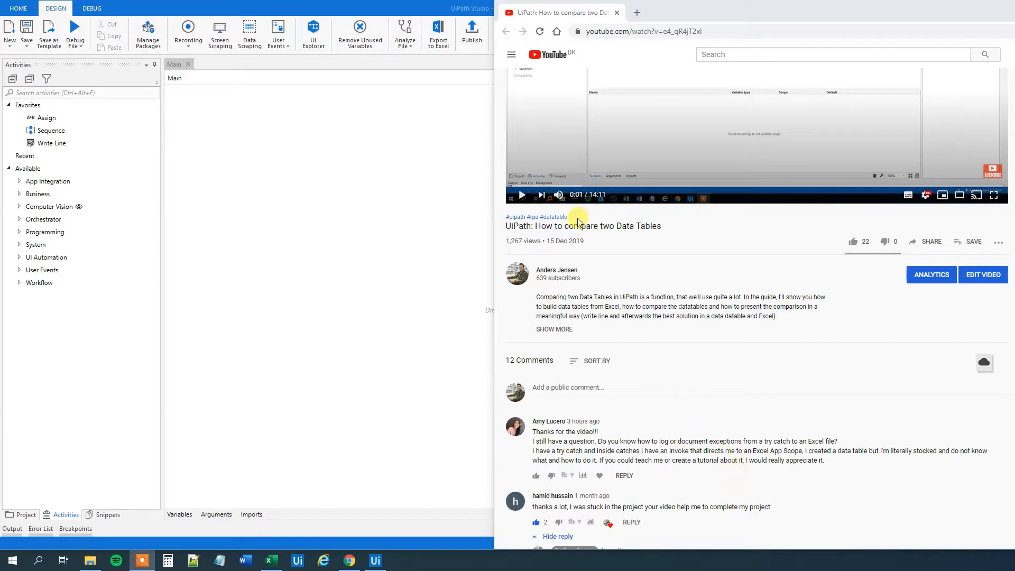
pyautogui.moveTo(699, 13)
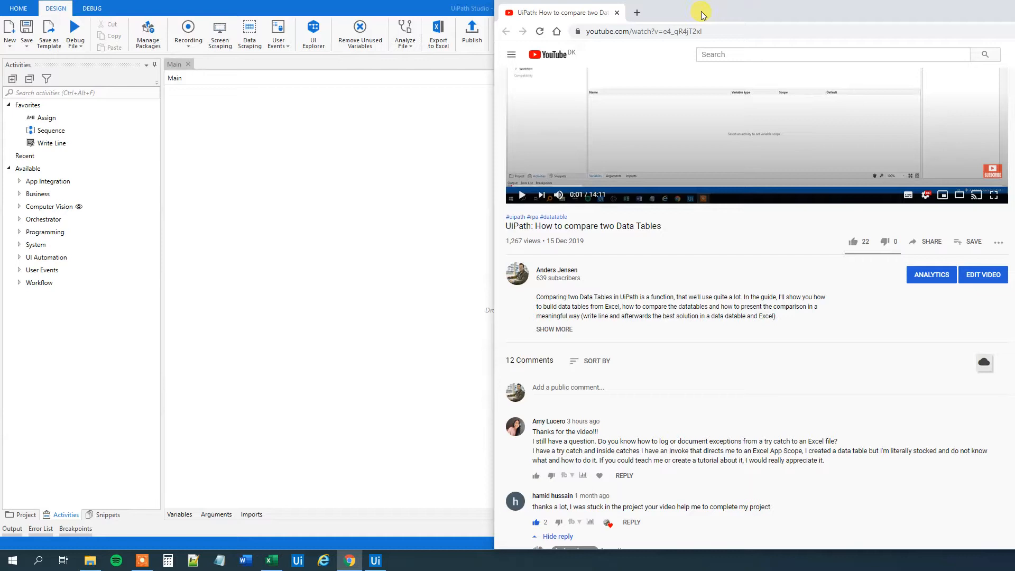
pyautogui.moveTo(771, 409)
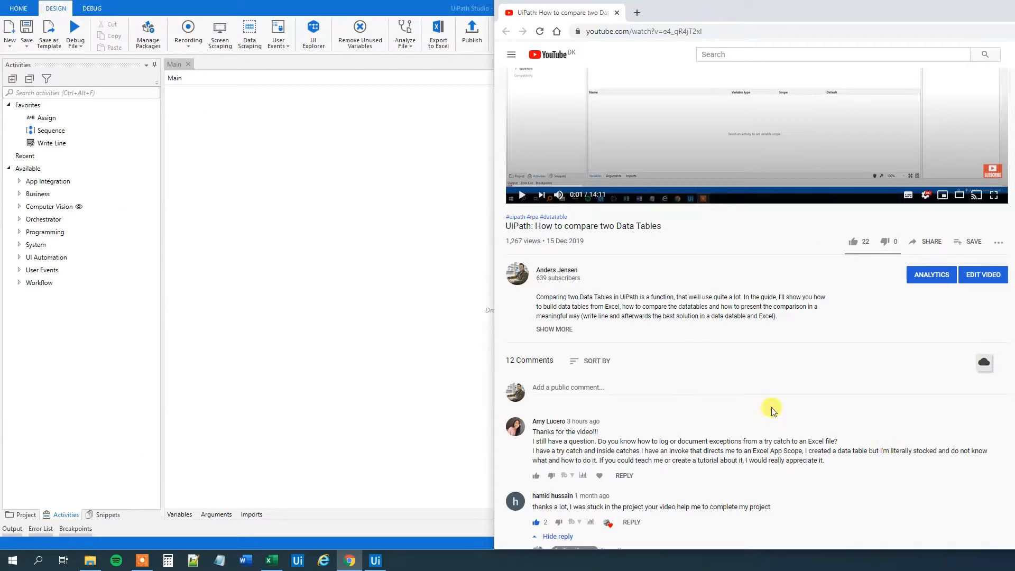
pyautogui.moveTo(221, 537)
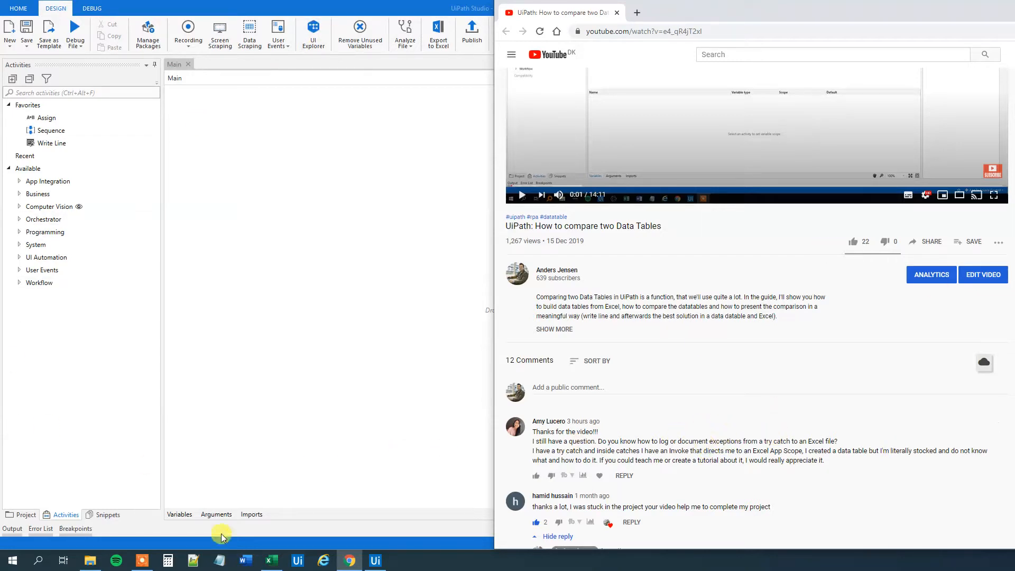
# Review the Data workbook's Number1 and Log headers and the row 2-3 values.
pyautogui.click(270, 561)
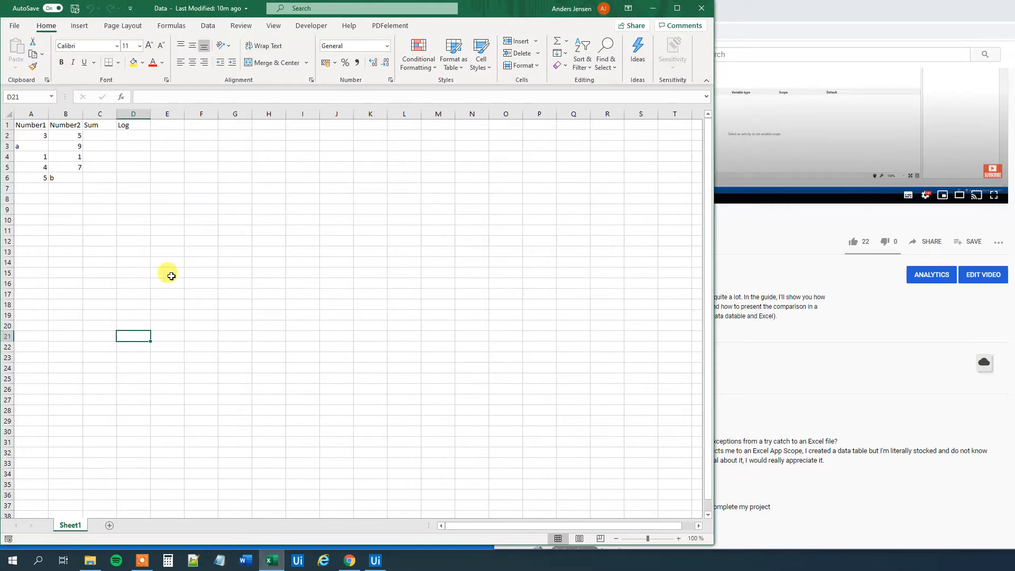
pyautogui.click(30, 125)
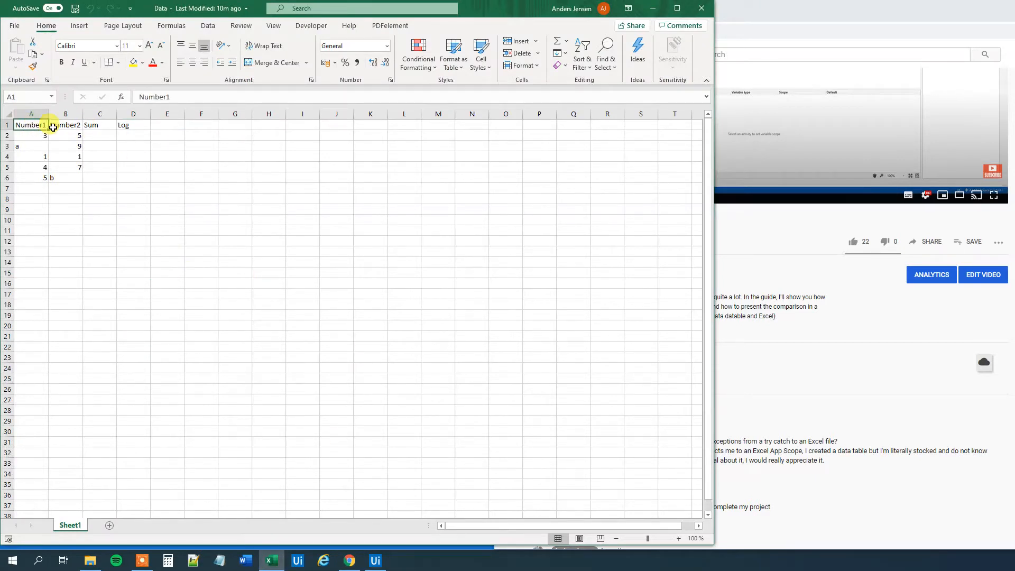
pyautogui.click(134, 125)
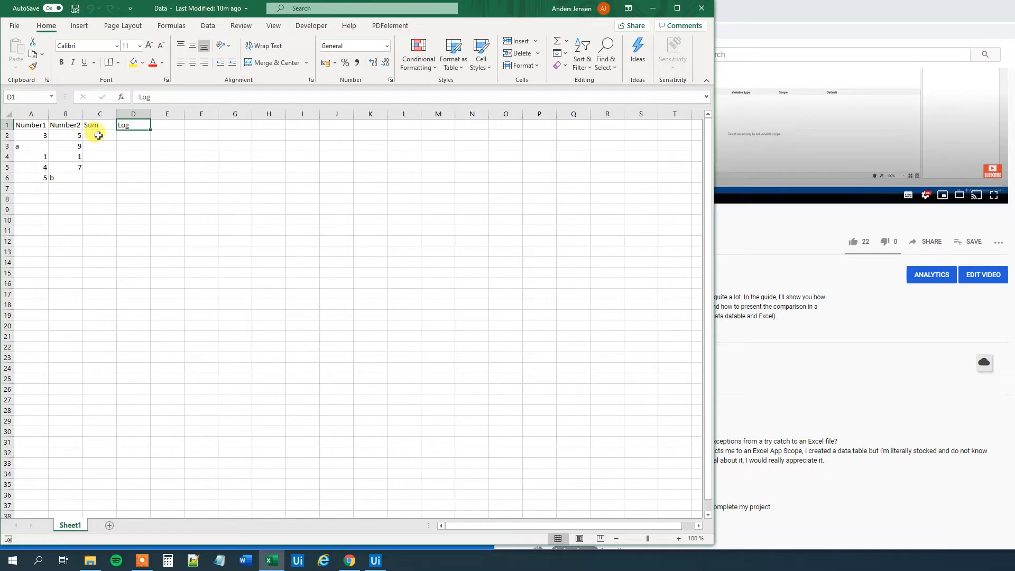
pyautogui.click(99, 136)
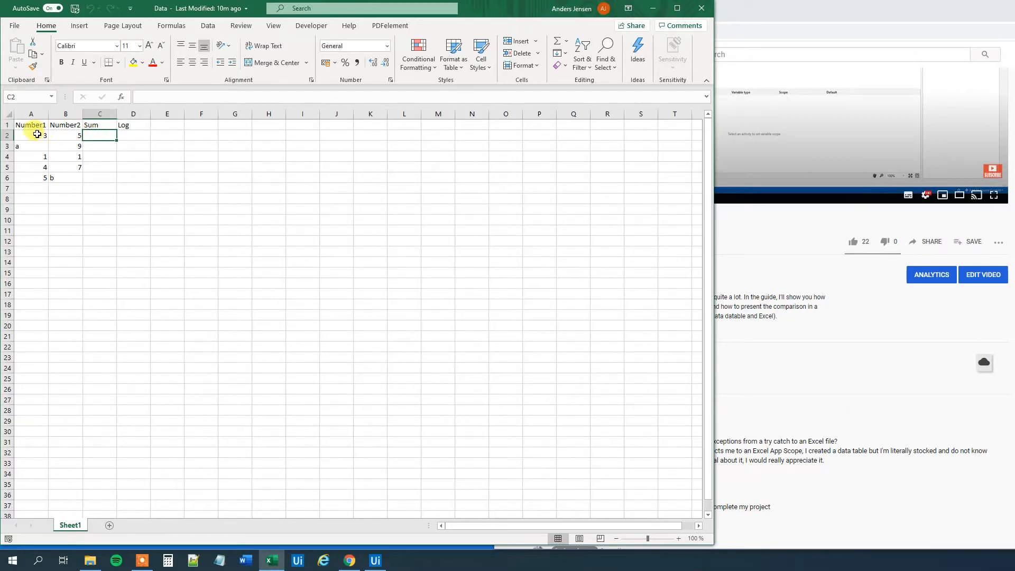
pyautogui.click(31, 135)
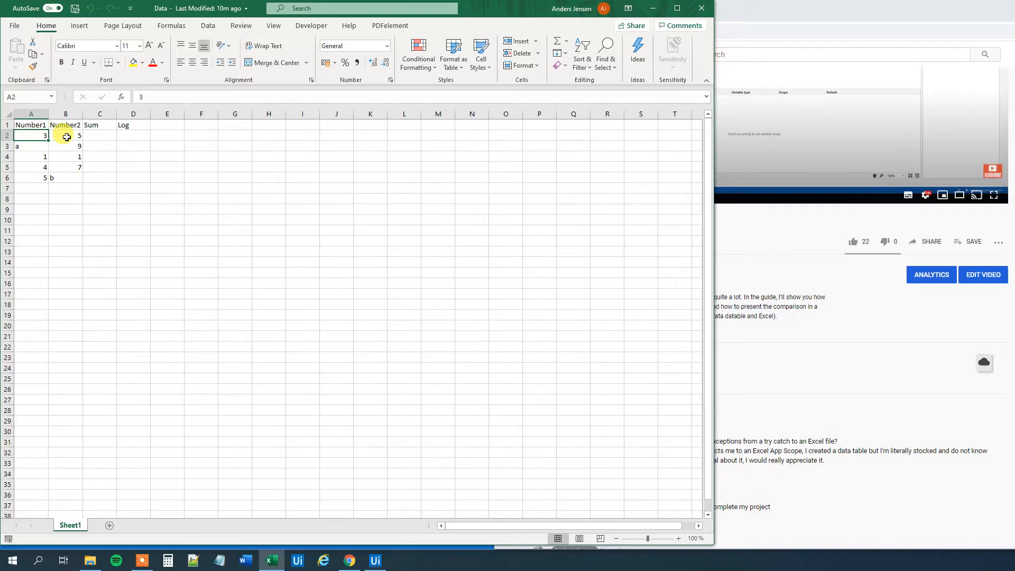
pyautogui.click(99, 135)
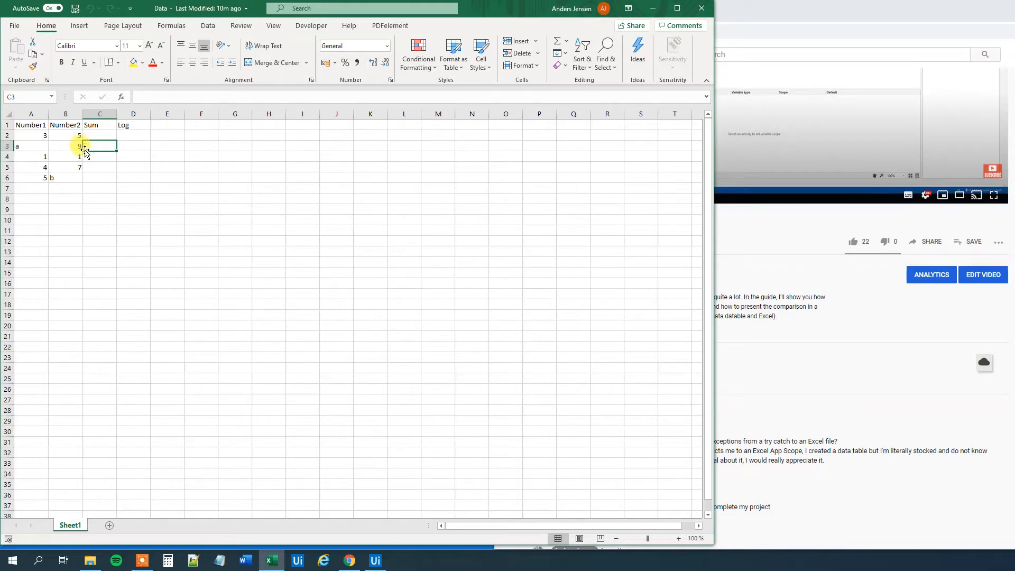
pyautogui.click(30, 146)
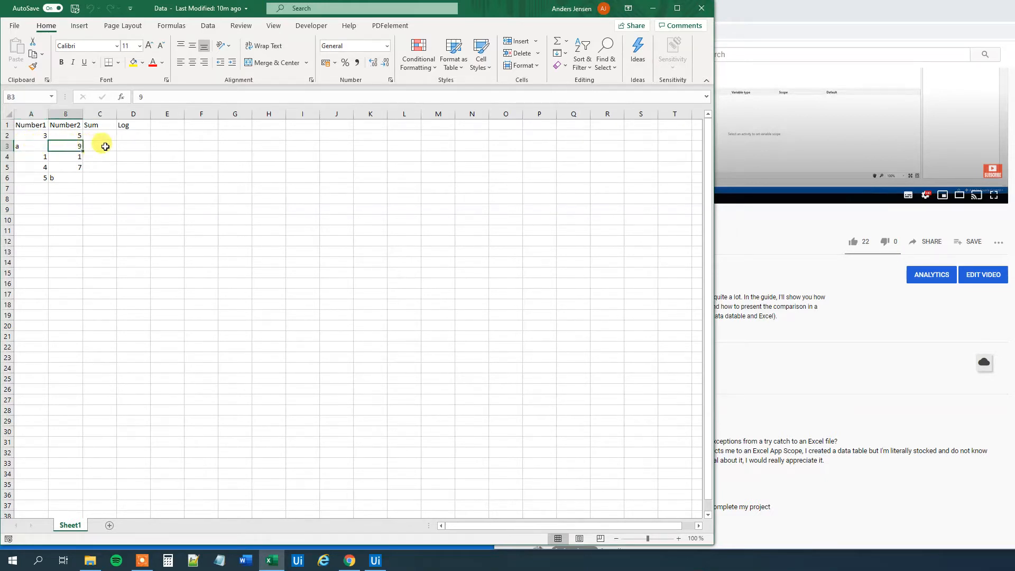
# Inspect the empty Sum and Log cells in rows 3, 4 and 6.
pyautogui.click(100, 146)
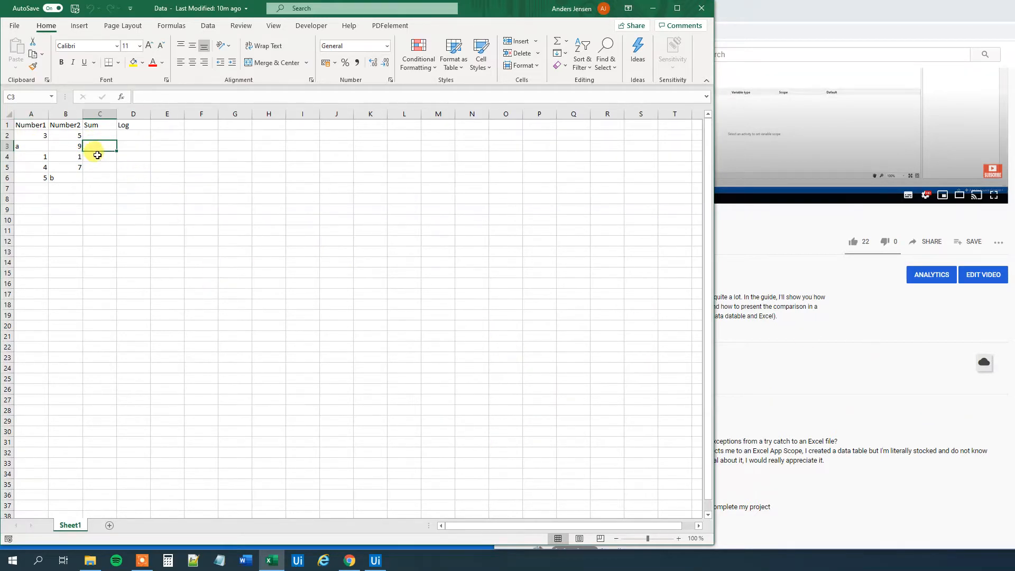
pyautogui.click(99, 157)
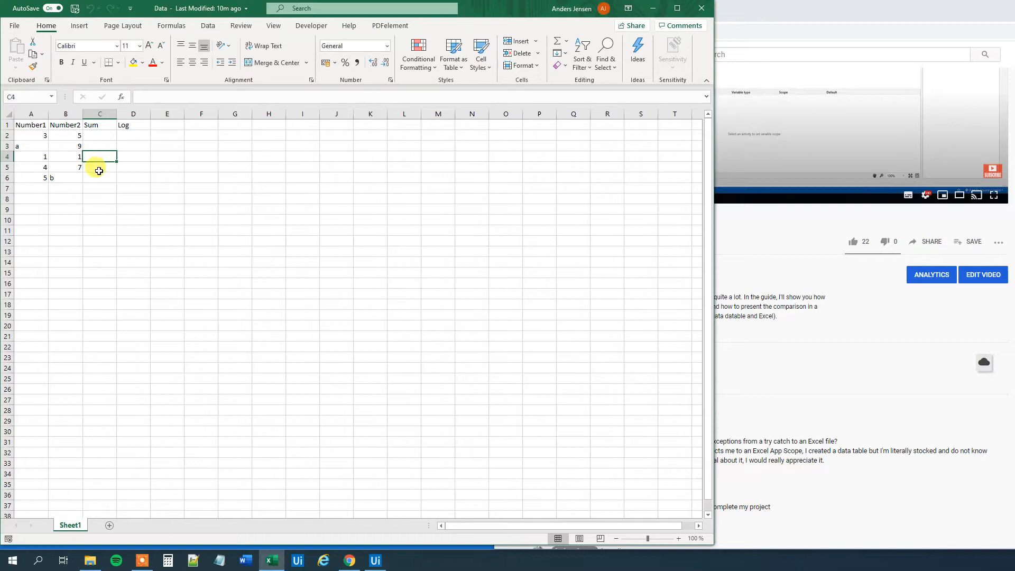
pyautogui.click(99, 178)
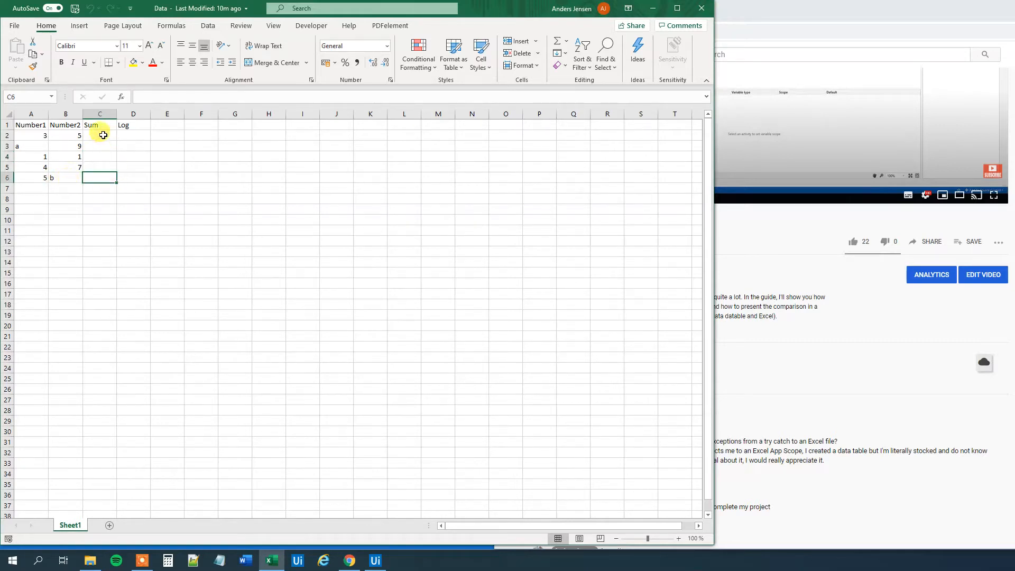
pyautogui.click(133, 134)
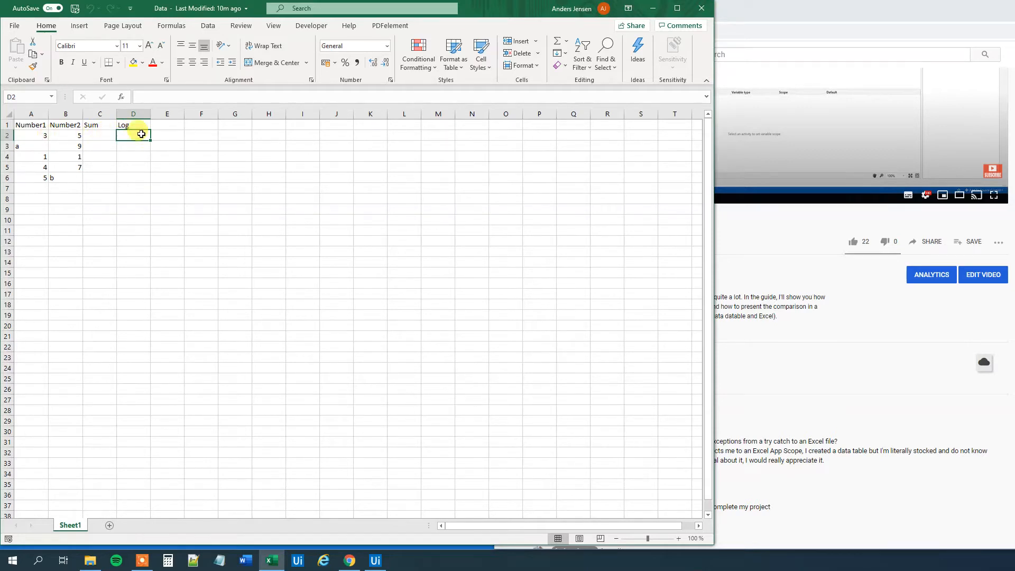
pyautogui.moveTo(128, 146)
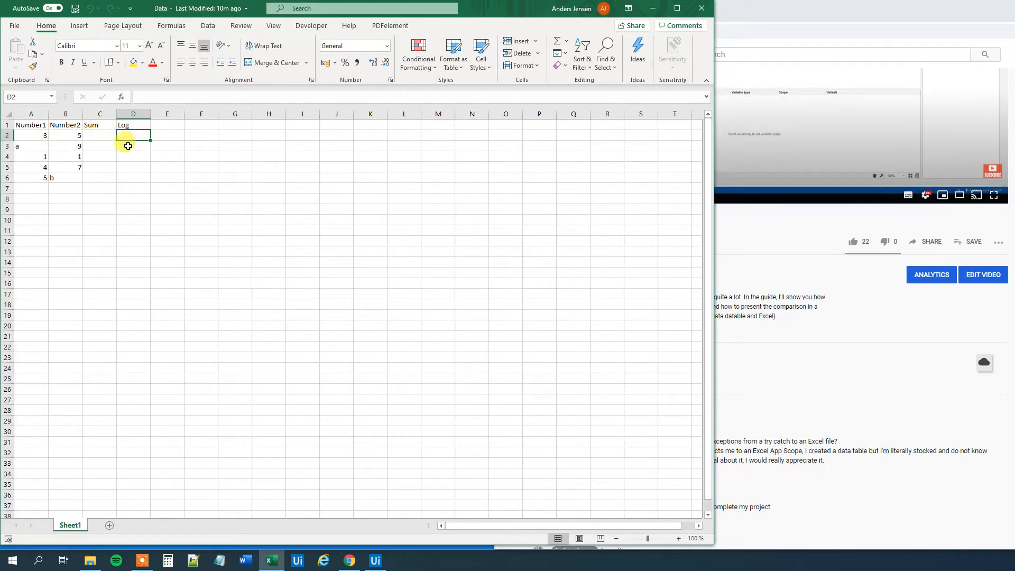
pyautogui.click(134, 146)
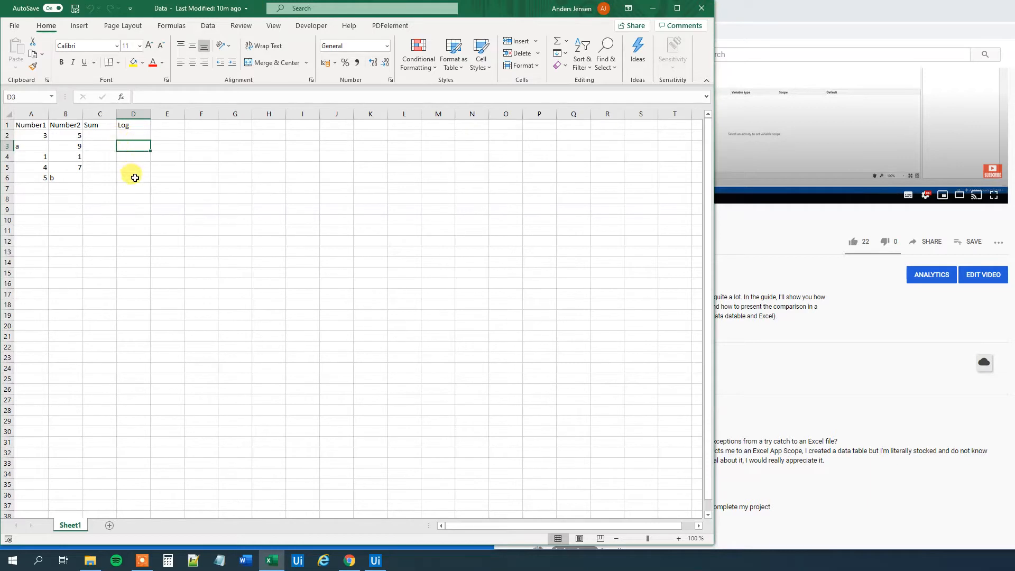
pyautogui.click(133, 177)
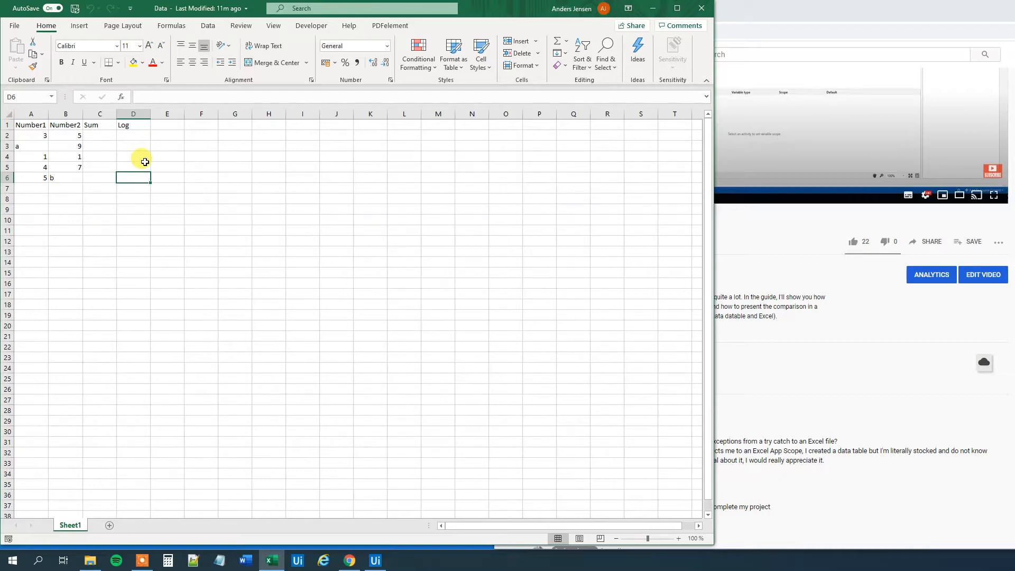
pyautogui.moveTo(535, 263)
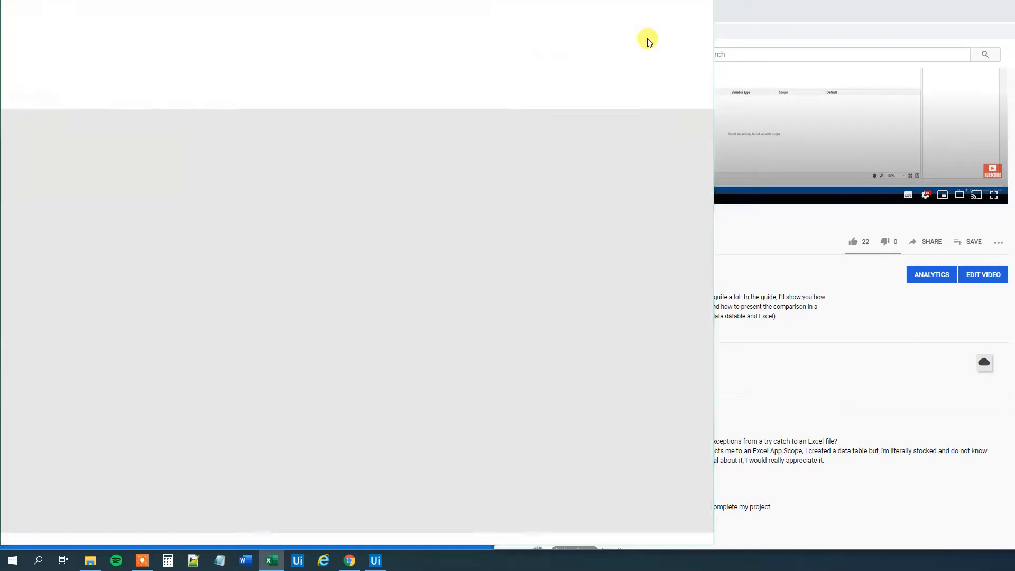
# Search the Activities panel for Excel to add an Excel Application Scope to Main.
pyautogui.click(374, 560)
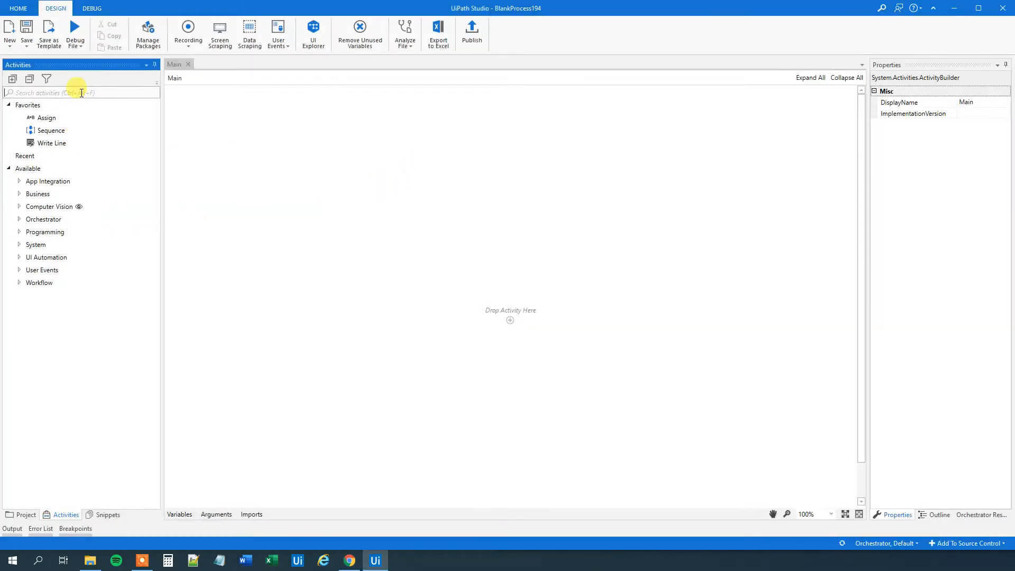
pyautogui.write('excel')
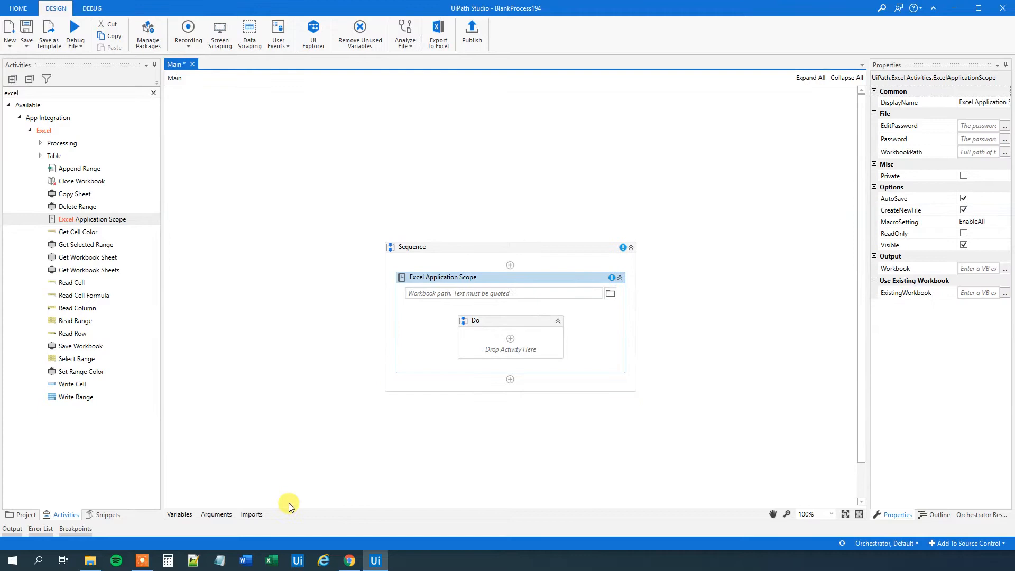
pyautogui.moveTo(259, 544)
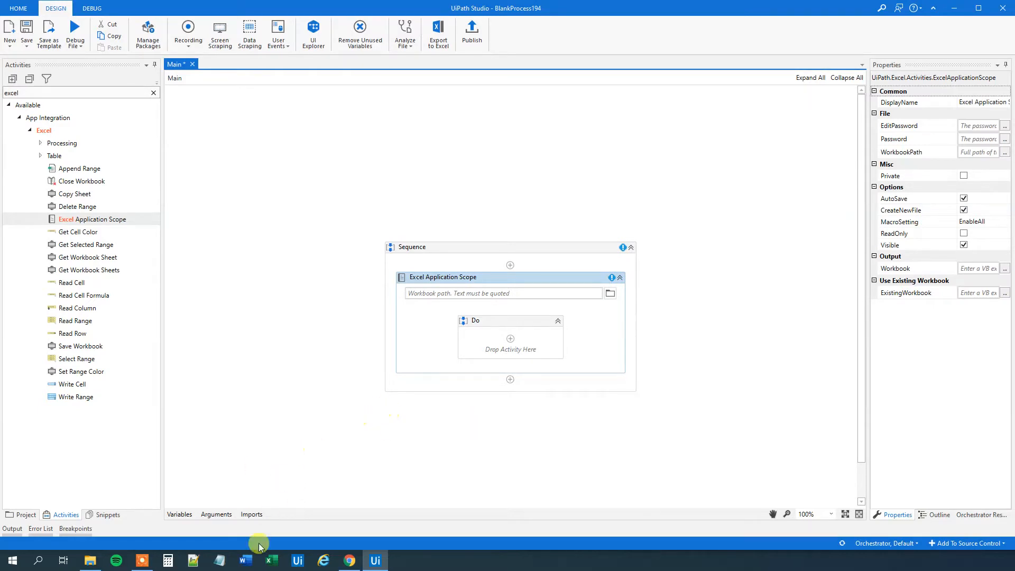
pyautogui.moveTo(90, 560)
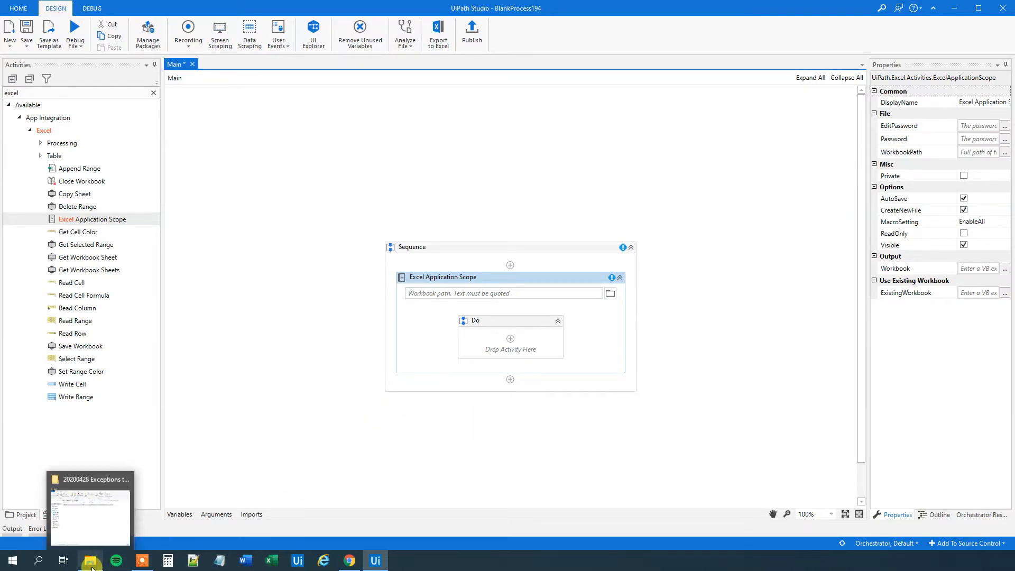
# Copy Data.xlsx's full path from the project folder for the Excel Application Scope.
pyautogui.click(89, 510)
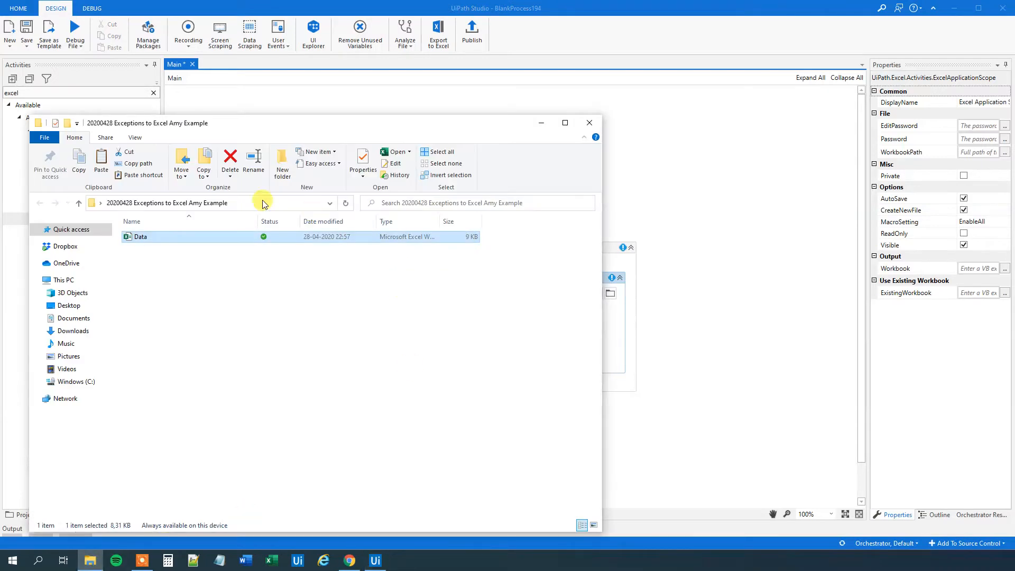
pyautogui.moveTo(152, 241)
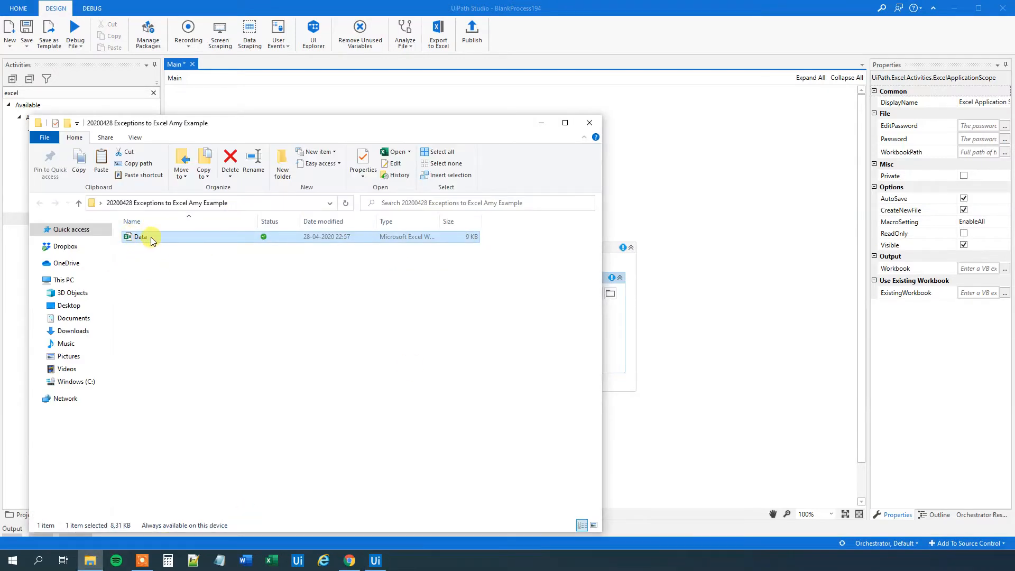
pyautogui.rightClick(140, 236)
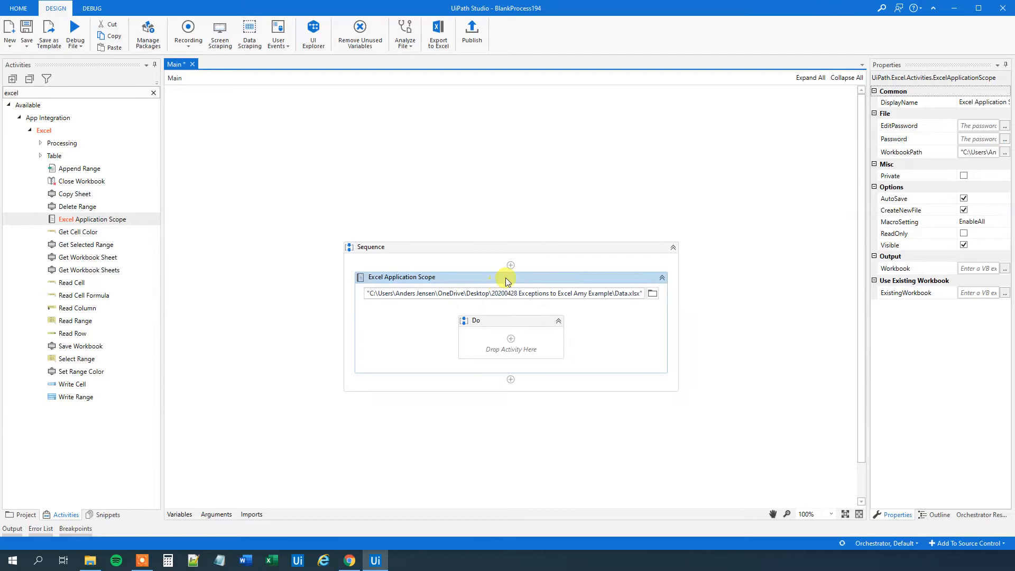
pyautogui.moveTo(398, 277)
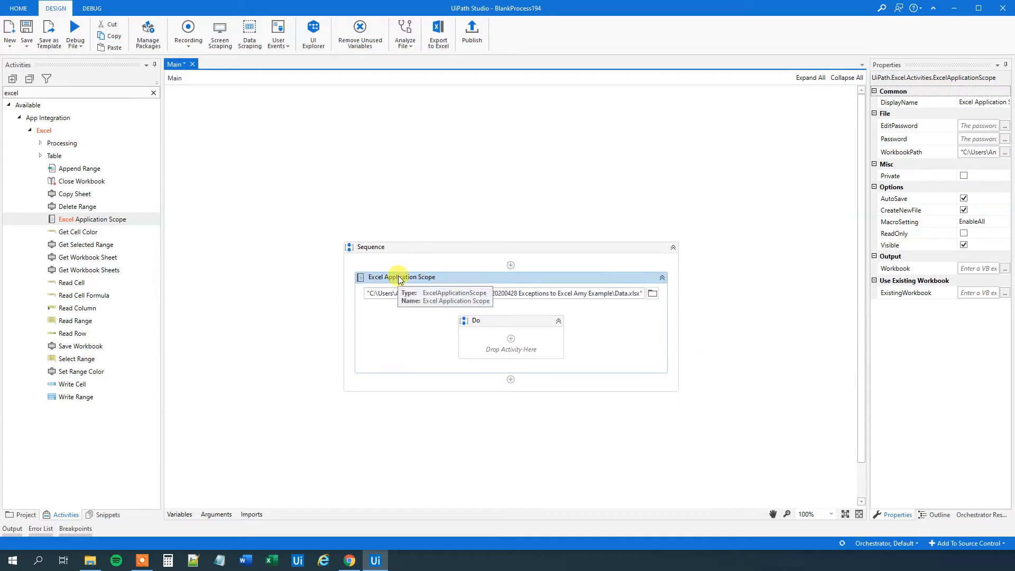
pyautogui.moveTo(85, 164)
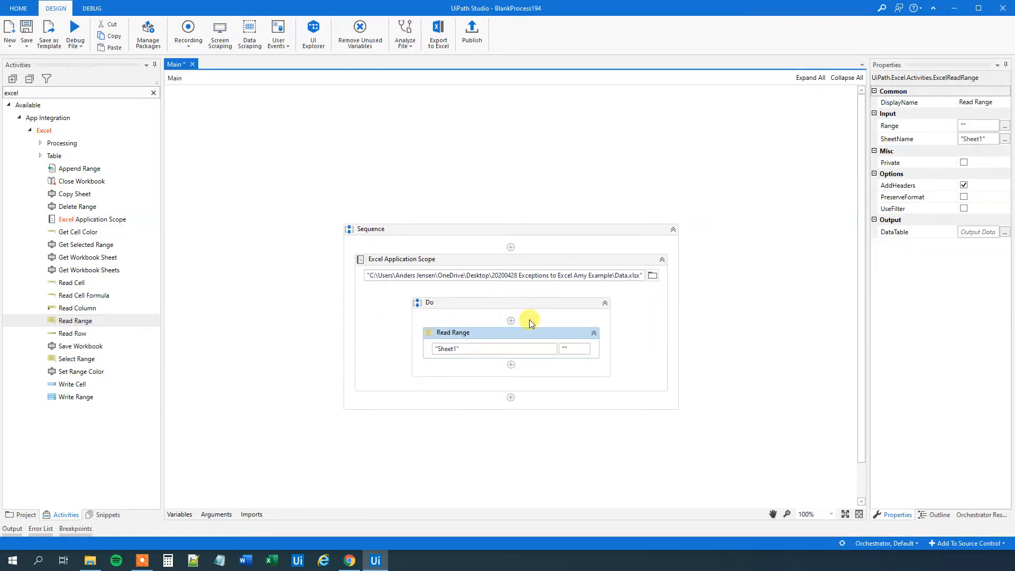
pyautogui.moveTo(536, 333)
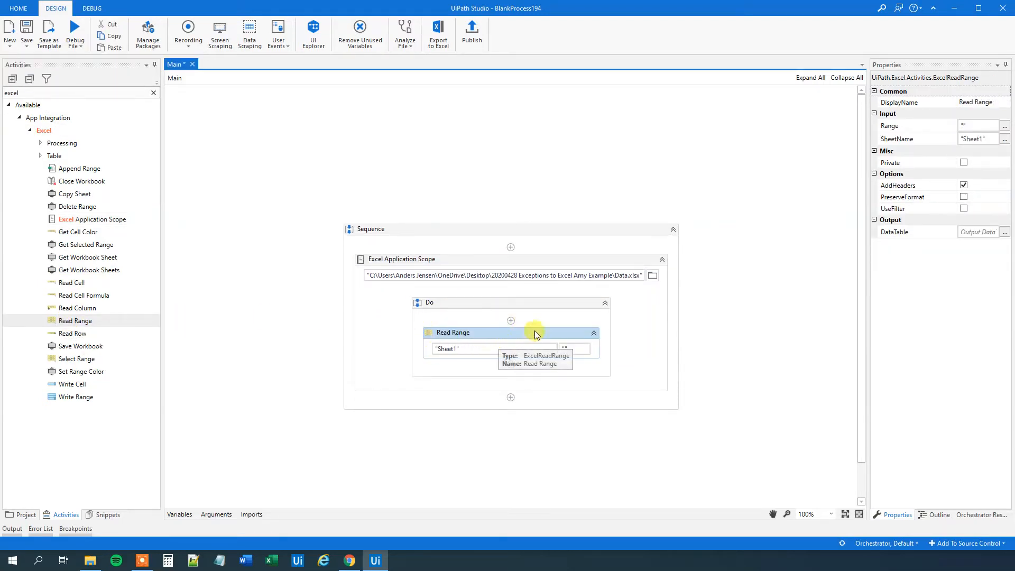
pyautogui.moveTo(601, 331)
pyautogui.write('dtData')
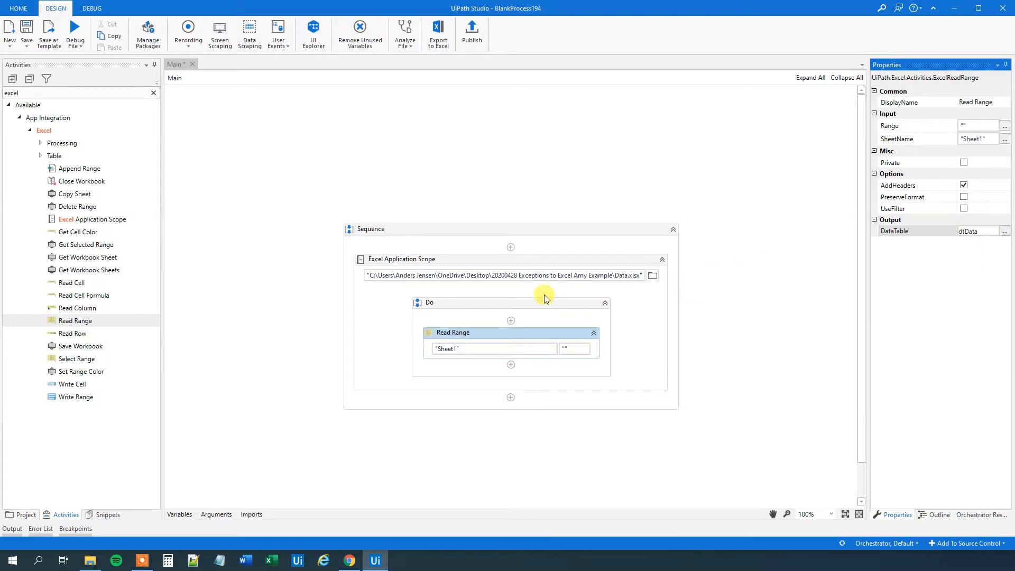
# Uncheck Visible on the Excel Application Scope so the workbook stays hidden.
pyautogui.click(402, 259)
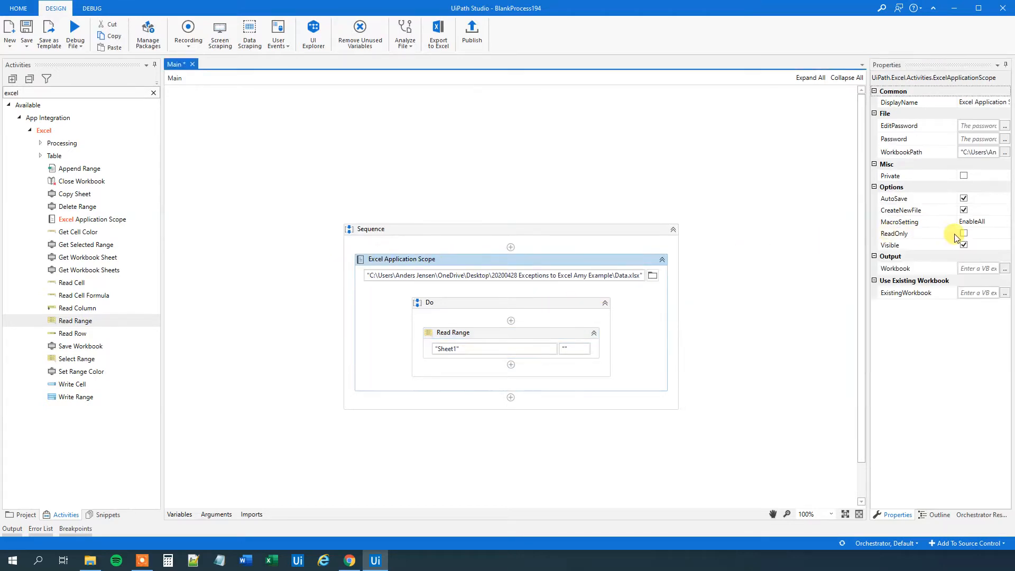
pyautogui.click(963, 245)
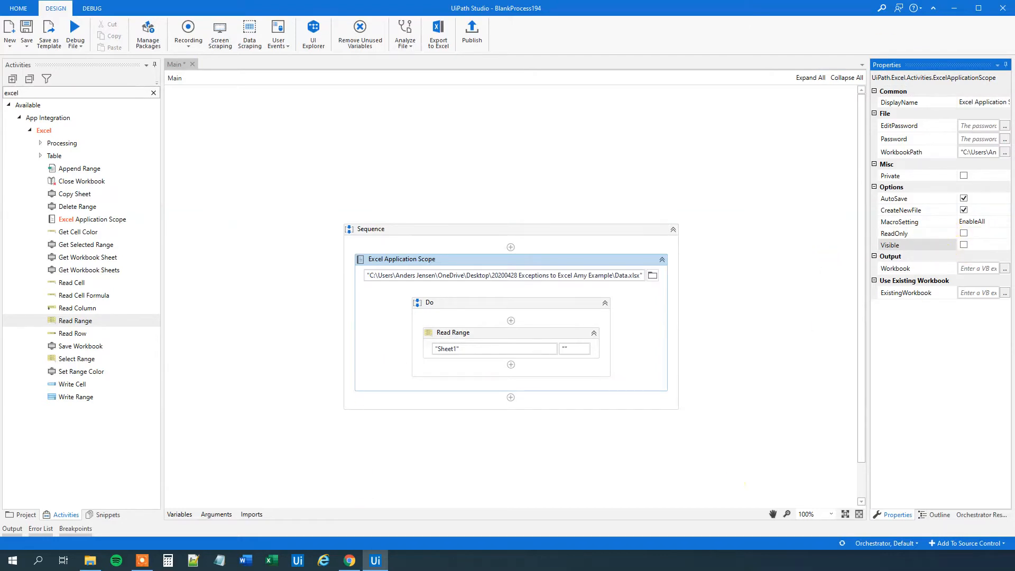
pyautogui.moveTo(582, 295)
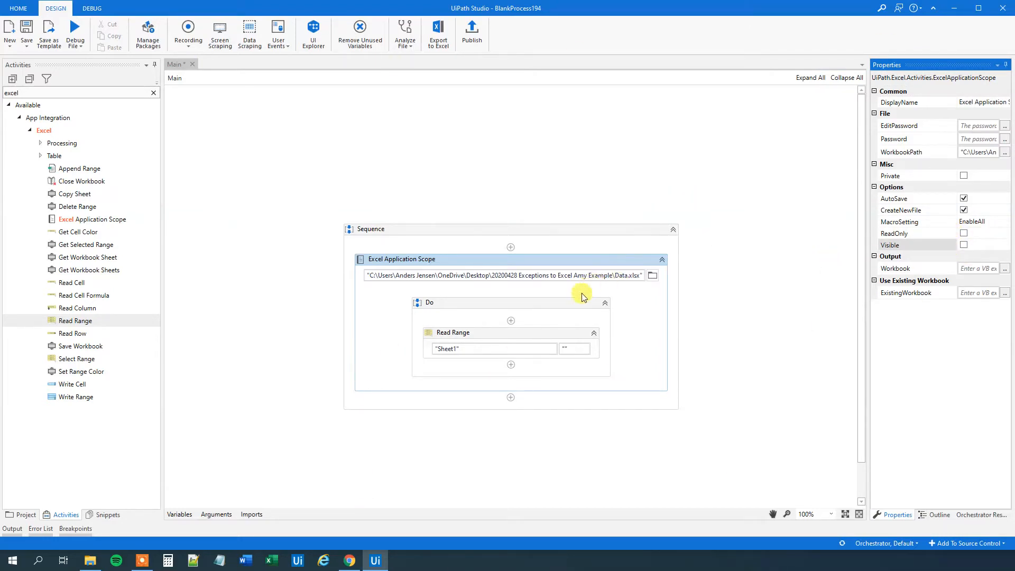
pyautogui.moveTo(457, 323)
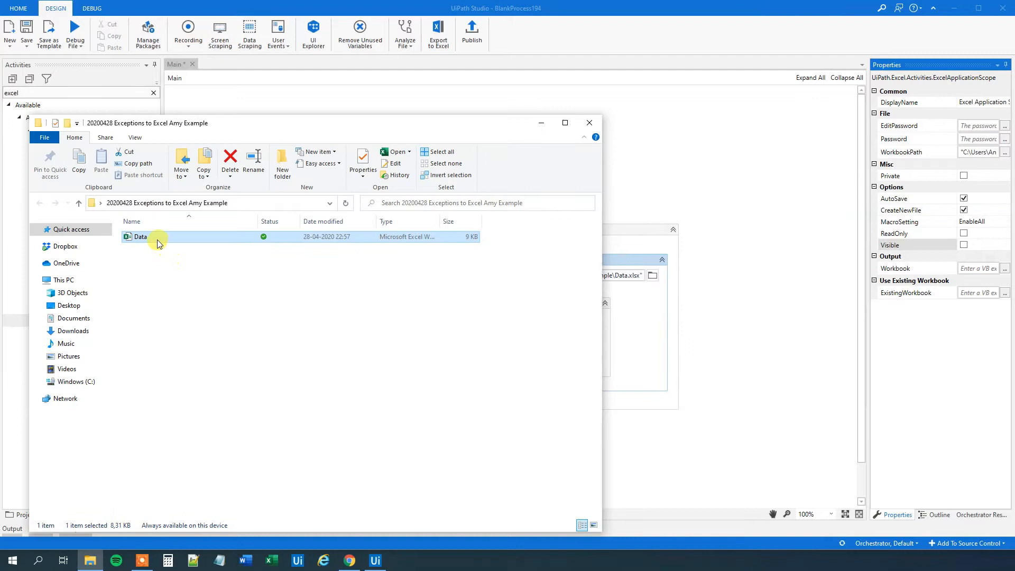
pyautogui.moveTo(582, 203)
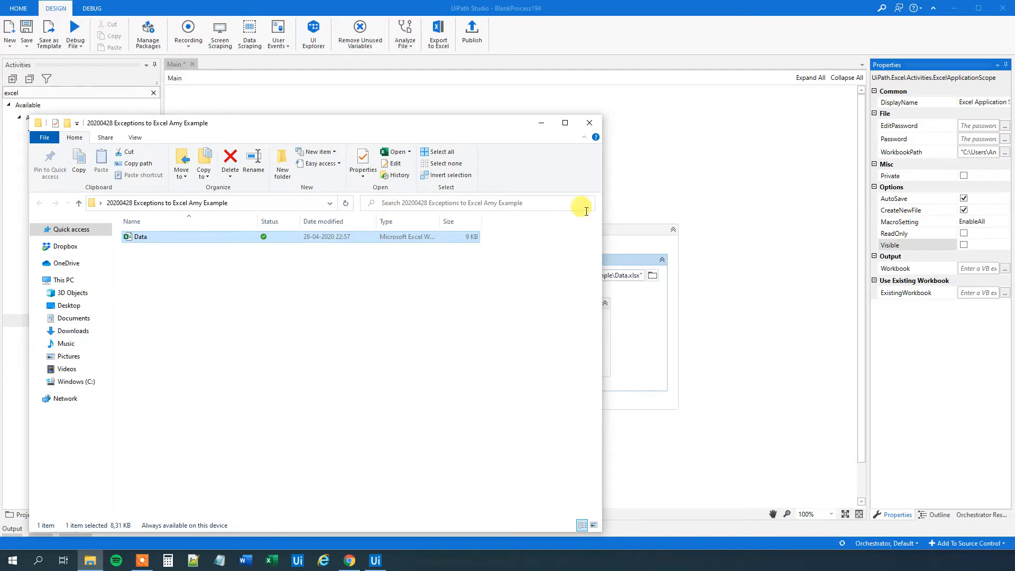
# Open Data.xlsx from File Explorer, then set it aside and return to Studio.
pyautogui.doubleClick(140, 236)
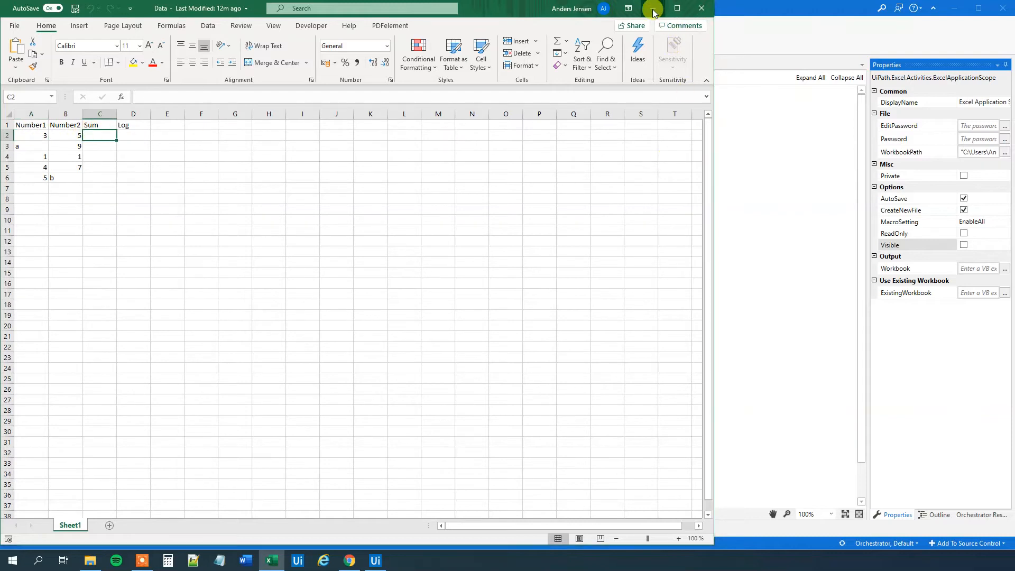
pyautogui.click(373, 561)
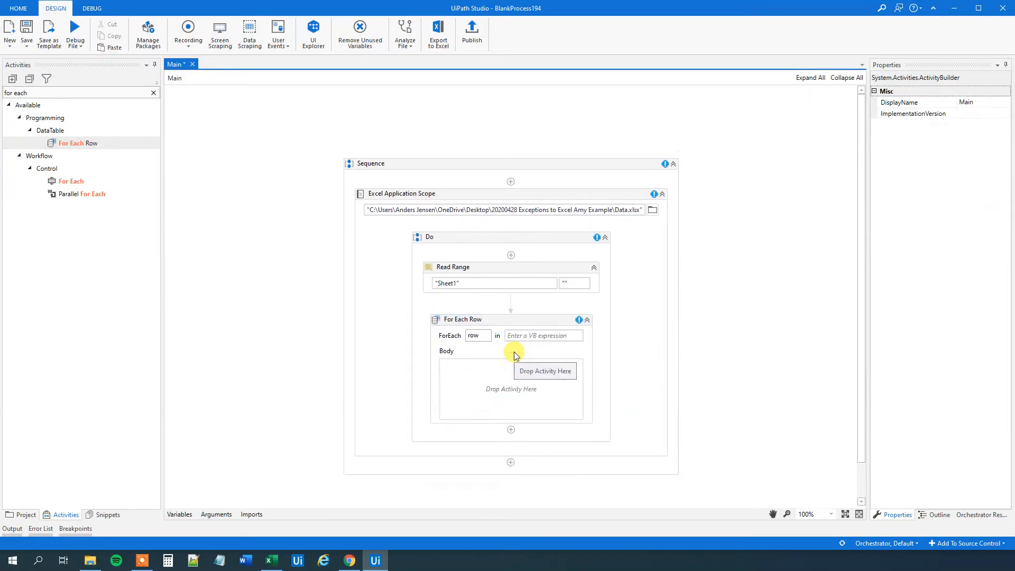
# Set the For Each Row loop to iterate over dtData.
pyautogui.click(463, 319)
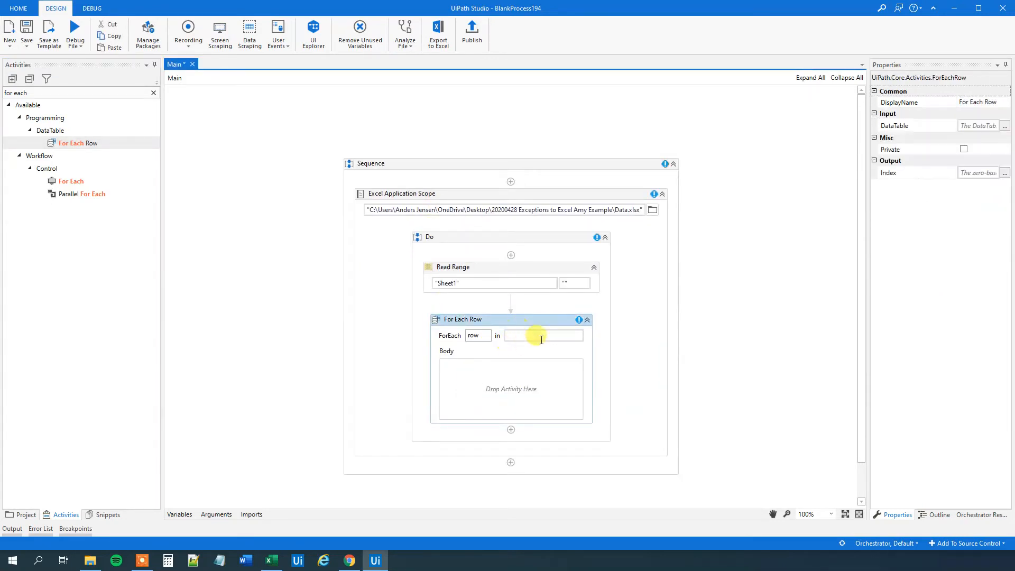
pyautogui.write('d')
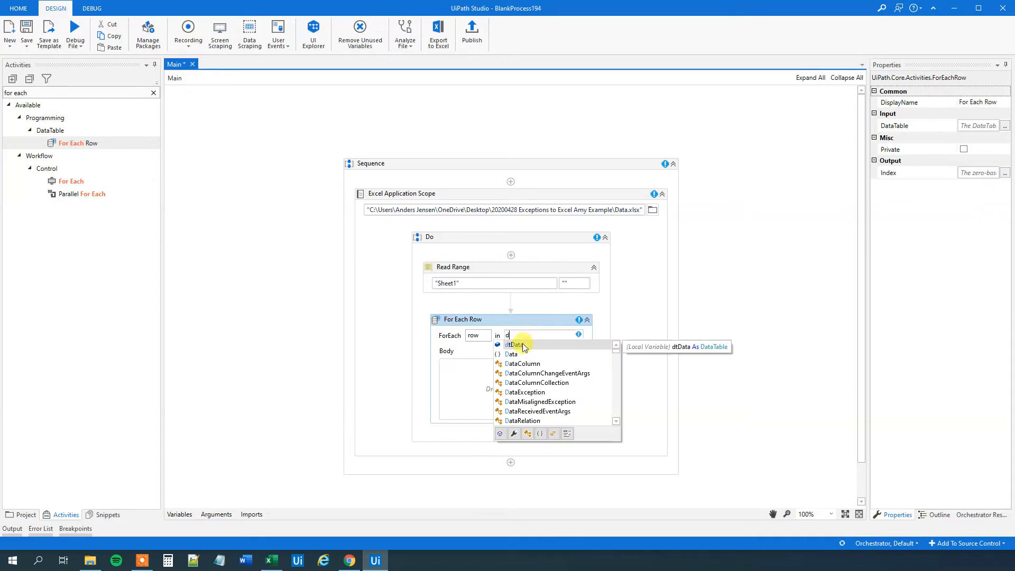
pyautogui.click(515, 343)
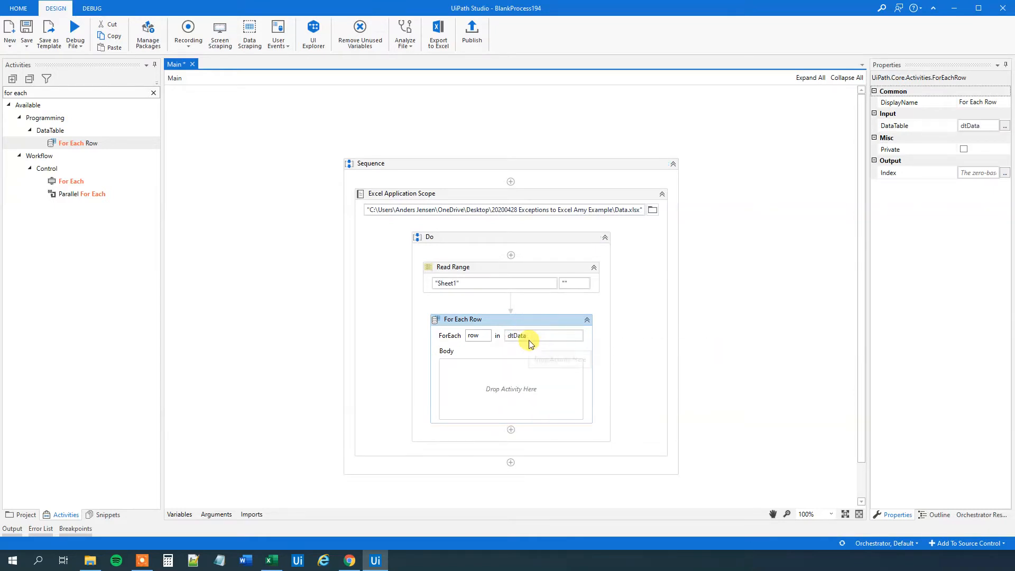
pyautogui.moveTo(529, 344)
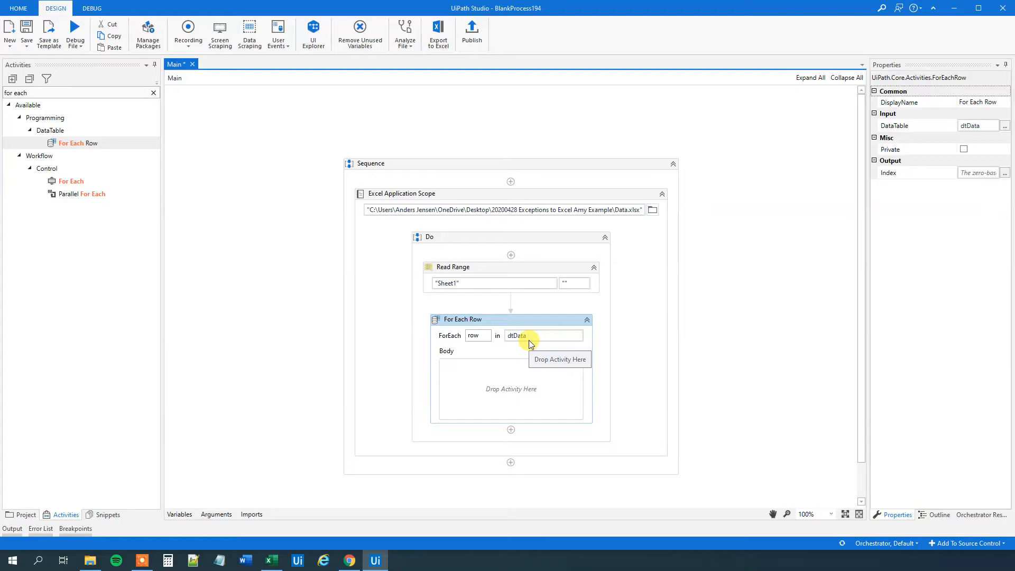
pyautogui.moveTo(547, 341)
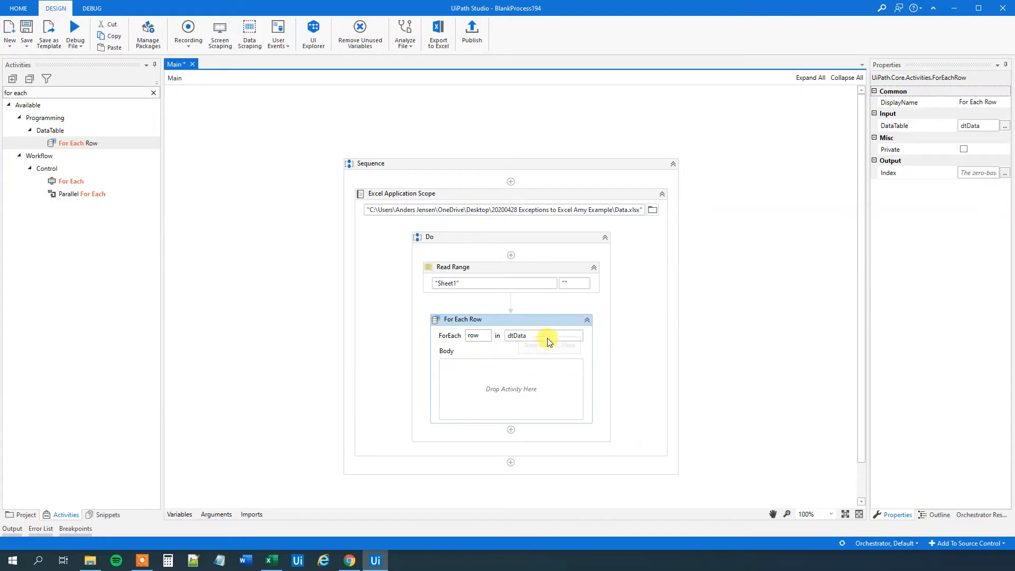
pyautogui.moveTo(113, 559)
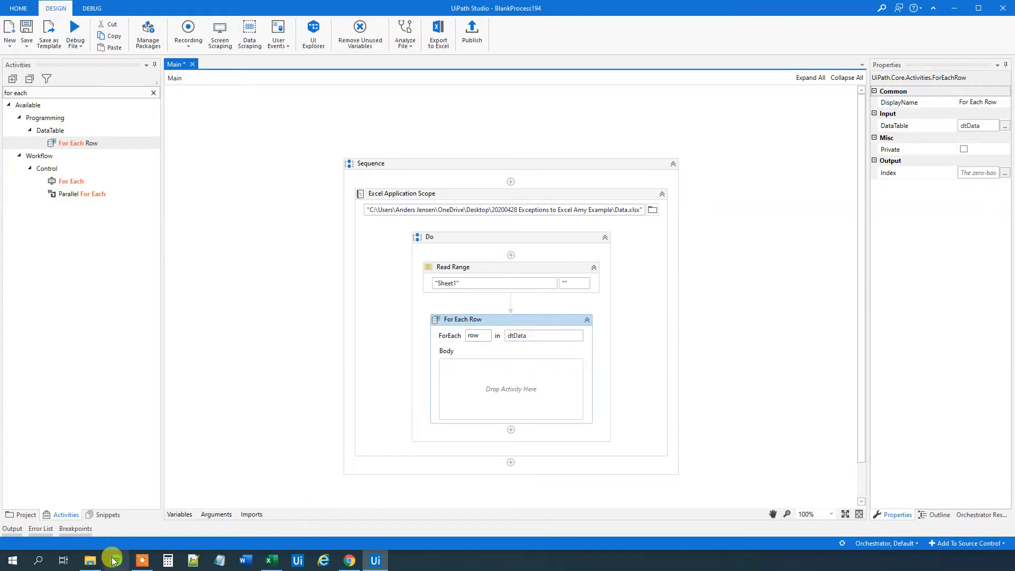
# Check the empty Sum cells in rows 3 and 6 of the Data workbook, then return to the workflow.
pyautogui.click(270, 560)
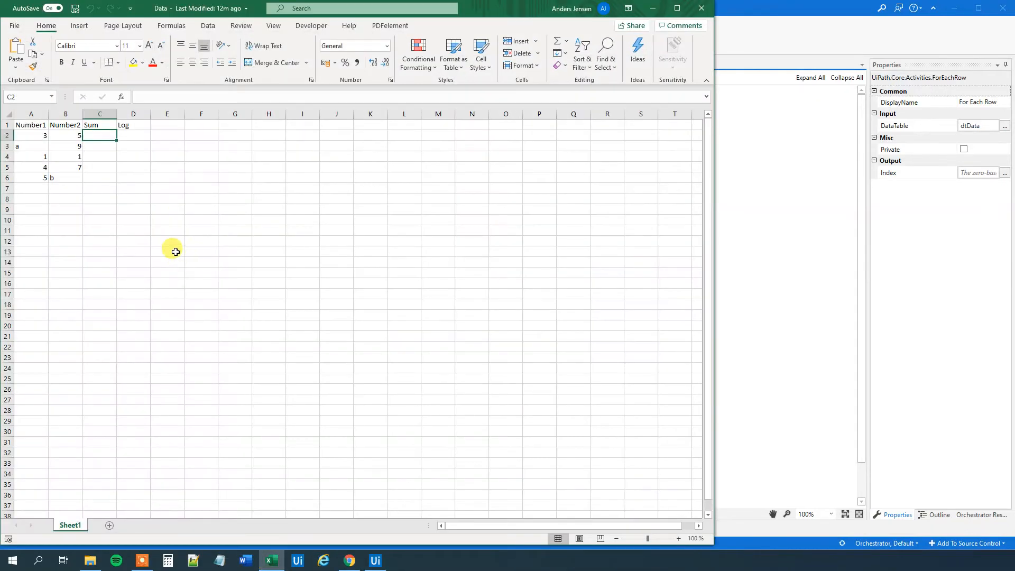
pyautogui.moveTo(100, 134)
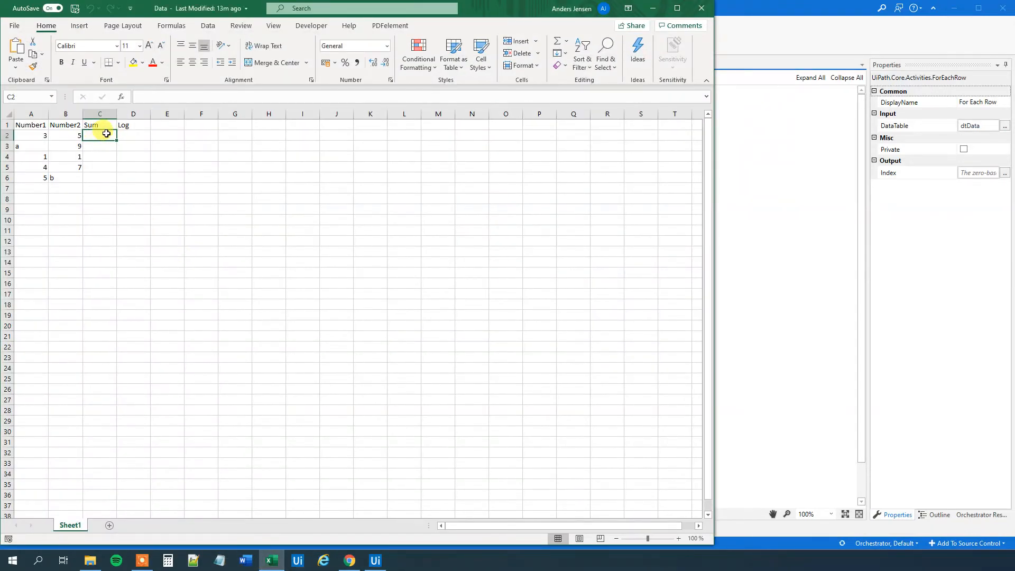
pyautogui.click(99, 145)
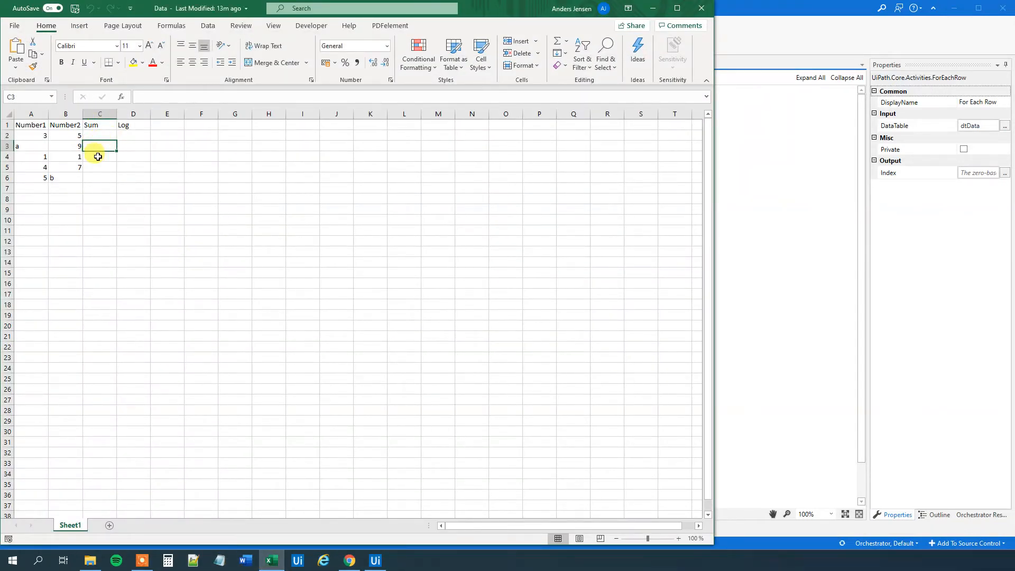
pyautogui.click(100, 178)
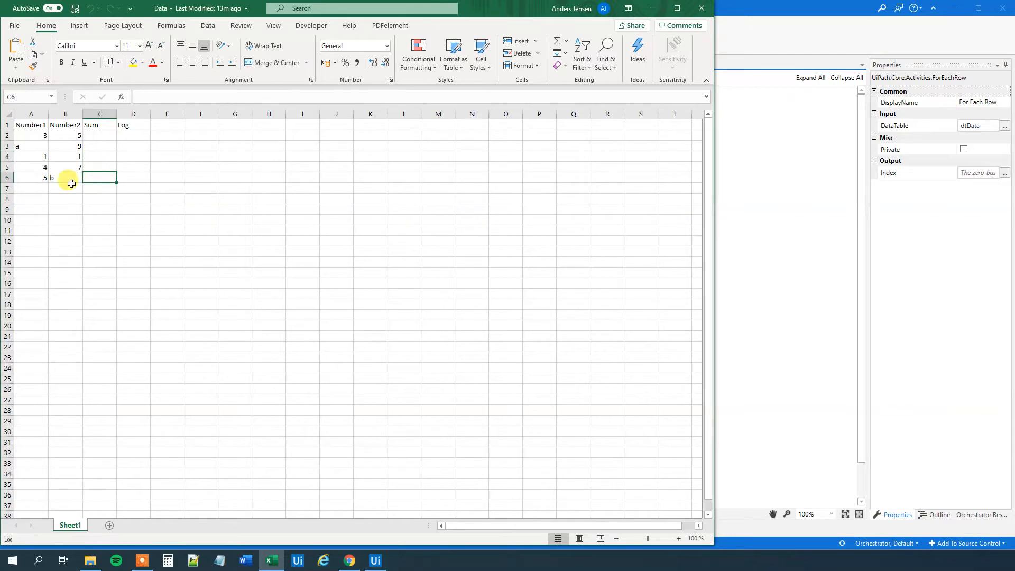
pyautogui.click(375, 560)
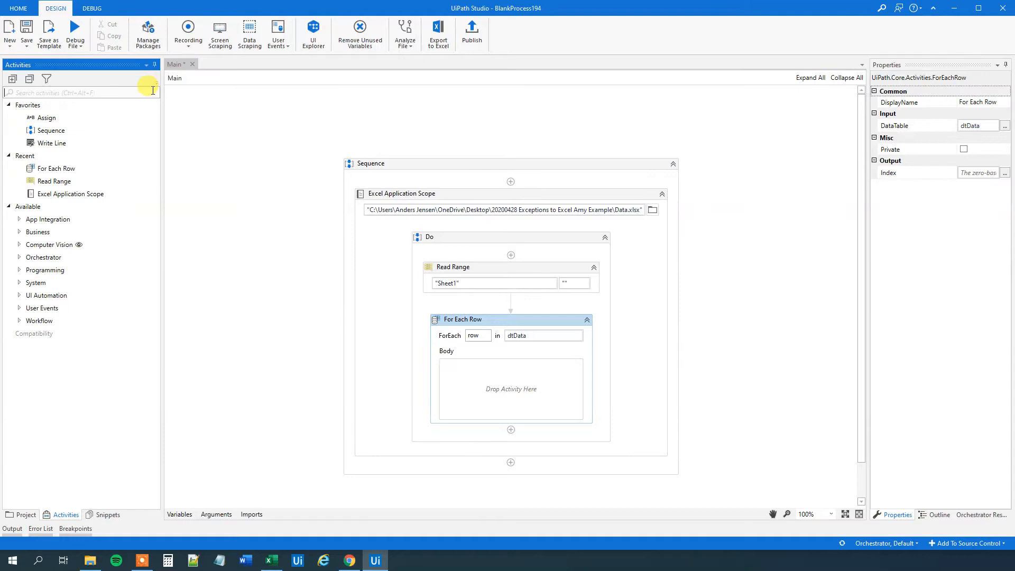
# Add an Assign in the loop with its To target set to row.item("Sum").
pyautogui.write('assign')
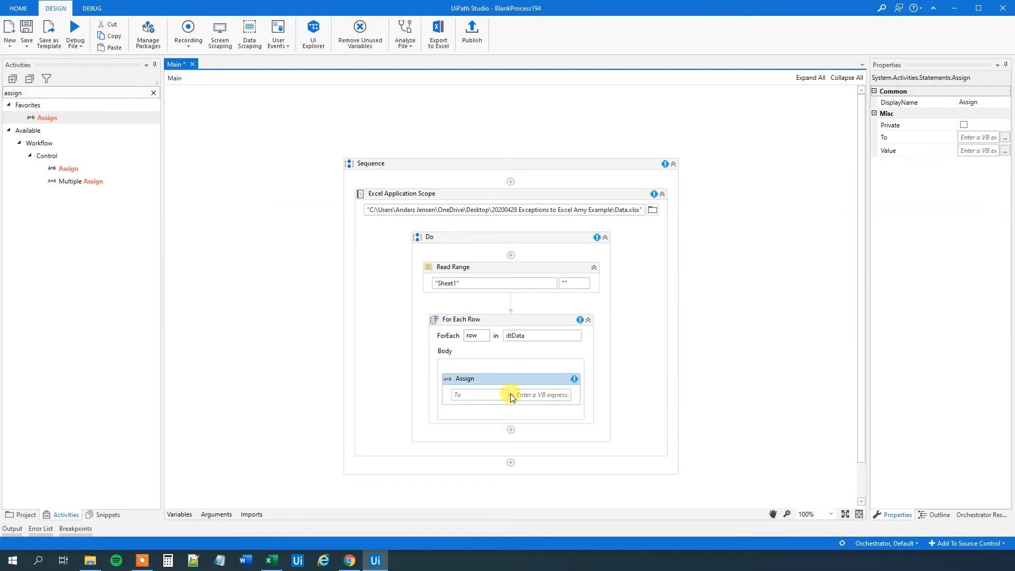
pyautogui.click(473, 395)
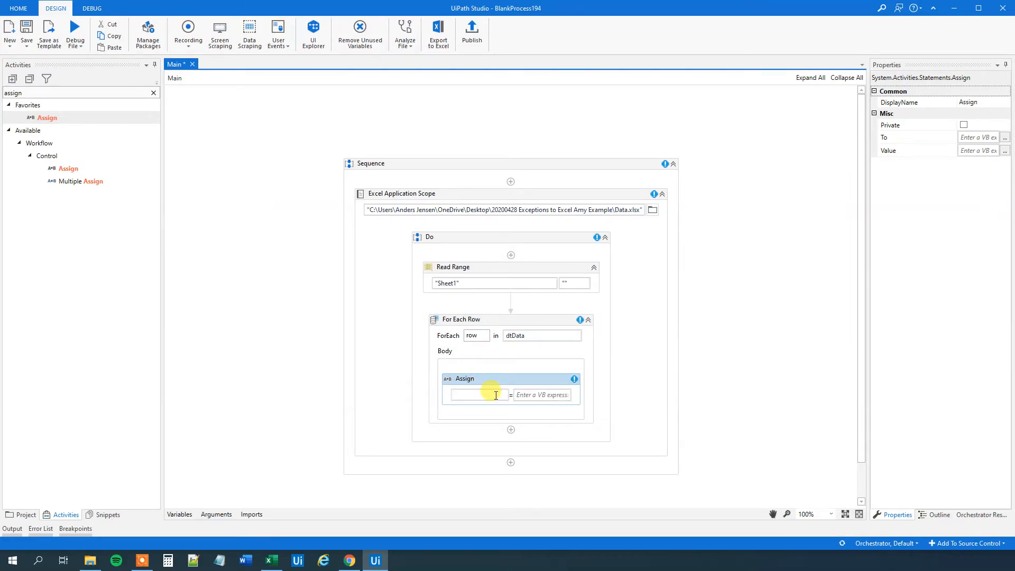
pyautogui.write('row')
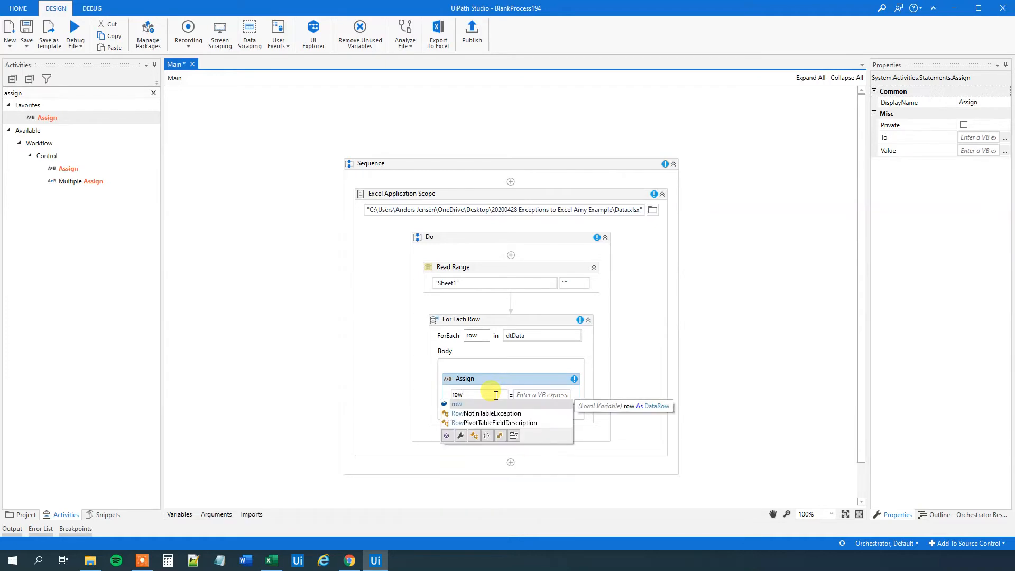
pyautogui.write('.item()')
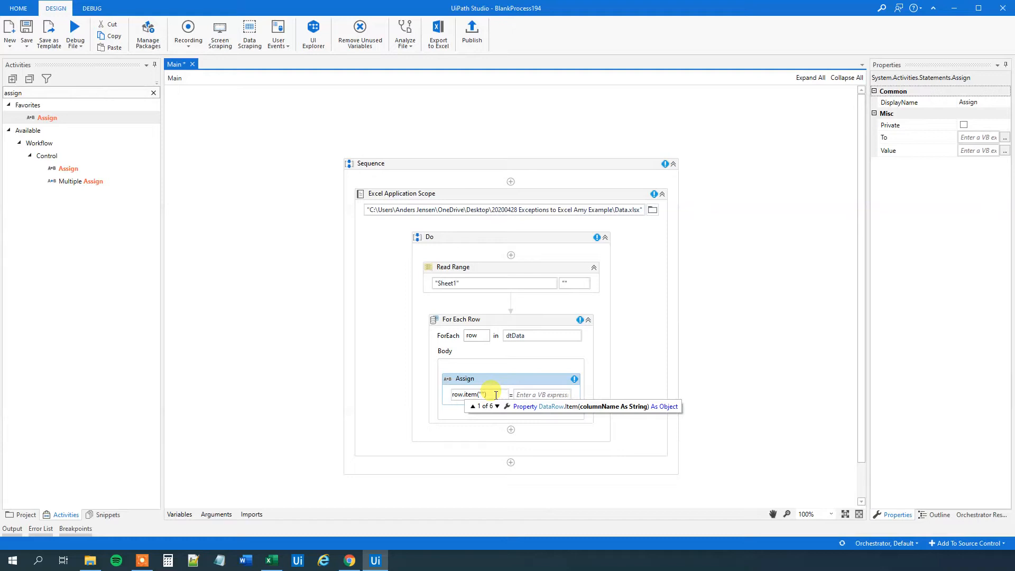
pyautogui.write('Sum')
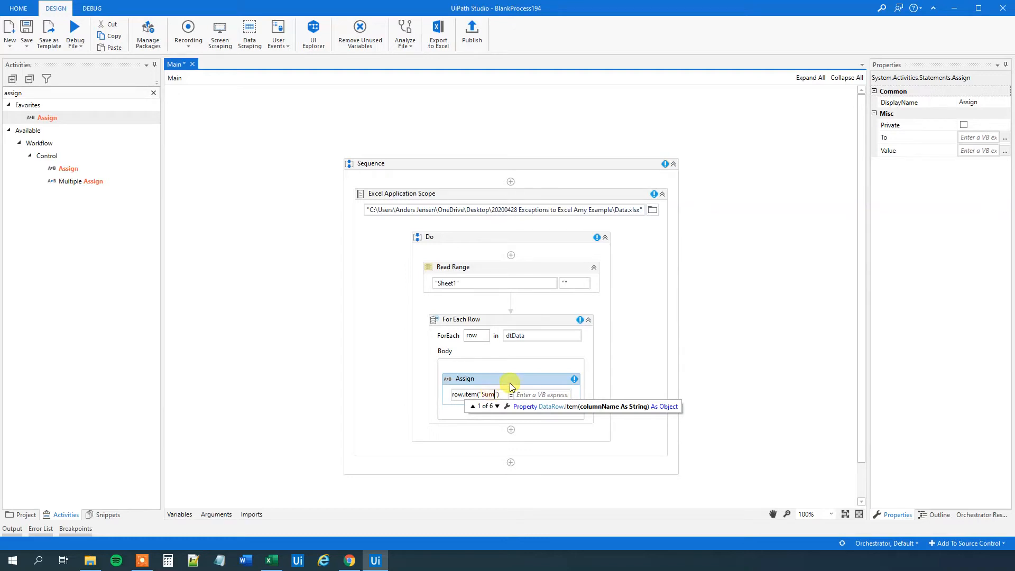
pyautogui.click(540, 394)
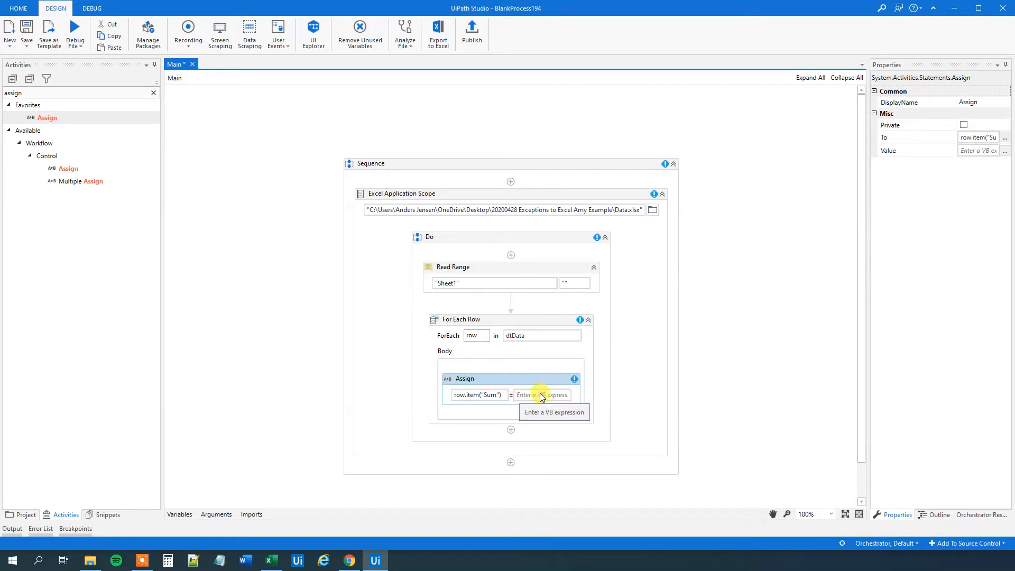
# Check the Number2 value in cell B2 of the Data workbook.
pyautogui.click(271, 561)
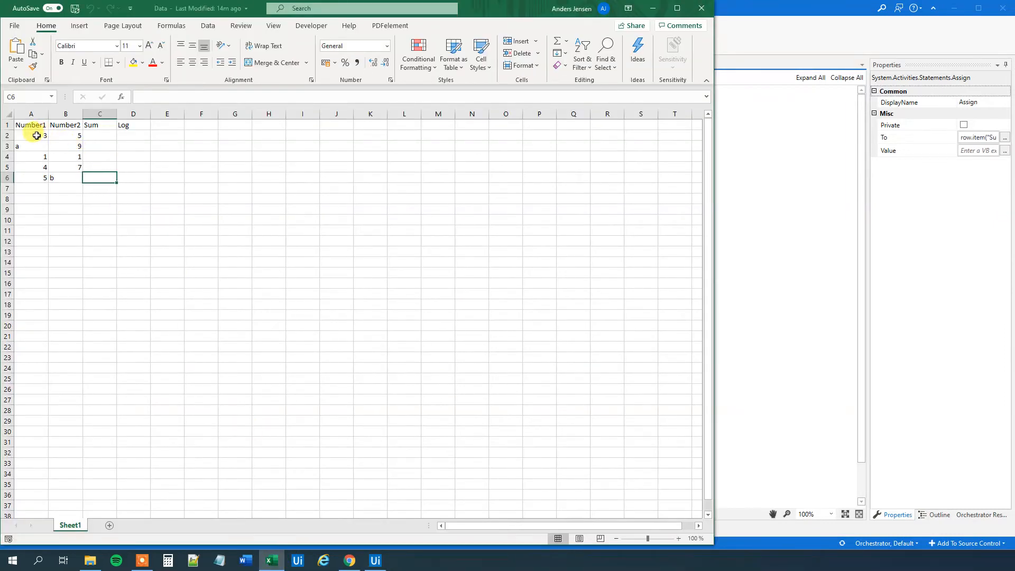
pyautogui.click(65, 136)
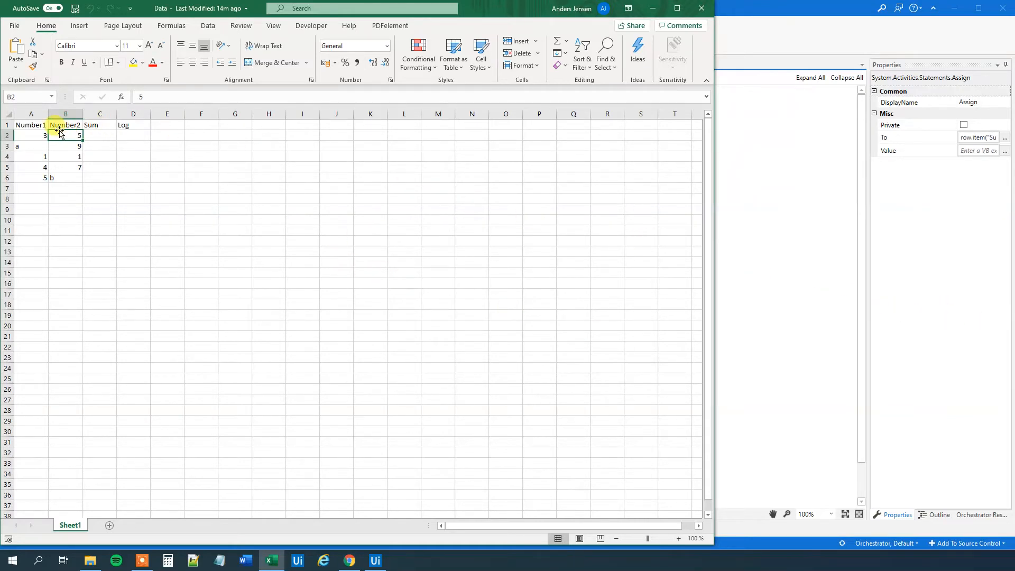
pyautogui.moveTo(640, 350)
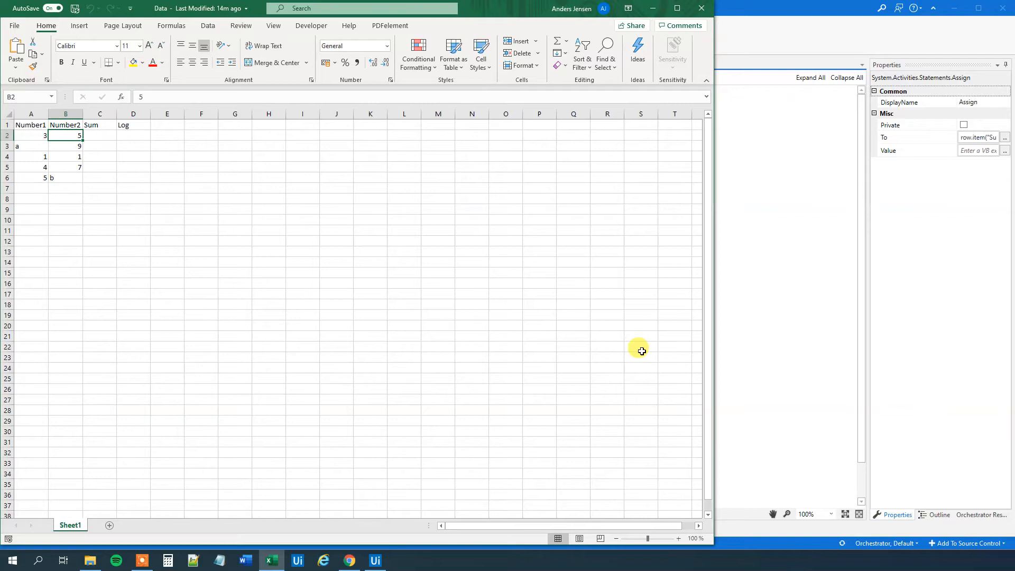
pyautogui.moveTo(826, 21)
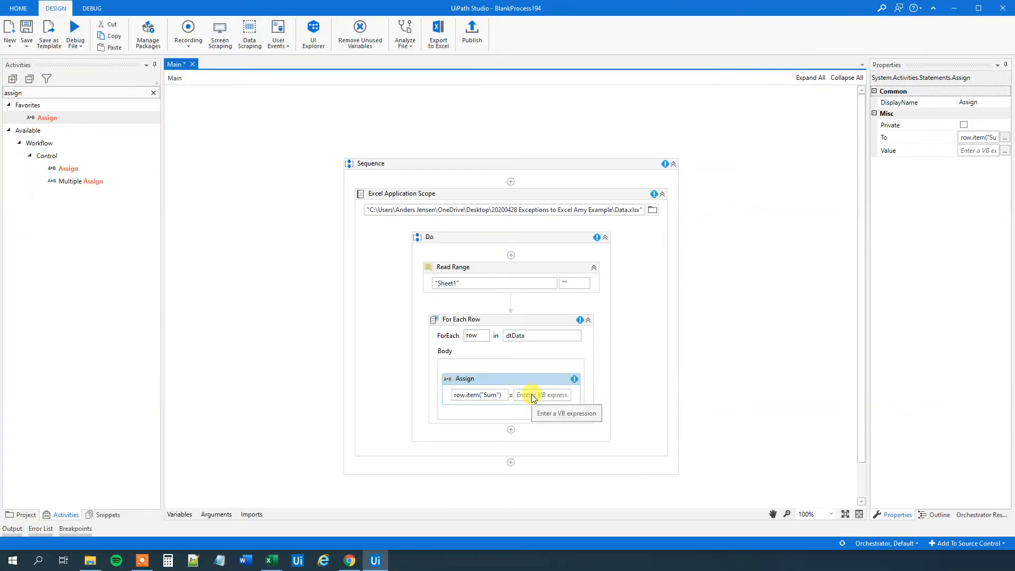
# Set the Assign value to (cint(row.item("Number1"))+cint(row.item("Number2"))).ToString in the Expression Editor.
pyautogui.click(541, 394)
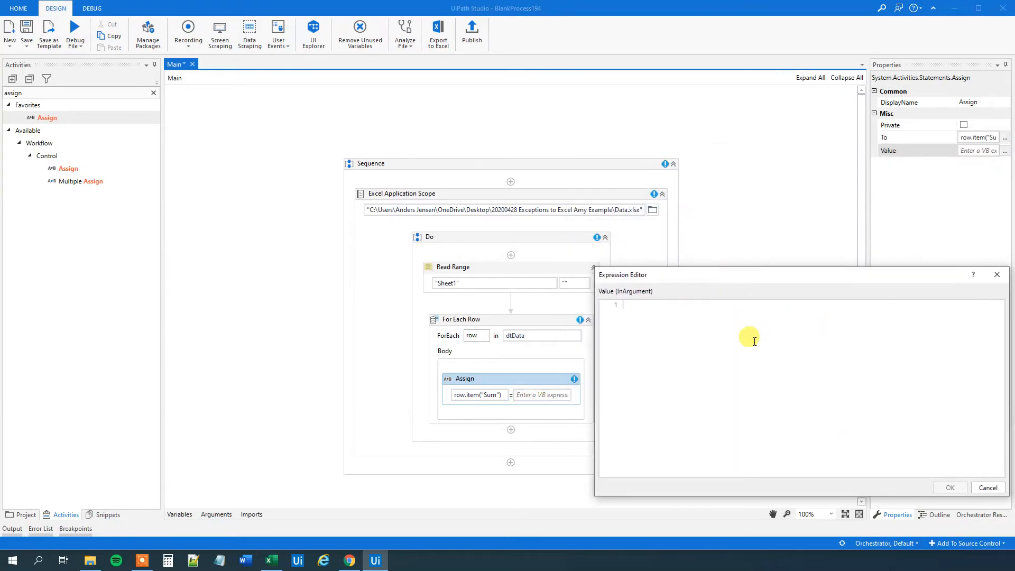
pyautogui.moveTo(672, 296)
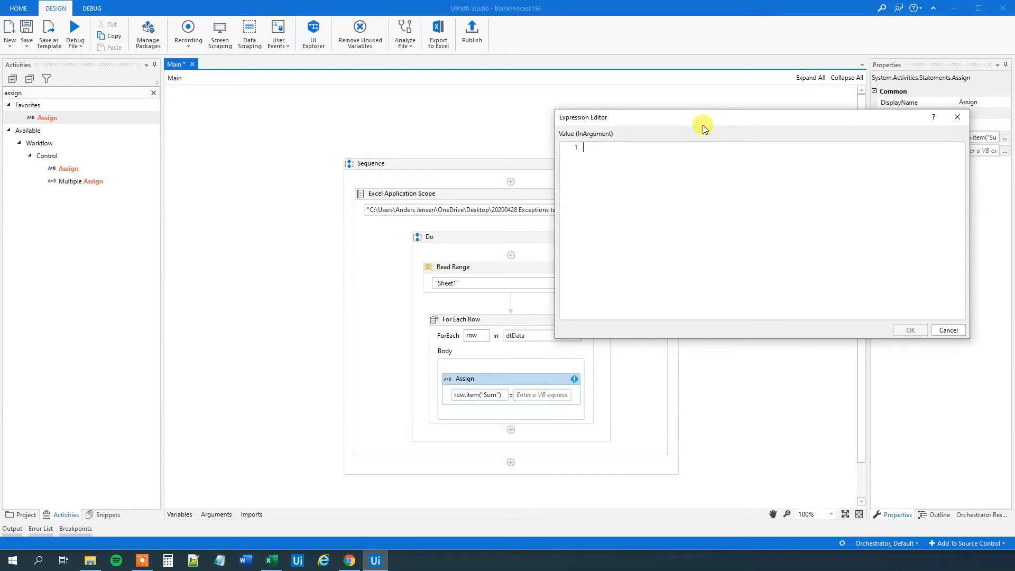
pyautogui.write('c')
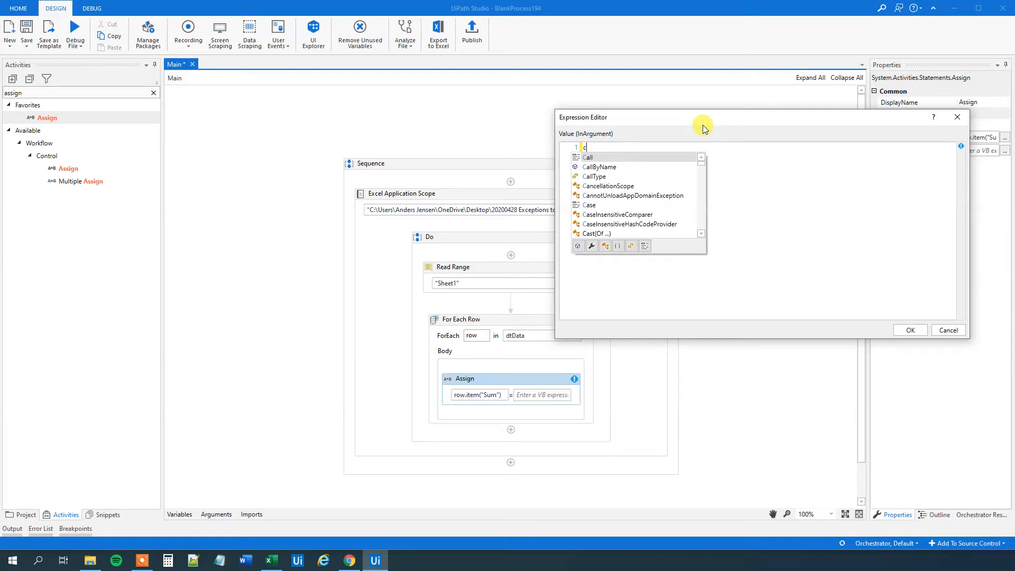
pyautogui.write('i')
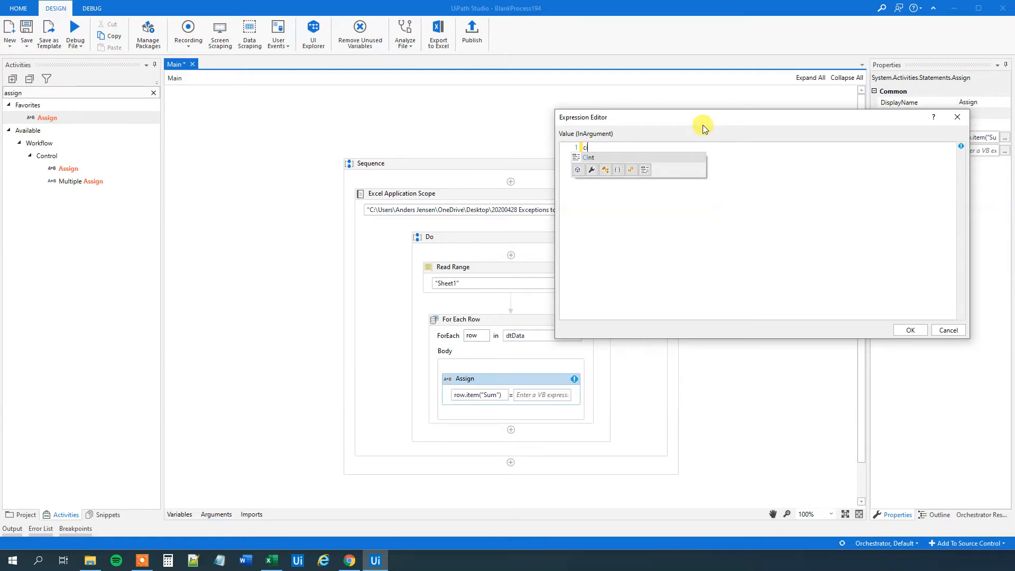
pyautogui.write('int(')
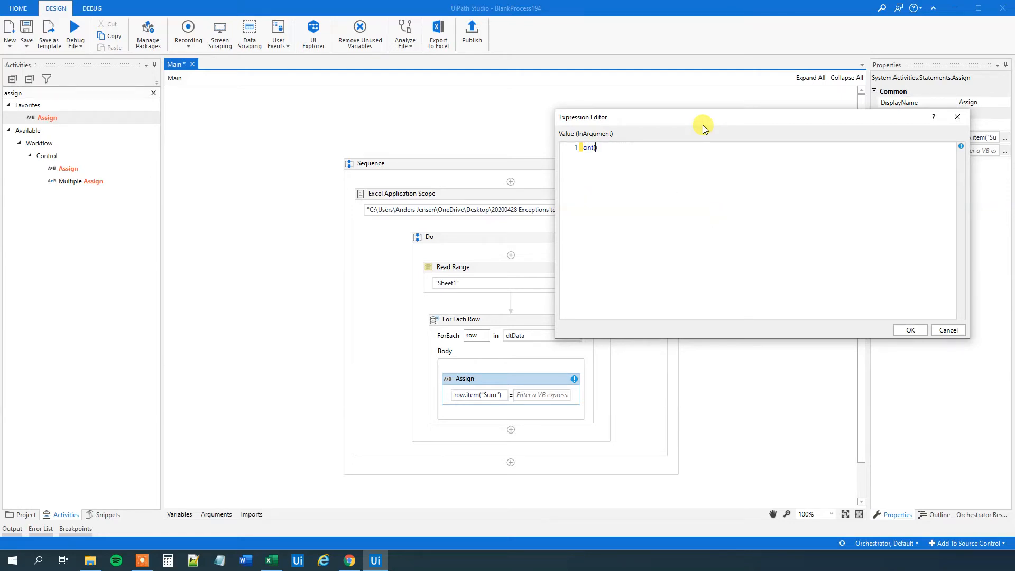
pyautogui.write('(row.item("Number1')
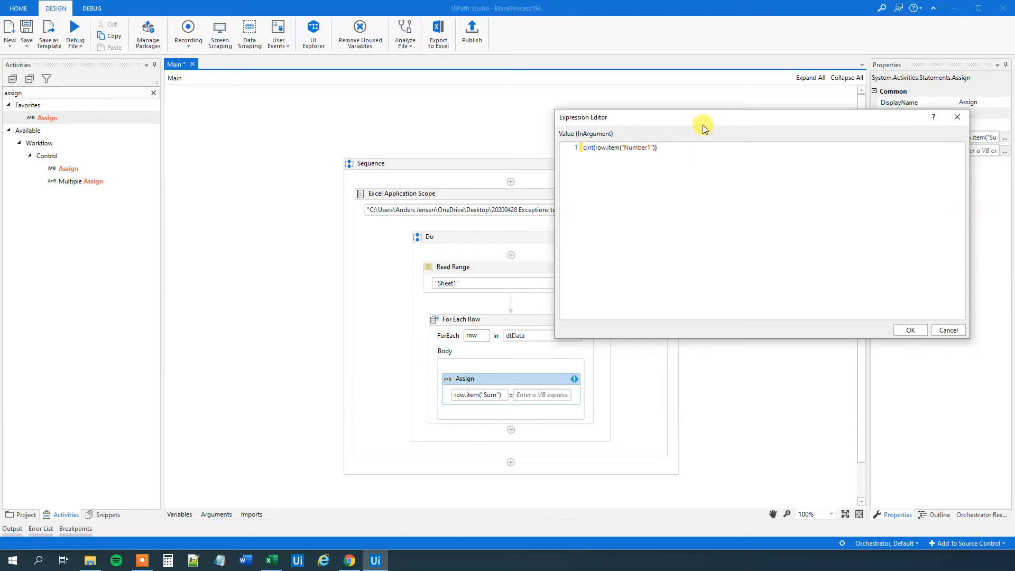
pyautogui.write('+')
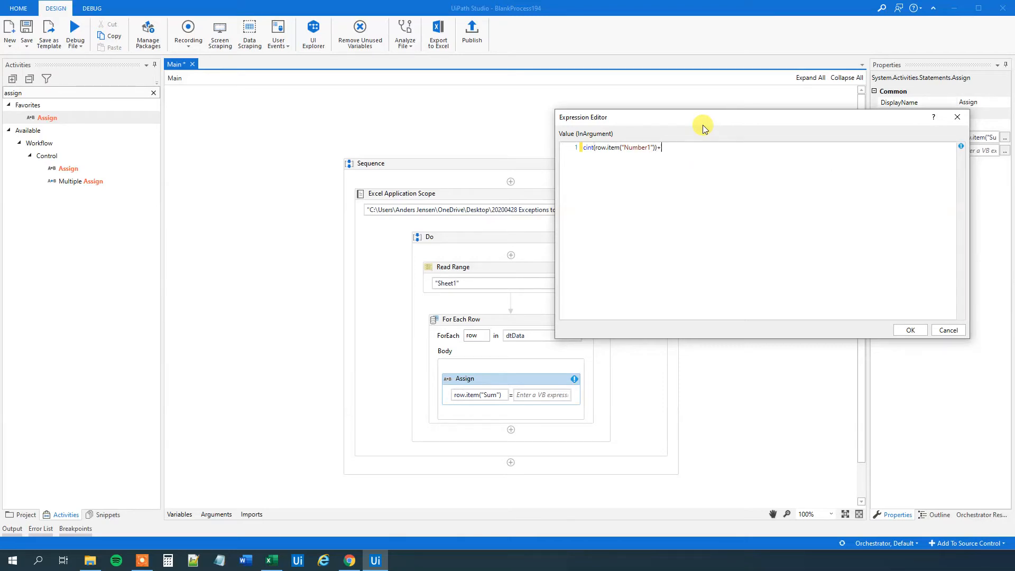
pyautogui.write('+cint(row.item("N')
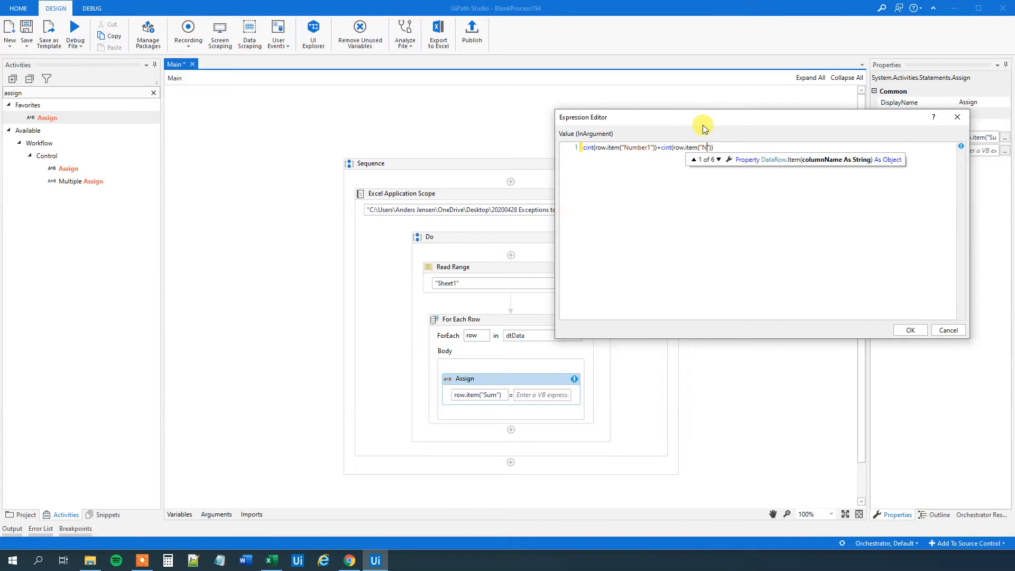
pyautogui.write('umber2')
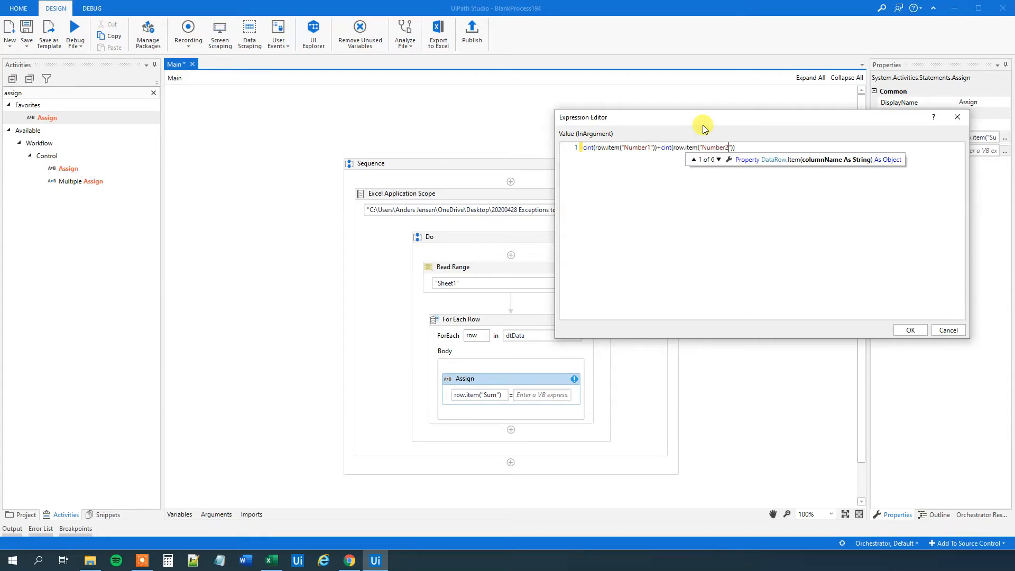
pyautogui.moveTo(694, 201)
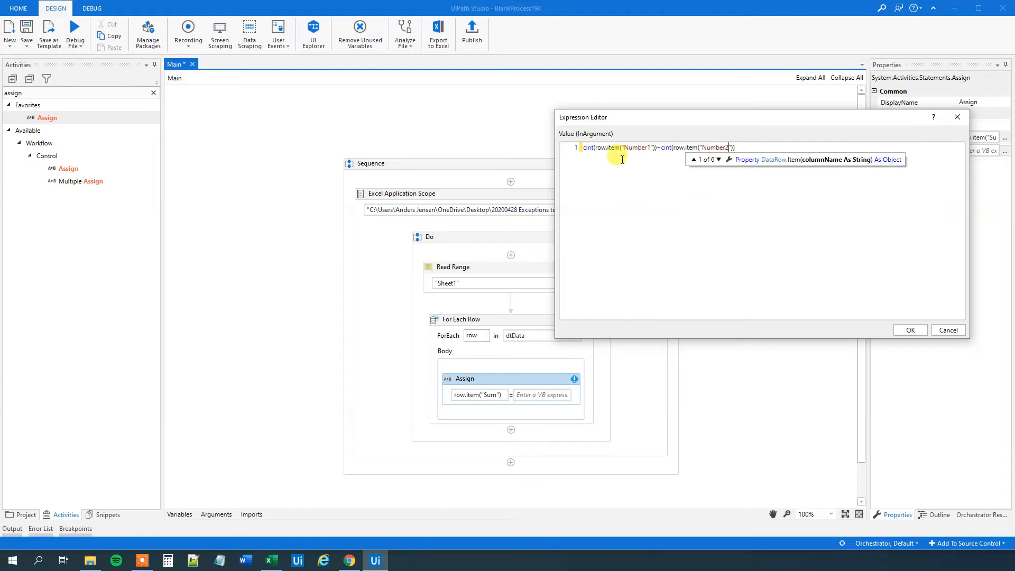
pyautogui.moveTo(641, 141)
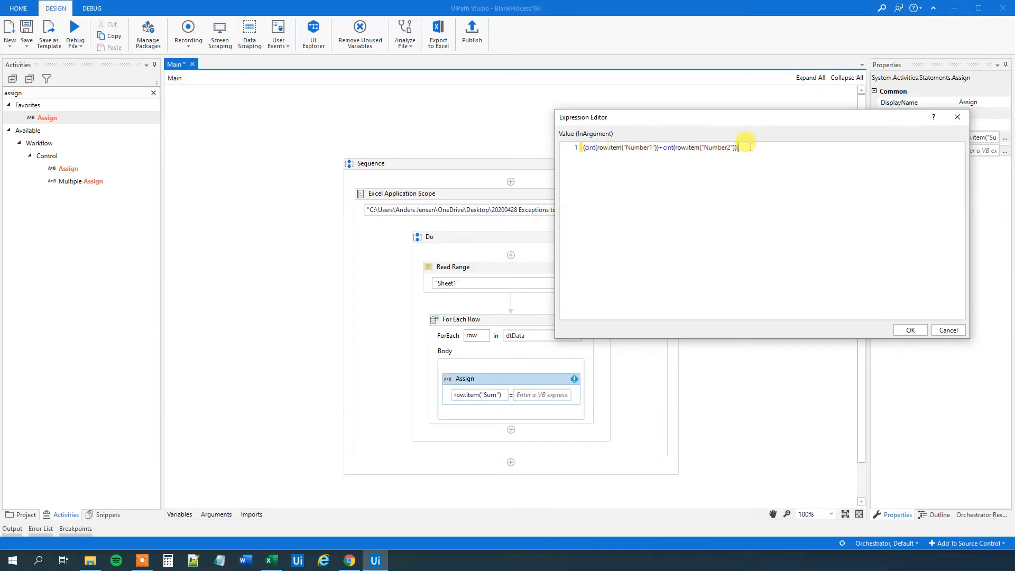
pyautogui.write('.ToString')
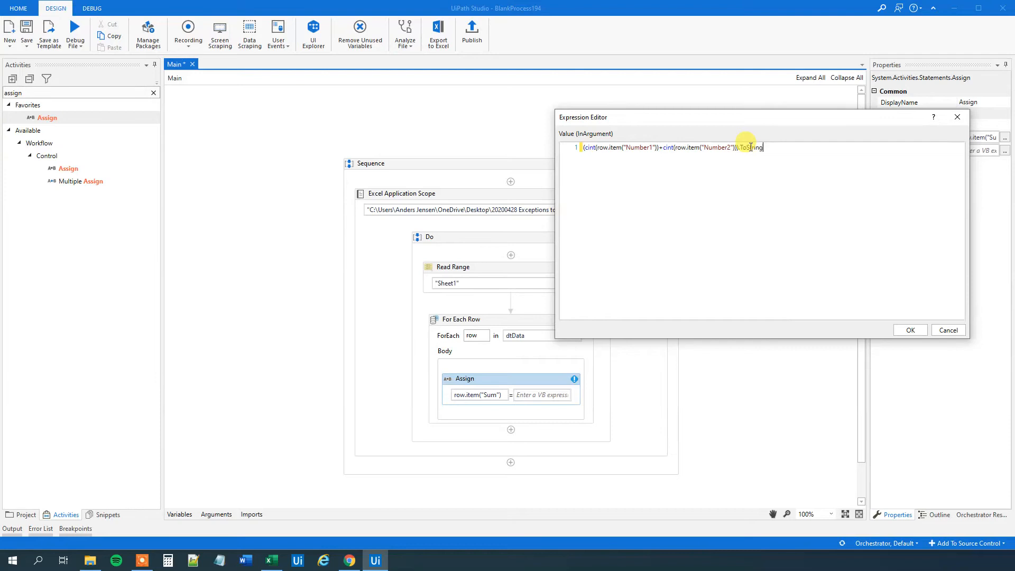
pyautogui.click(909, 330)
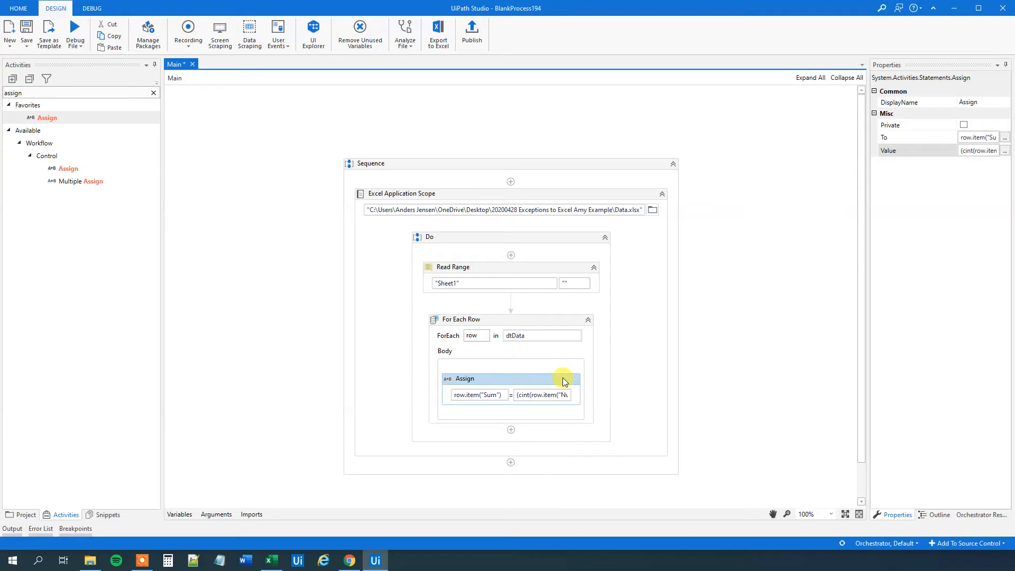
pyautogui.moveTo(498, 383)
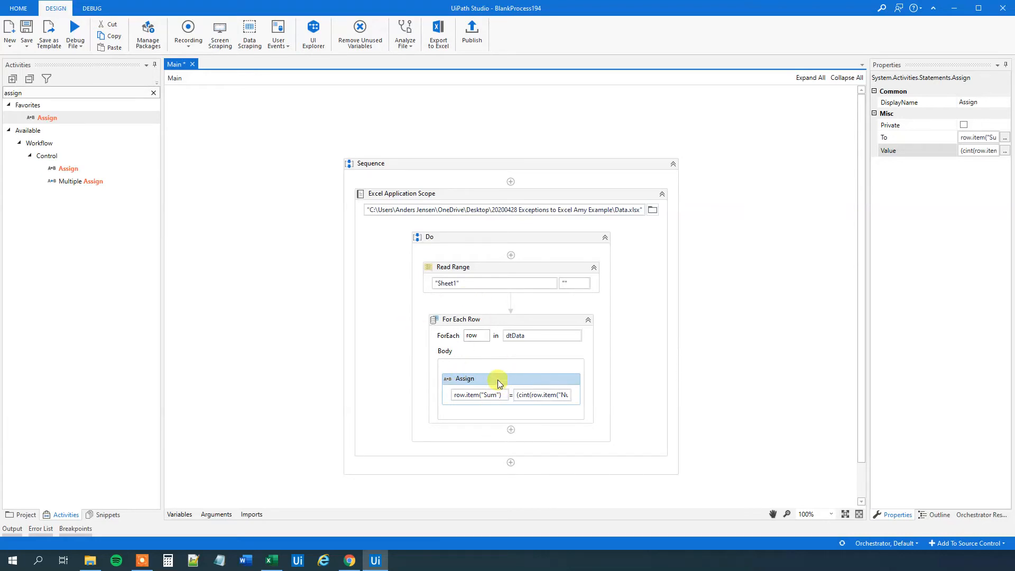
pyautogui.moveTo(710, 340)
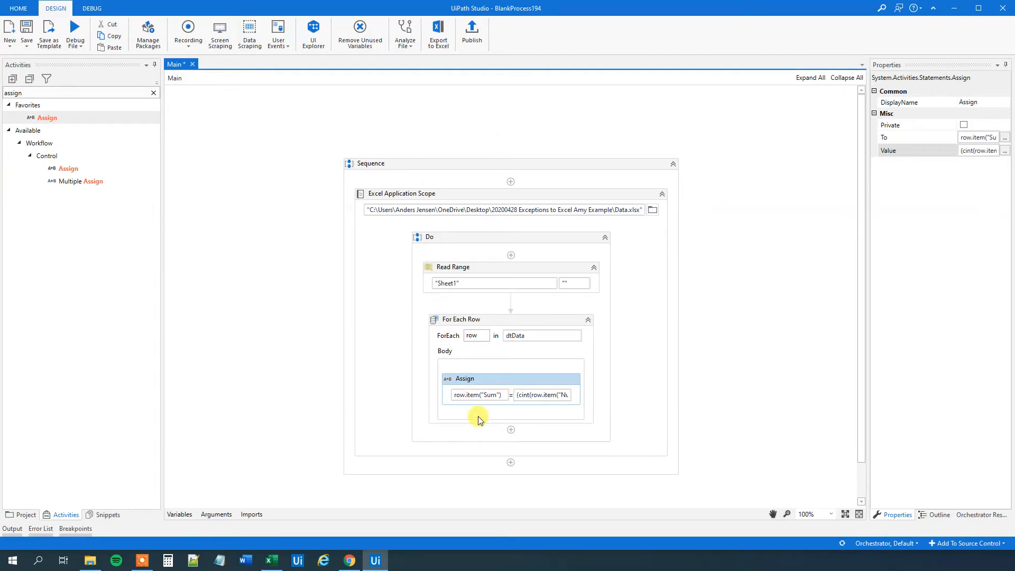
pyautogui.moveTo(300, 395)
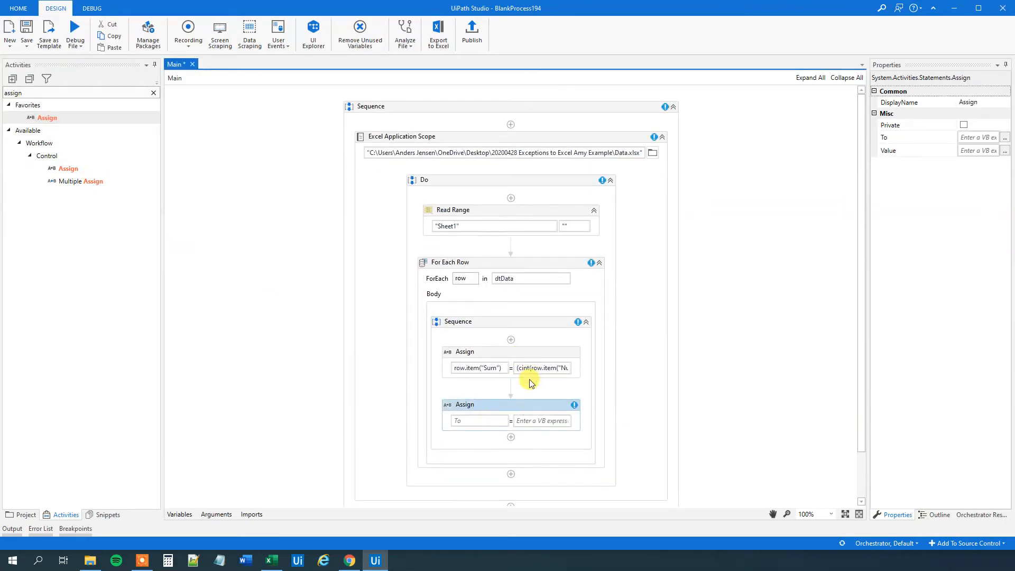
# Set the second Assign's target to row.item("Log"), glancing at the Data workbook.
pyautogui.click(478, 420)
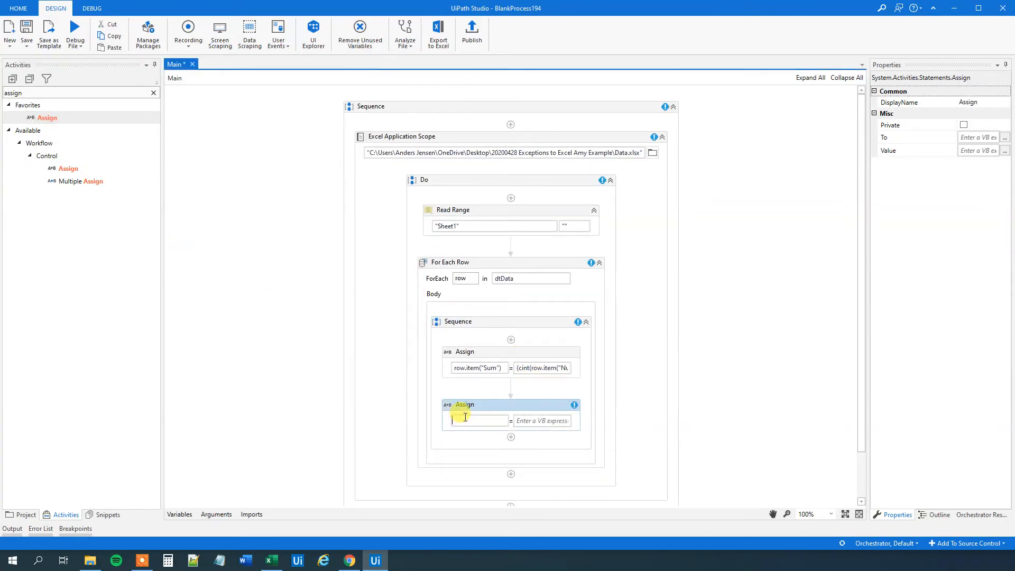
pyautogui.write('row.item("Log')
pyautogui.click(541, 421)
pyautogui.write('"Succes"')
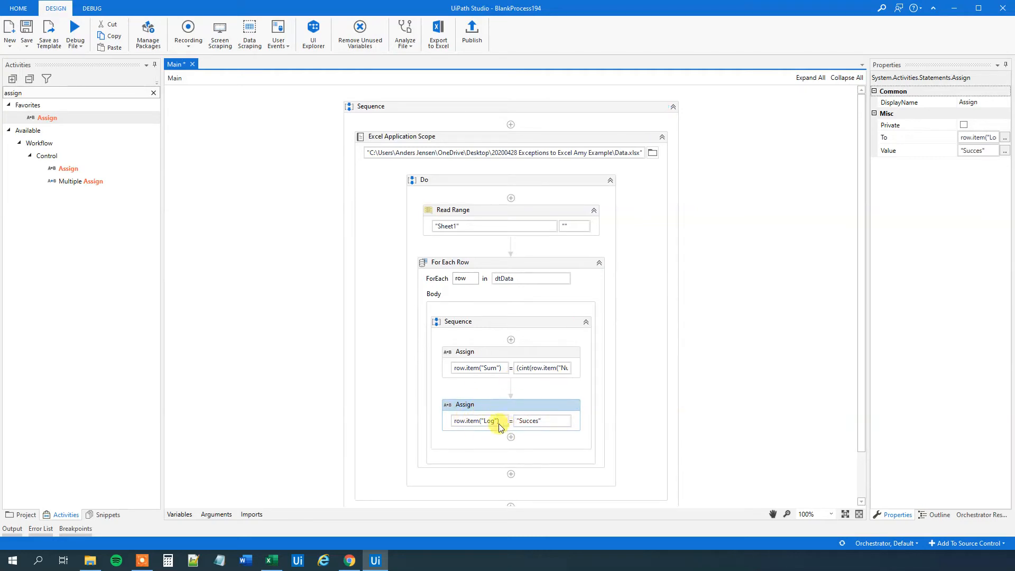
pyautogui.click(270, 560)
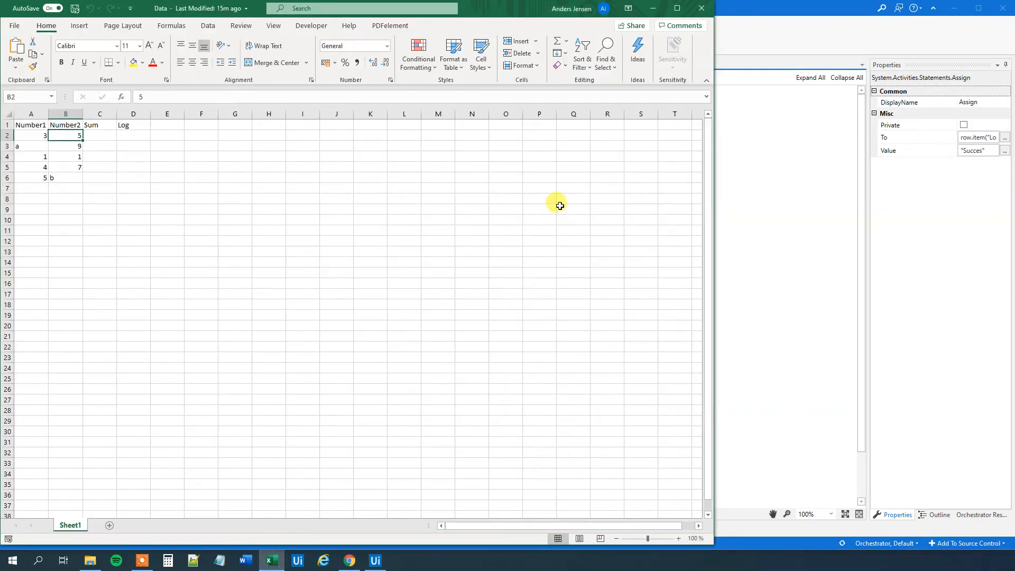
pyautogui.click(374, 561)
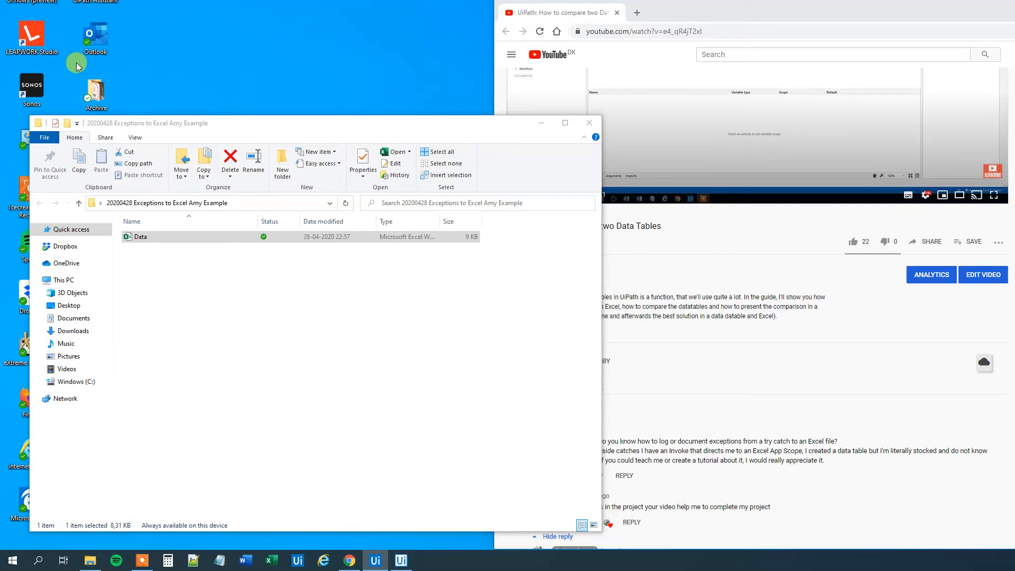
pyautogui.moveTo(233, 80)
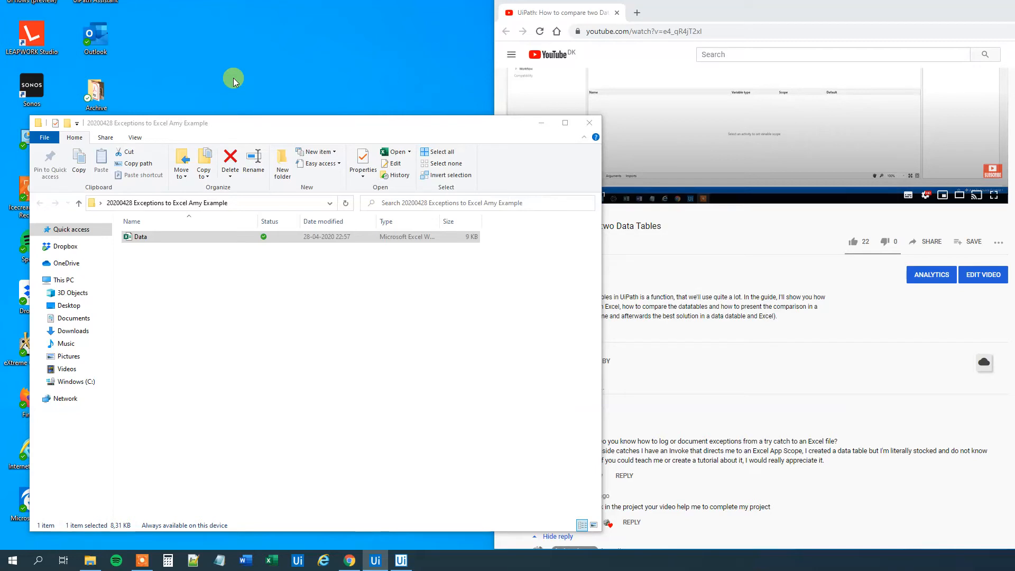
pyautogui.moveTo(228, 86)
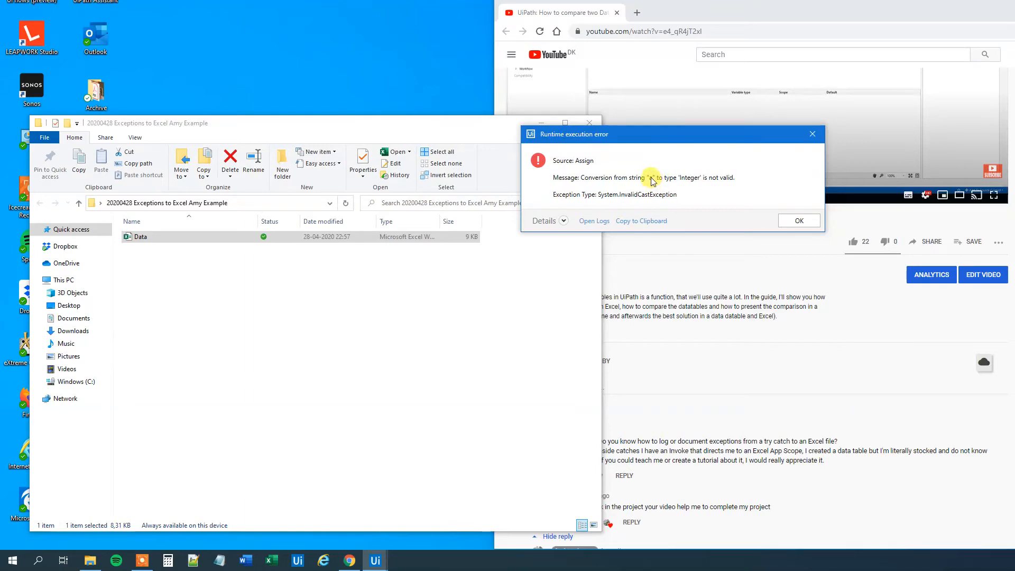
pyautogui.moveTo(673, 189)
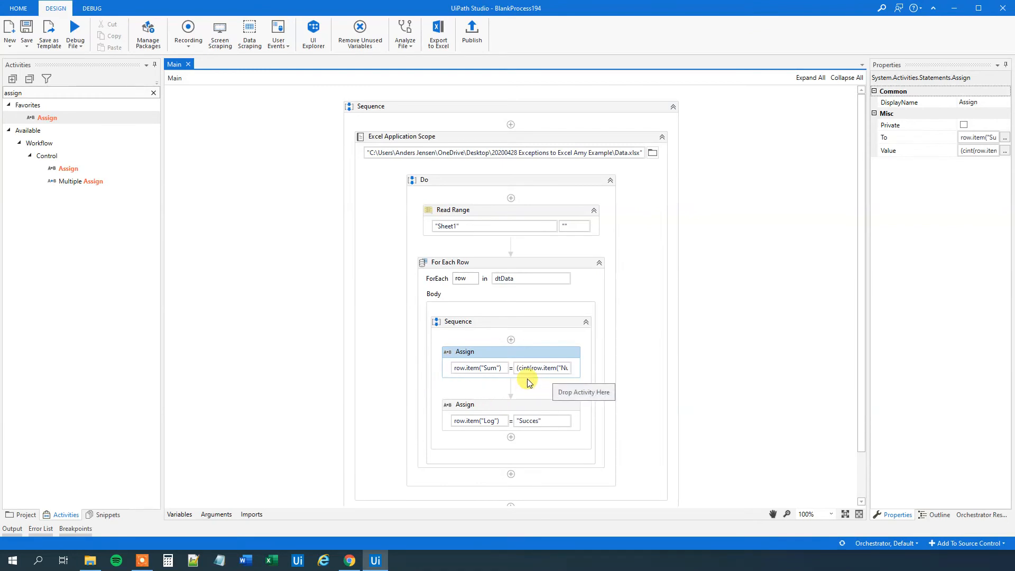
# Search the Activities panel for 'try' to locate the Try Catch activity.
pyautogui.click(348, 560)
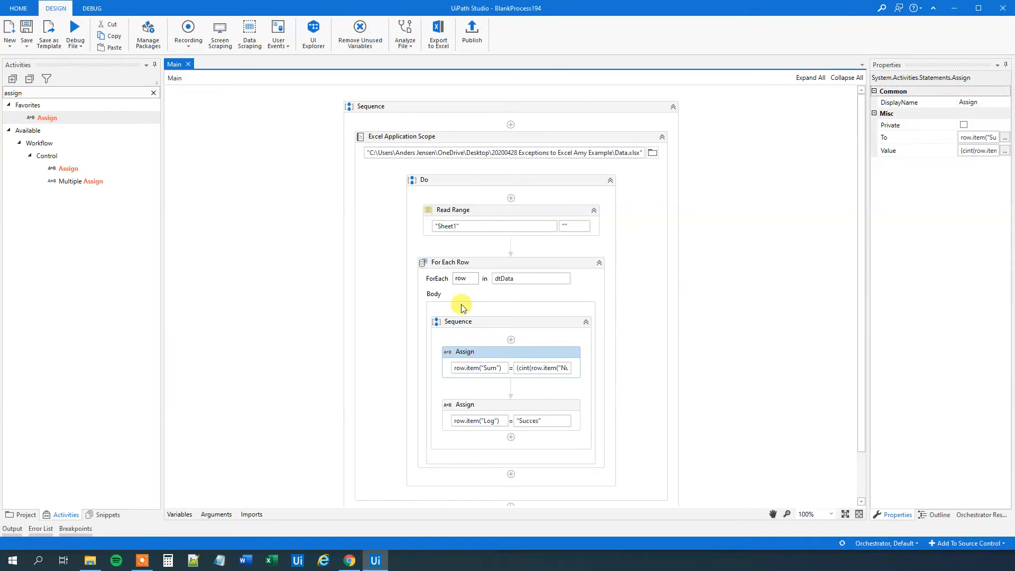
pyautogui.click(153, 93)
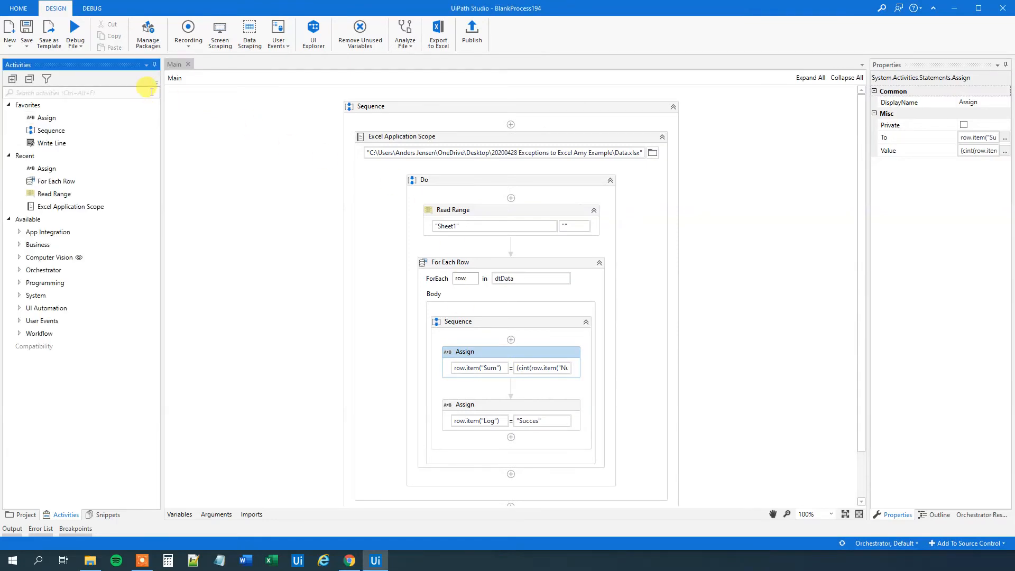
pyautogui.write('try')
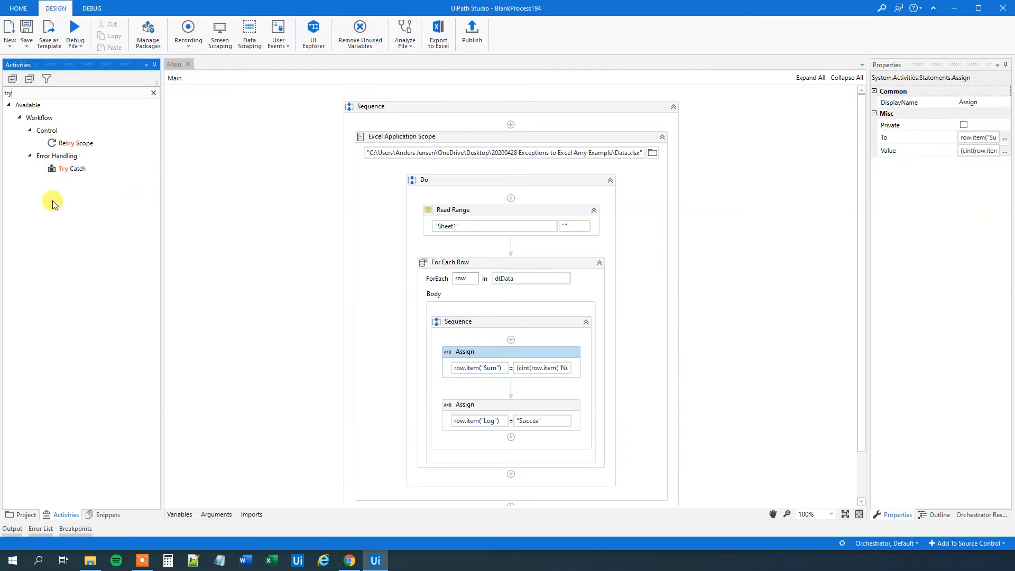
pyautogui.moveTo(71, 168)
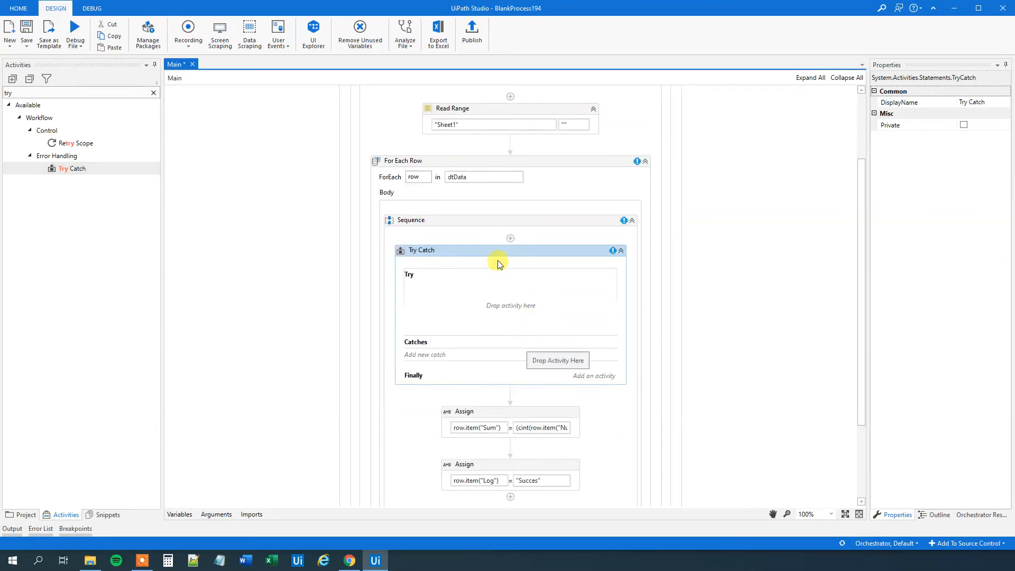
pyautogui.moveTo(444, 313)
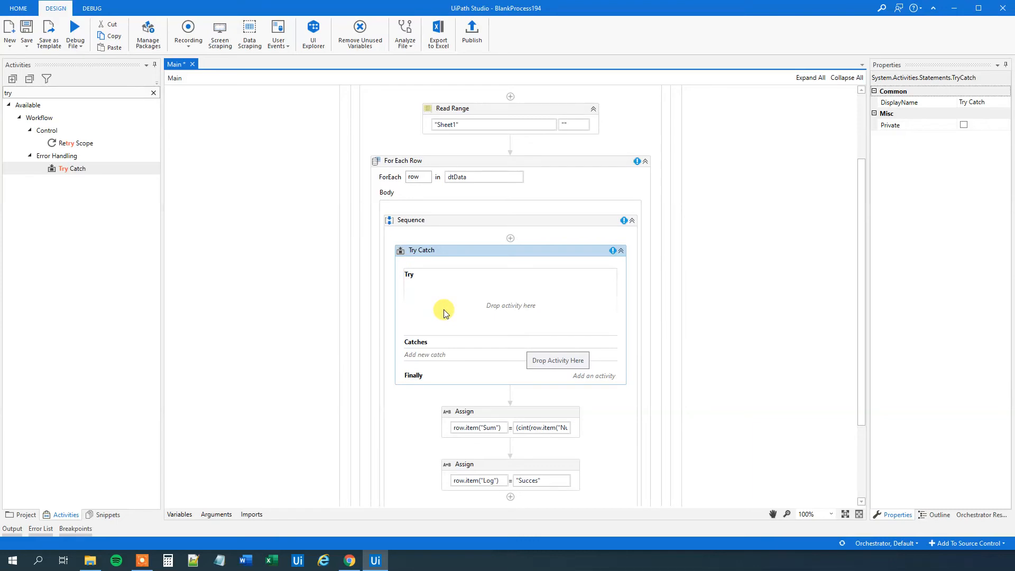
pyautogui.moveTo(471, 333)
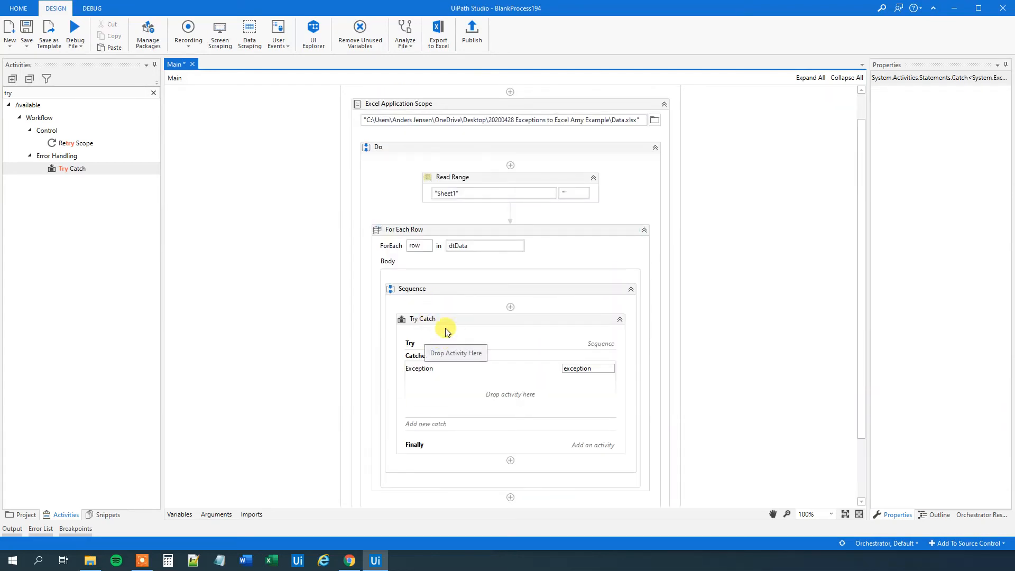
pyautogui.moveTo(431, 394)
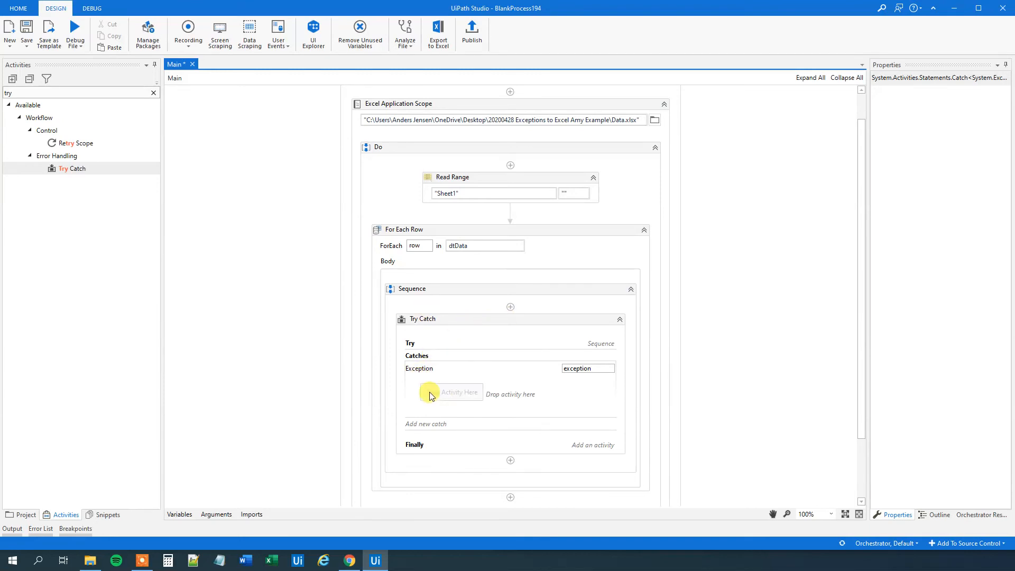
pyautogui.moveTo(433, 342)
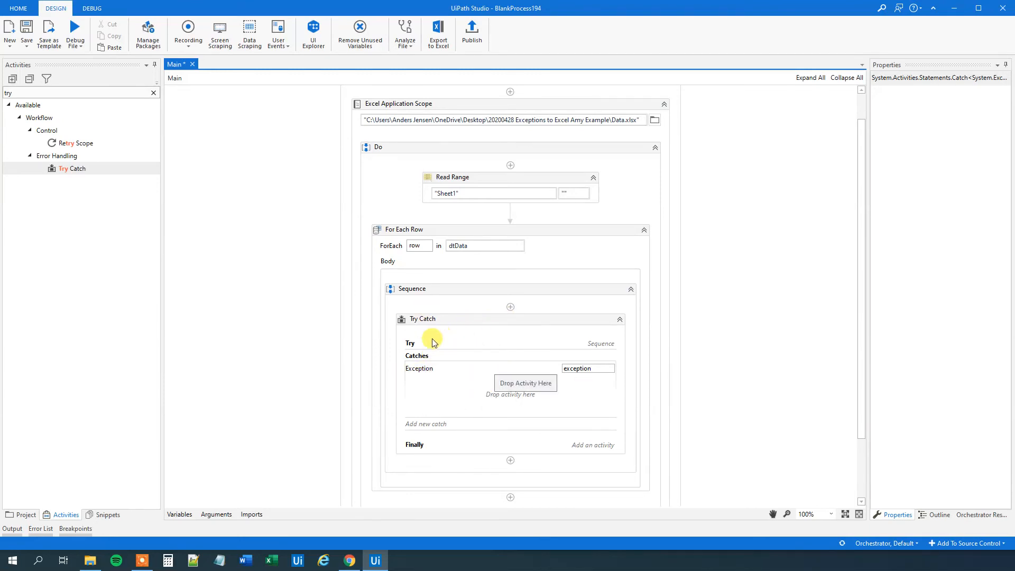
pyautogui.moveTo(491, 386)
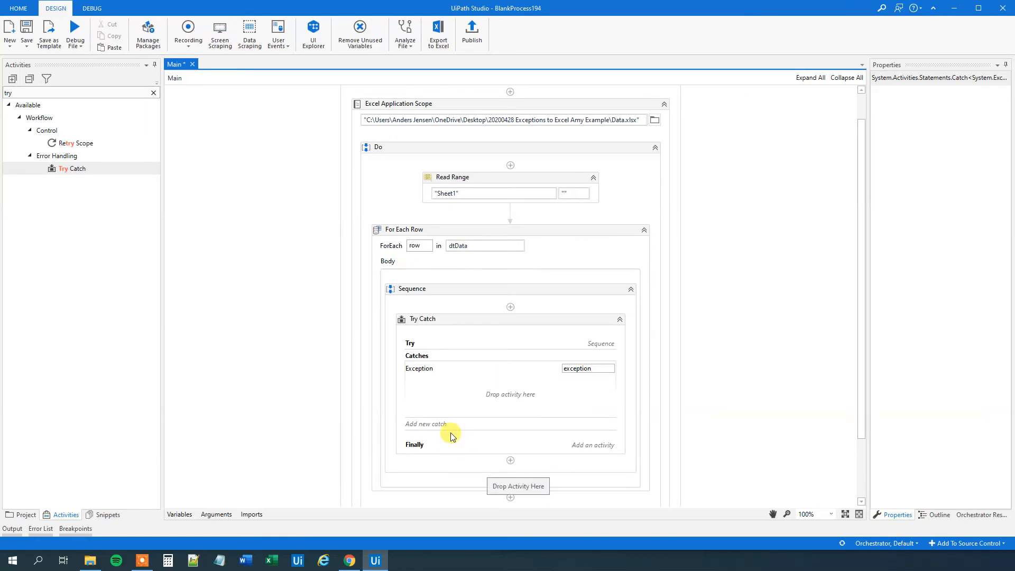
pyautogui.moveTo(432, 350)
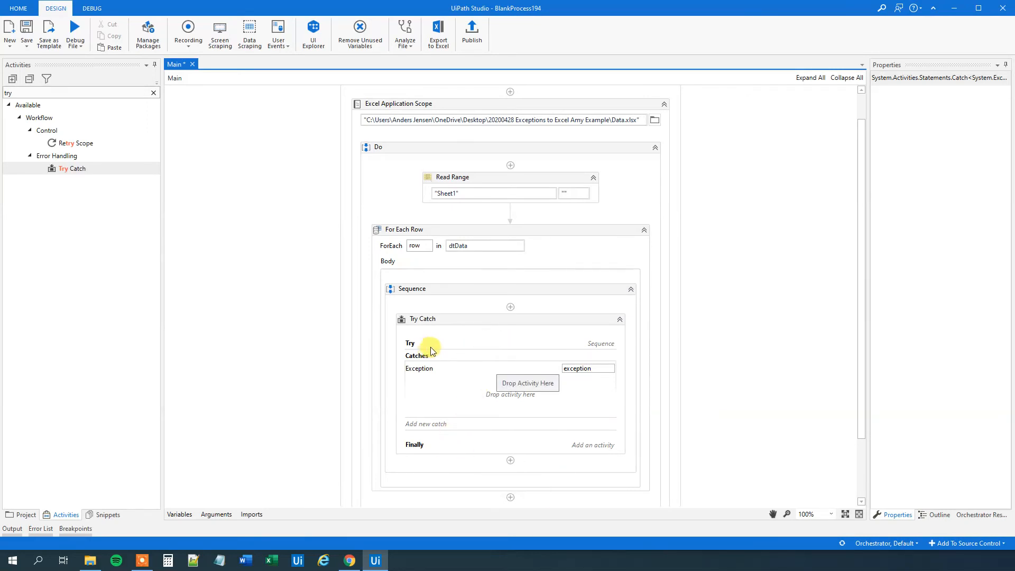
pyautogui.moveTo(509, 393)
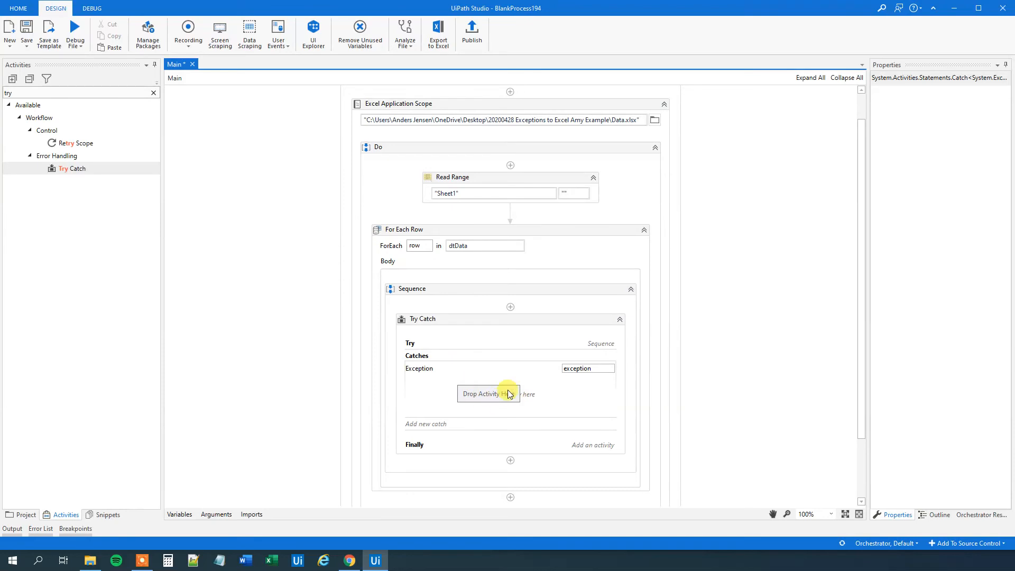
pyautogui.moveTo(542, 406)
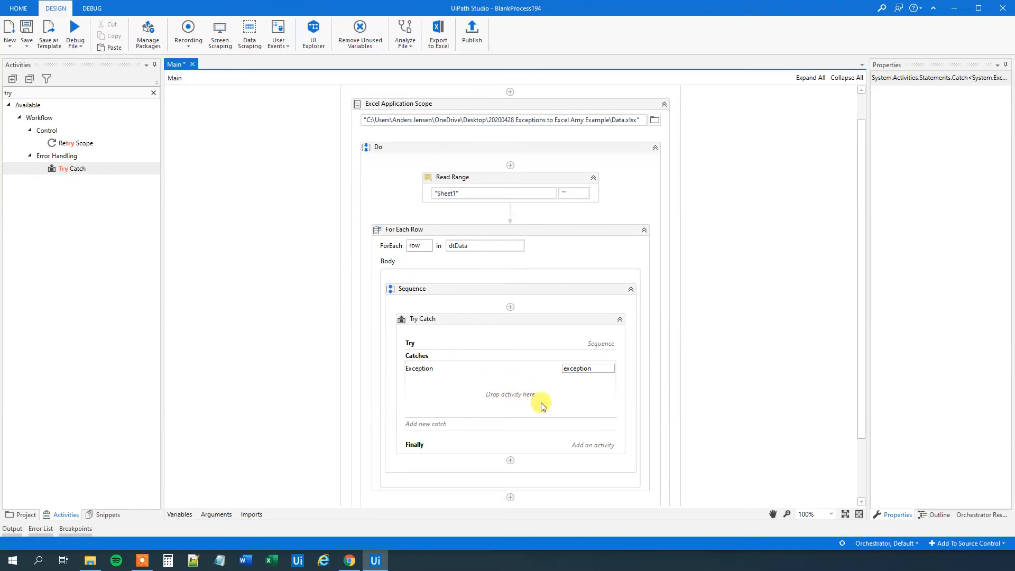
pyautogui.moveTo(623, 342)
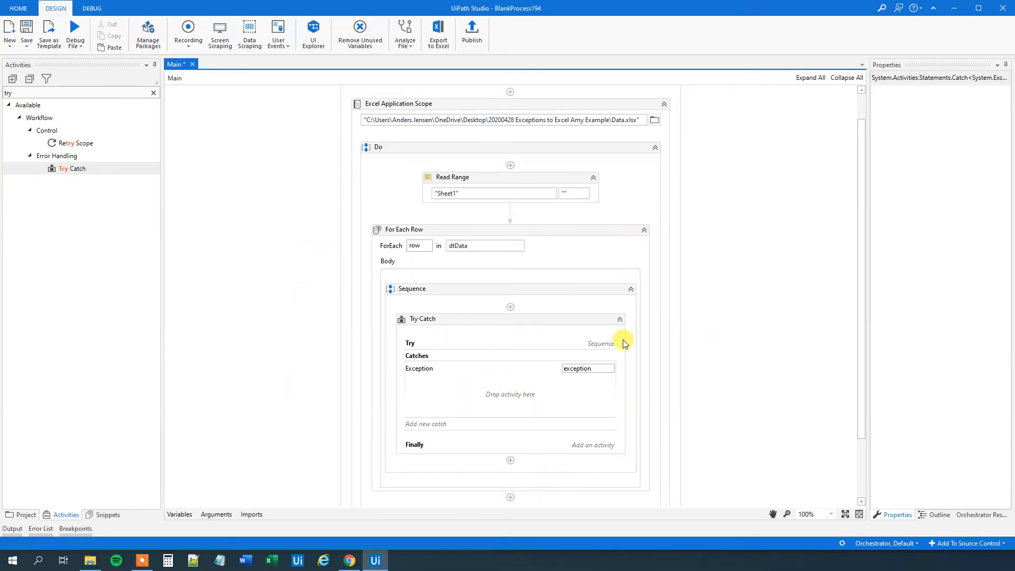
pyautogui.moveTo(623, 341)
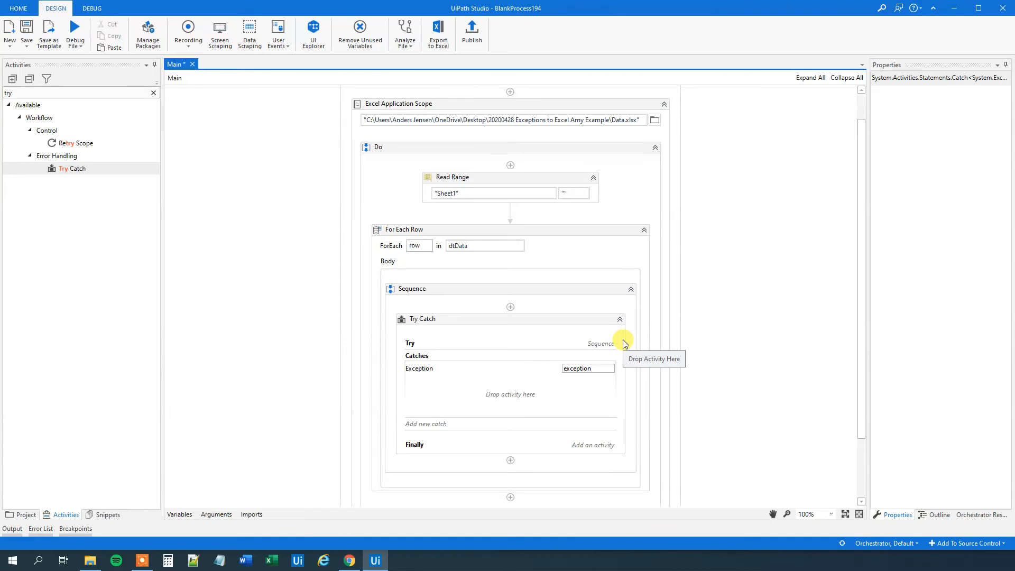
pyautogui.moveTo(491, 359)
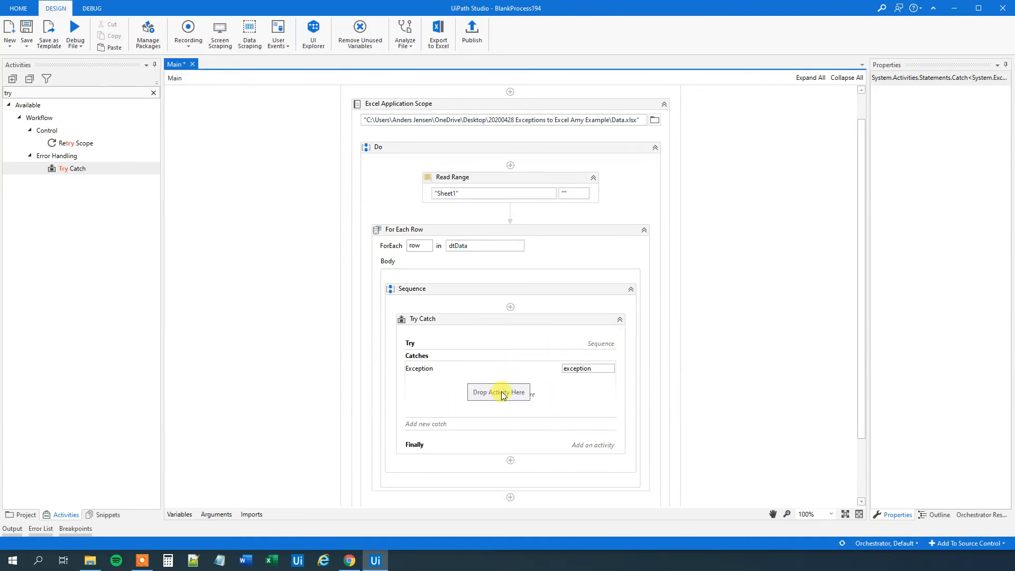
pyautogui.moveTo(458, 378)
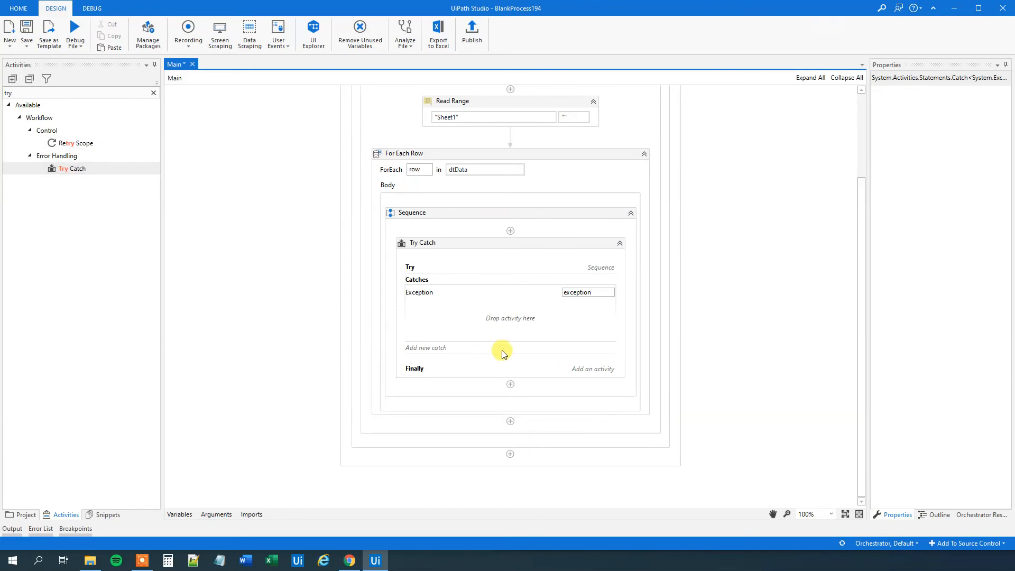
# Add an Assign in the Exception catch with To set to row.item("Log").
pyautogui.click(152, 93)
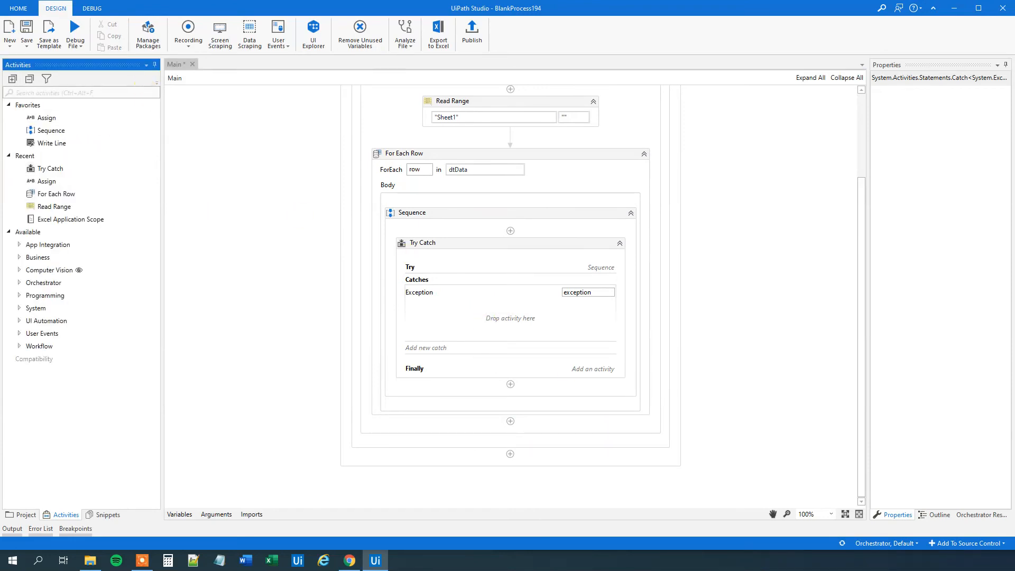
pyautogui.write('assign')
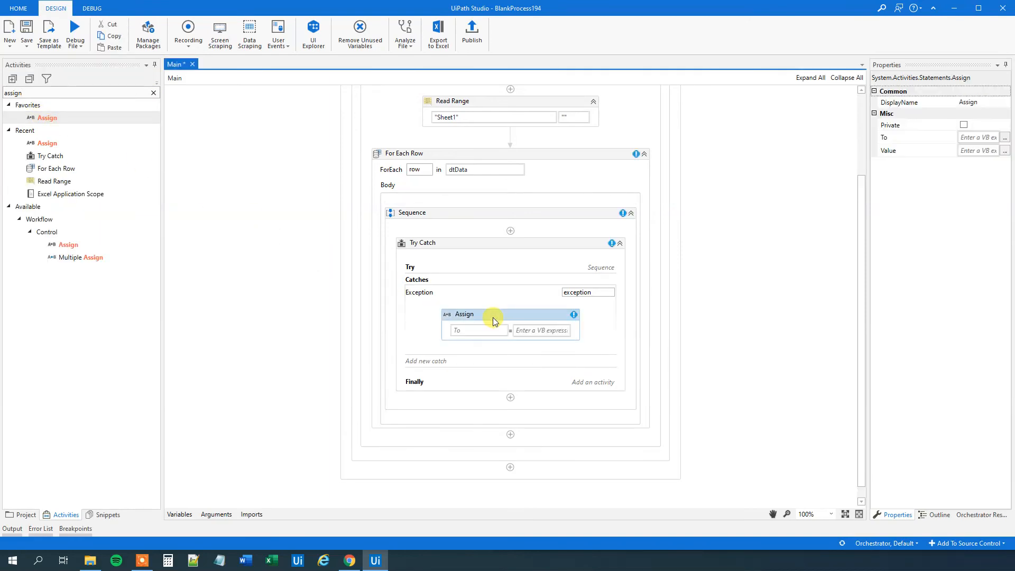
pyautogui.moveTo(492, 321)
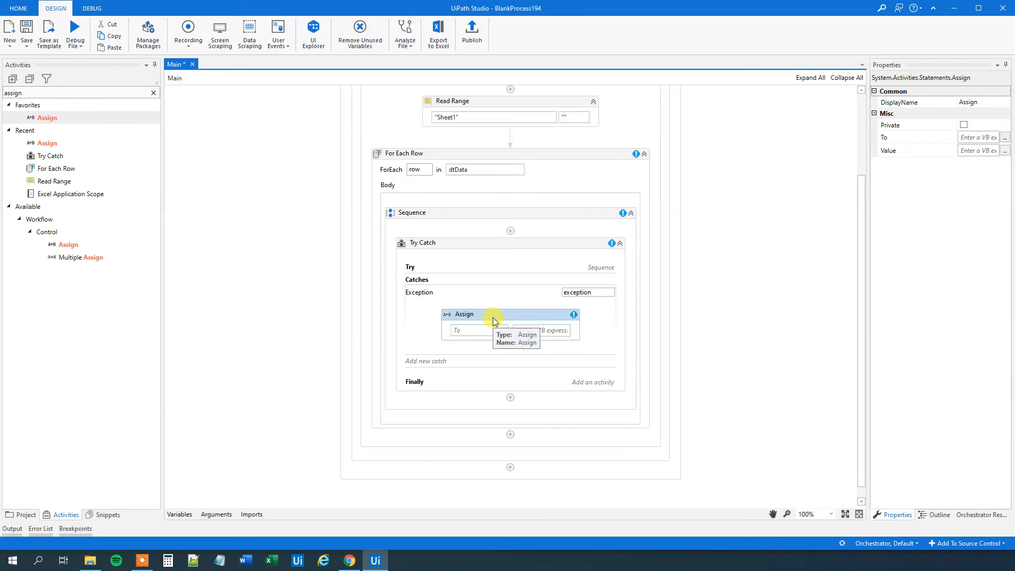
pyautogui.moveTo(539, 330)
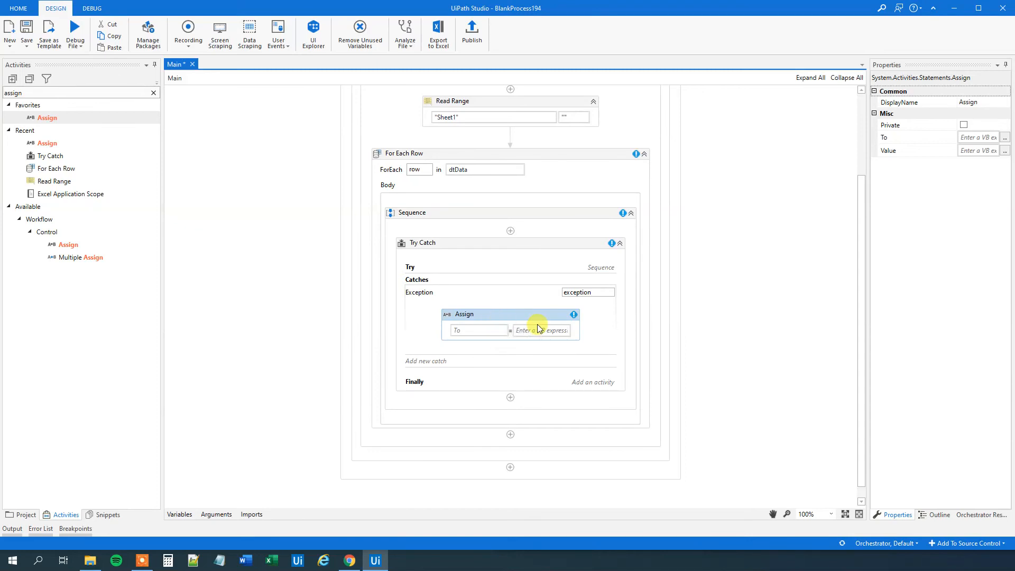
pyautogui.moveTo(526, 316)
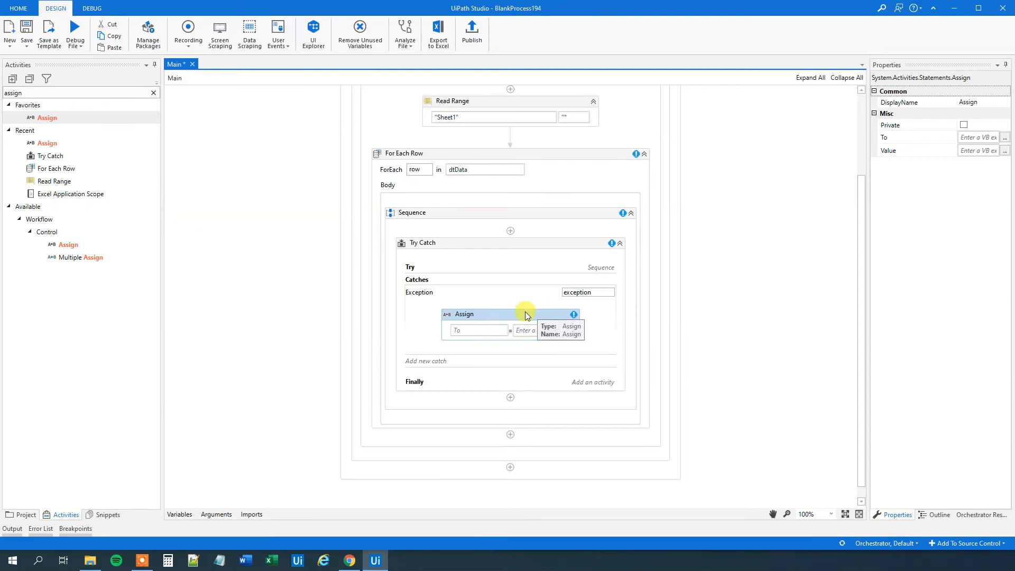
pyautogui.moveTo(490, 354)
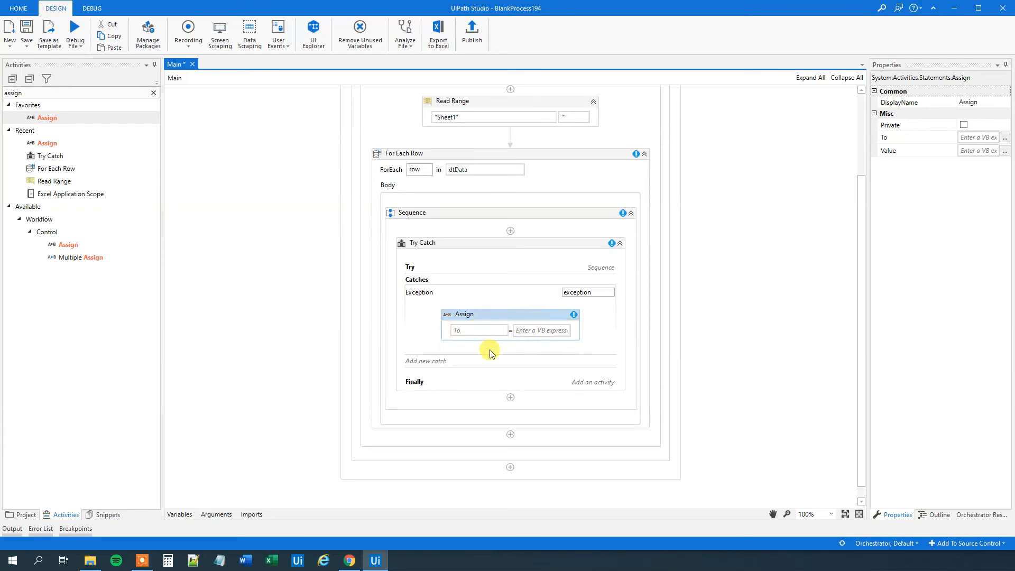
pyautogui.write('row')
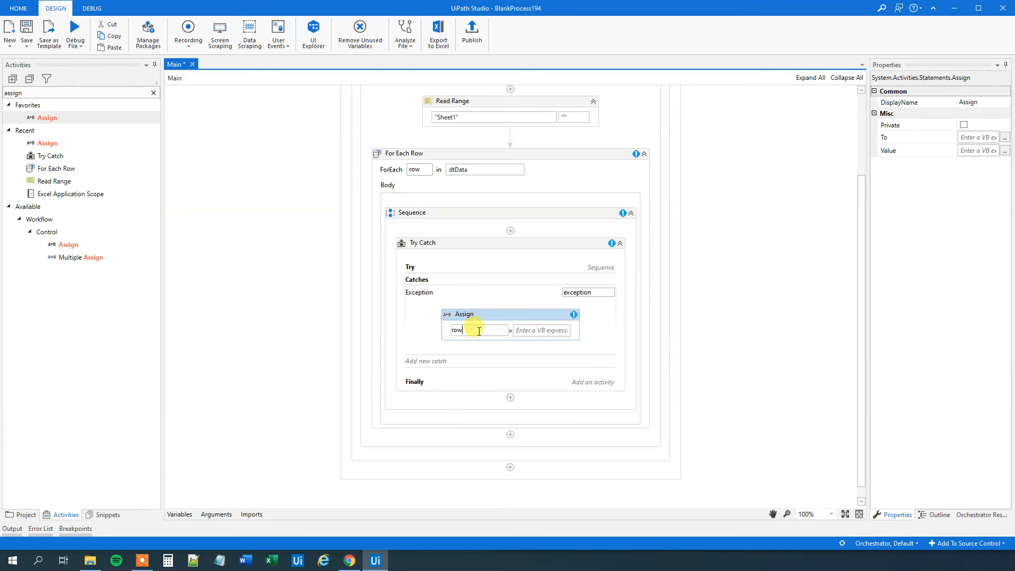
pyautogui.write('.ite)')
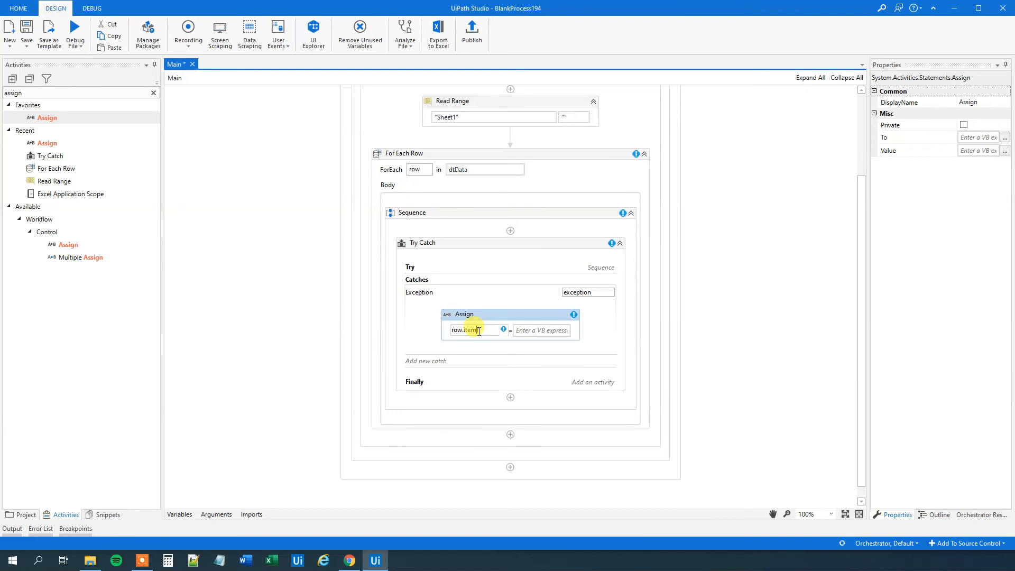
pyautogui.write('("Log")')
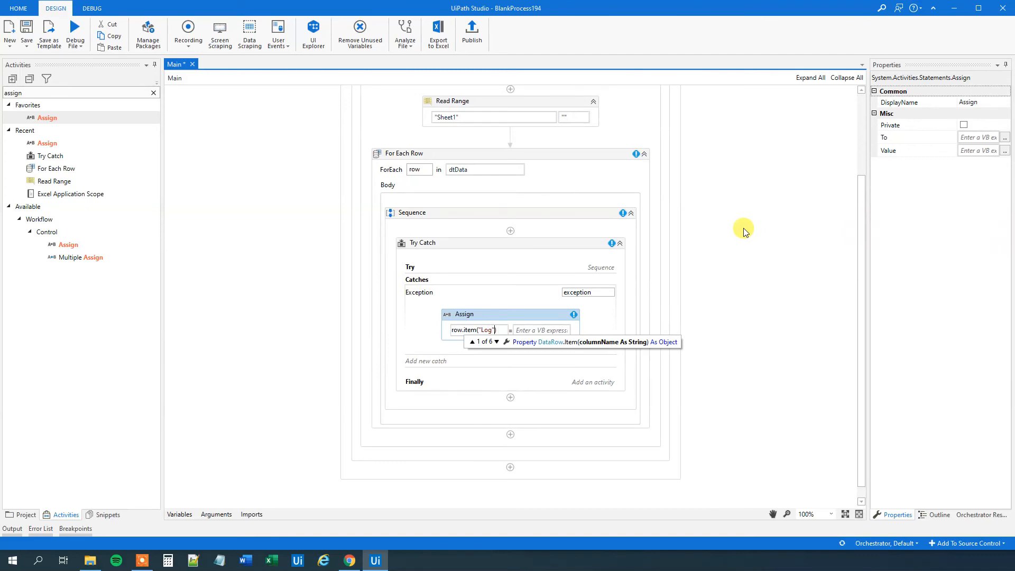
# Set the Assign value to "Error in Summation, probably not two integers".
pyautogui.click(542, 330)
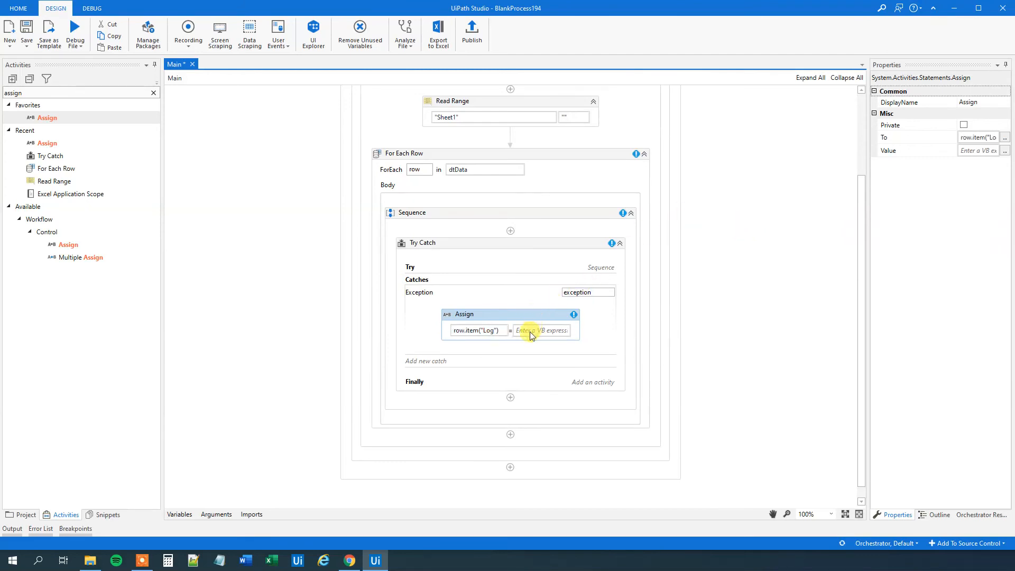
pyautogui.write('"E')
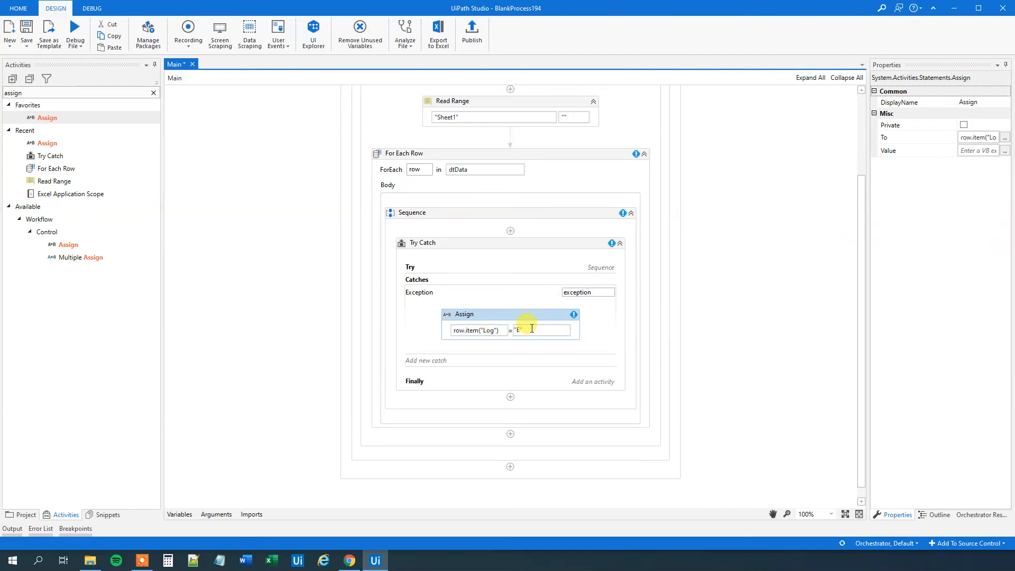
pyautogui.write('Error in')
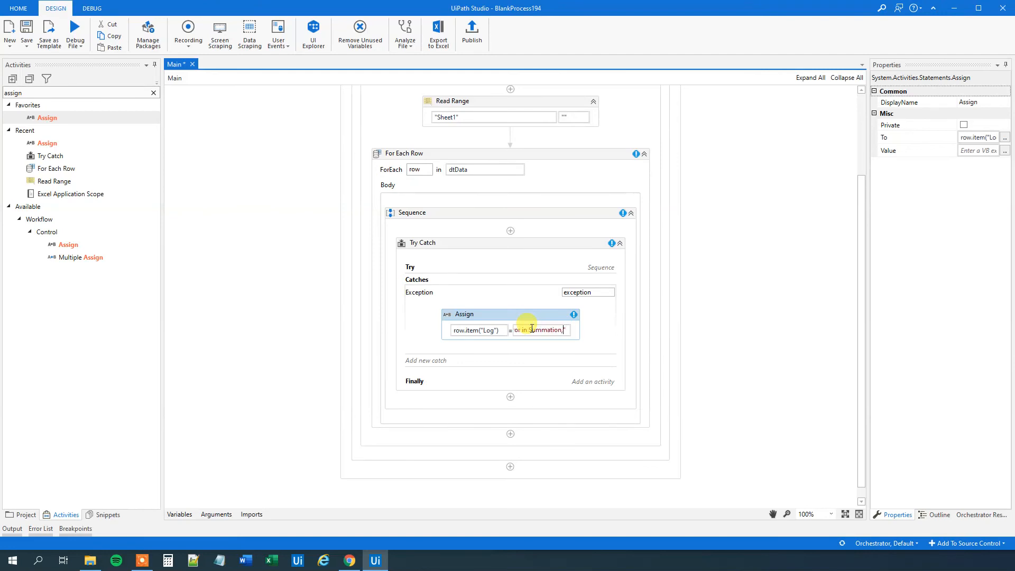
pyautogui.write('nation probably')
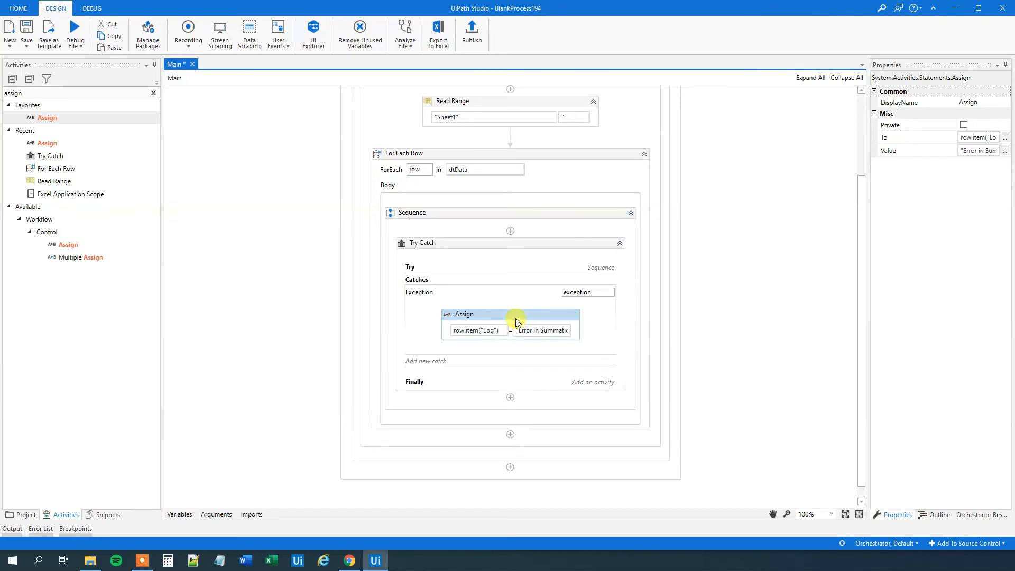
pyautogui.moveTo(303, 409)
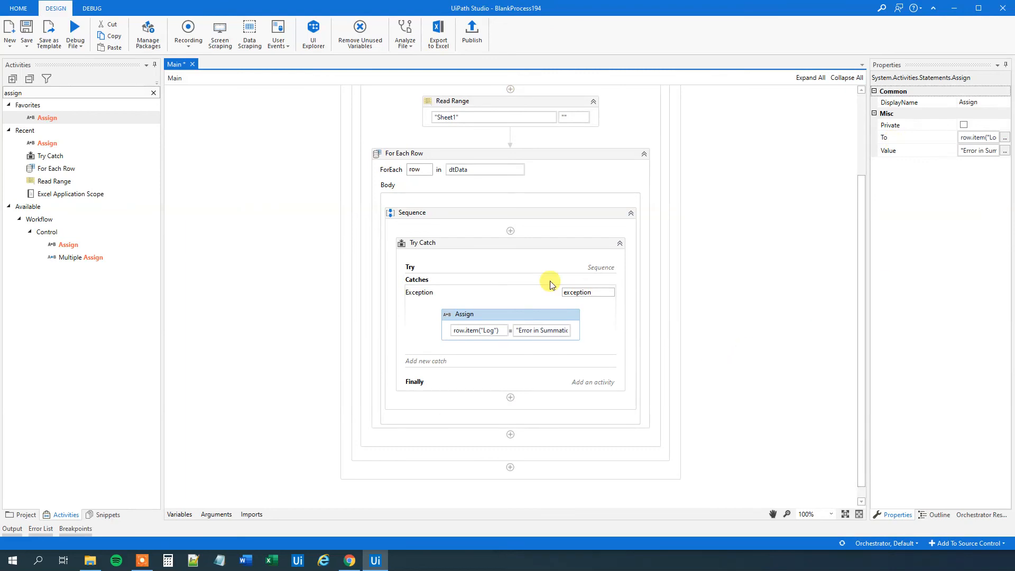
pyautogui.moveTo(581, 404)
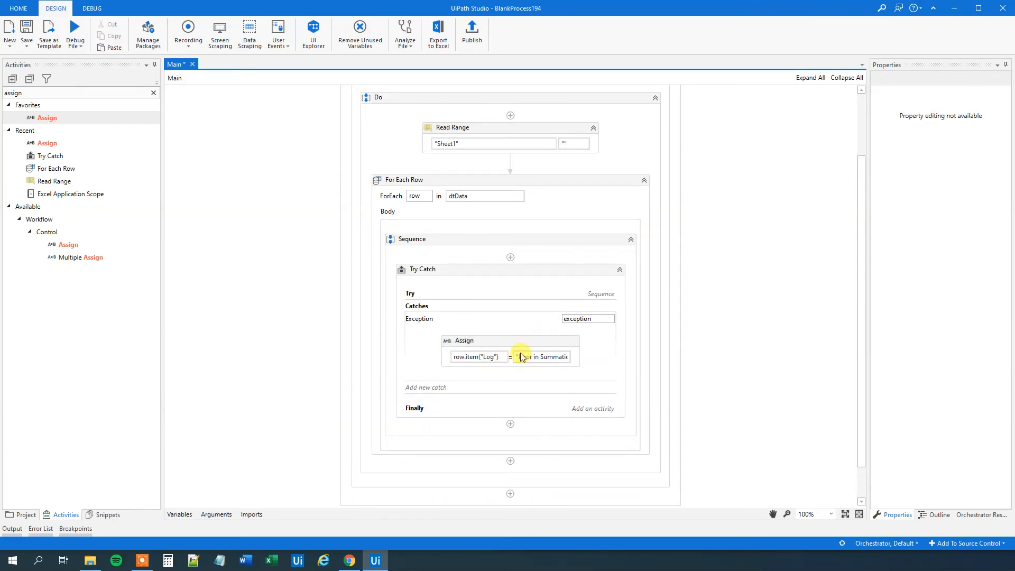
# Add a Write Range after the For Each Row loop with dtData as its DataTable.
pyautogui.click(511, 351)
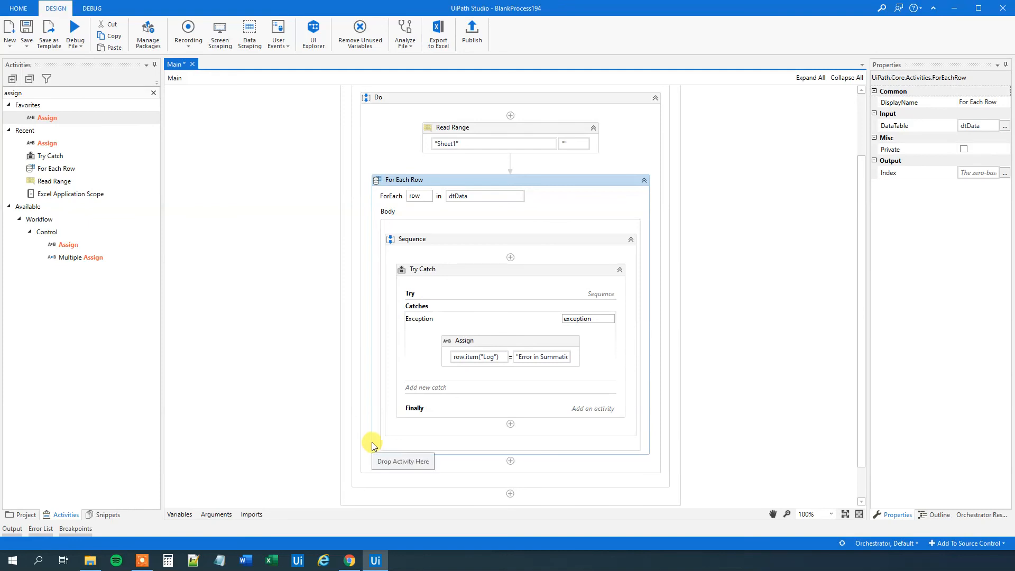
pyautogui.moveTo(498, 472)
pyautogui.write('w')
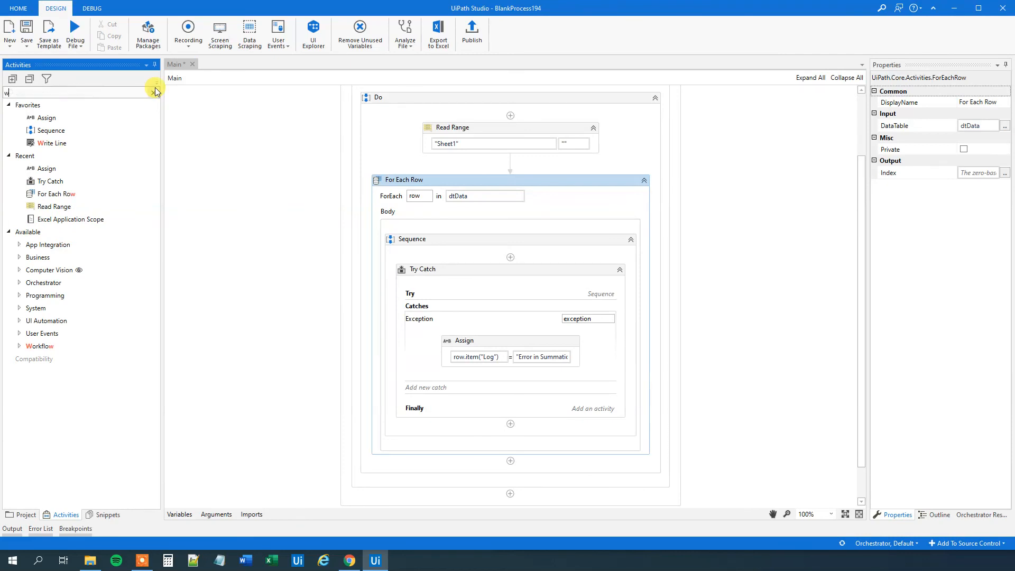
pyautogui.write('rite')
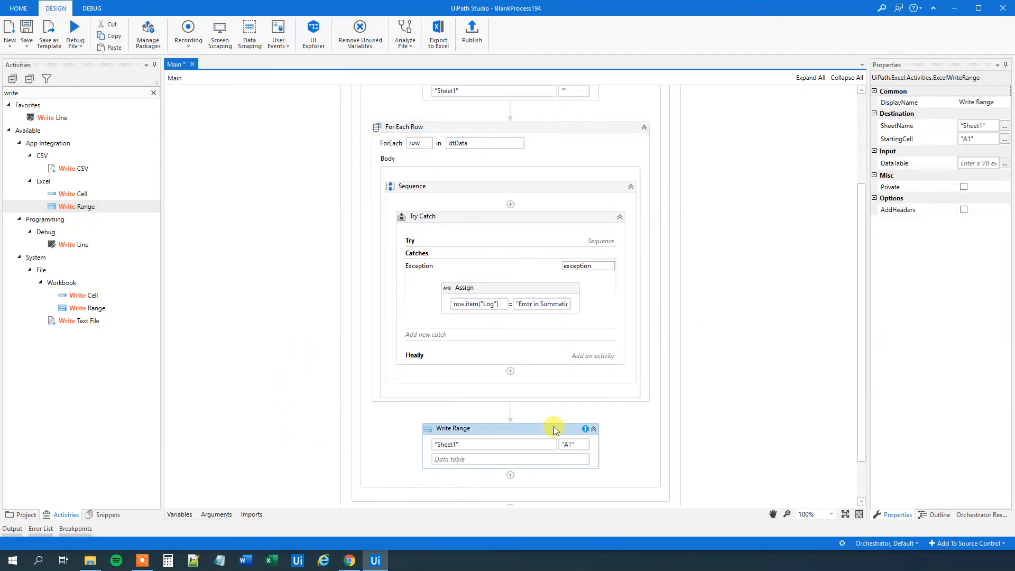
pyautogui.click(405, 127)
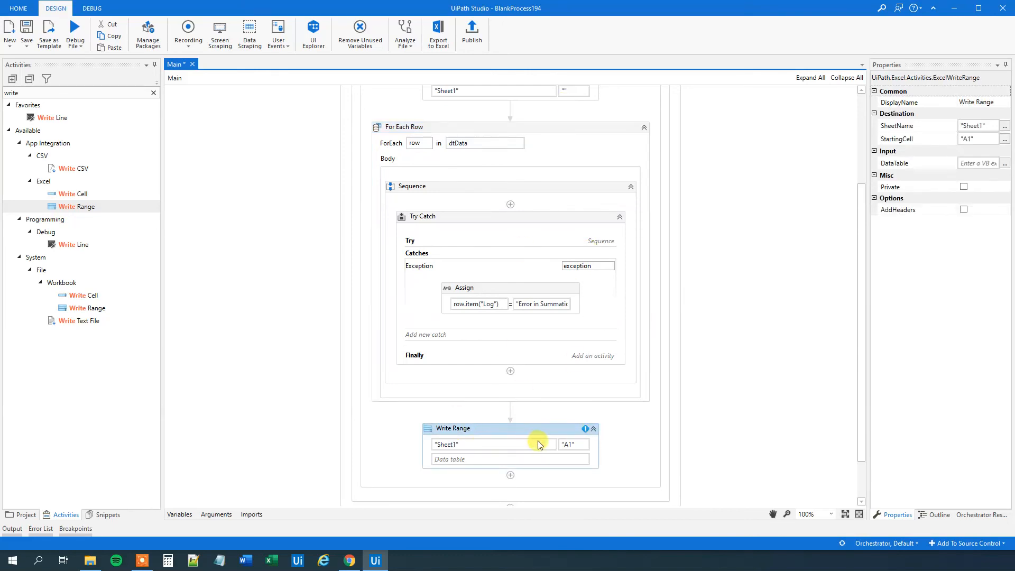
pyautogui.moveTo(518, 436)
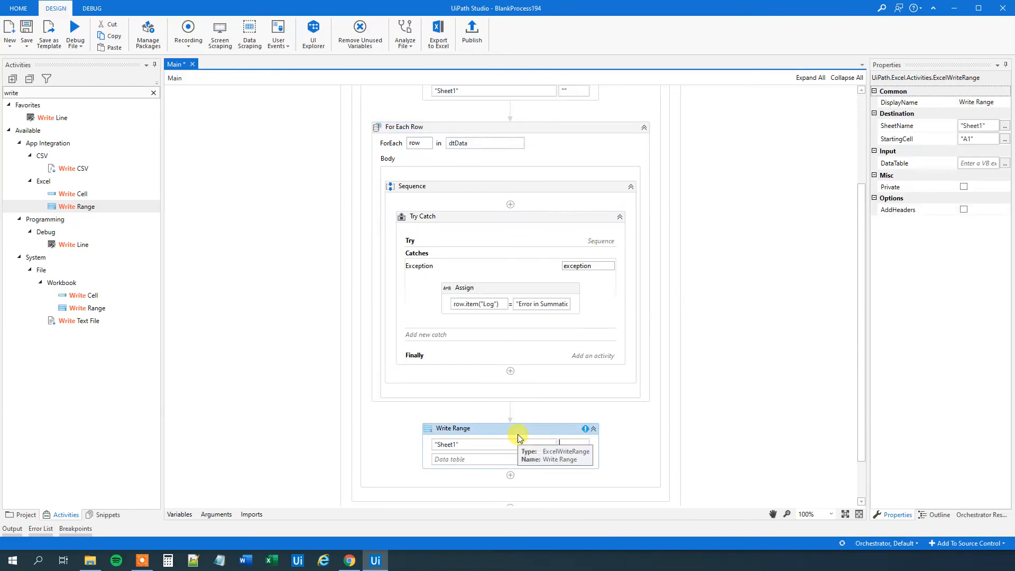
pyautogui.click(964, 210)
pyautogui.write('d')
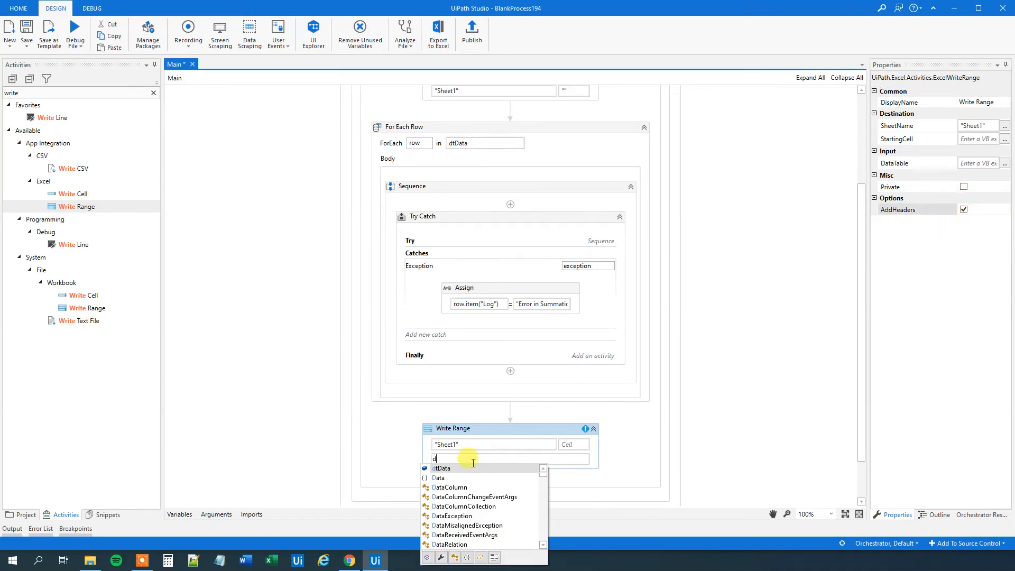
pyautogui.click(441, 469)
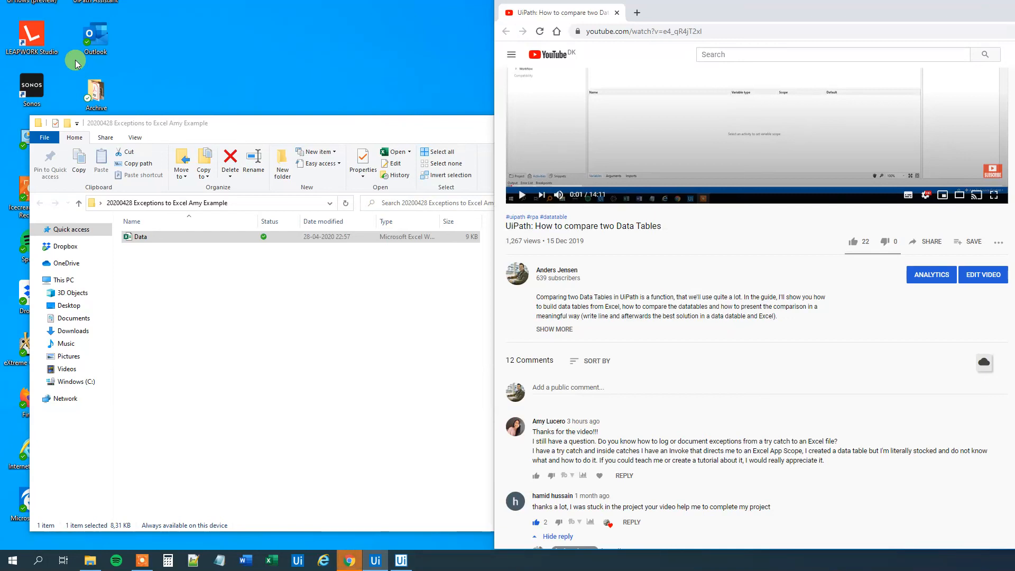
pyautogui.moveTo(240, 30)
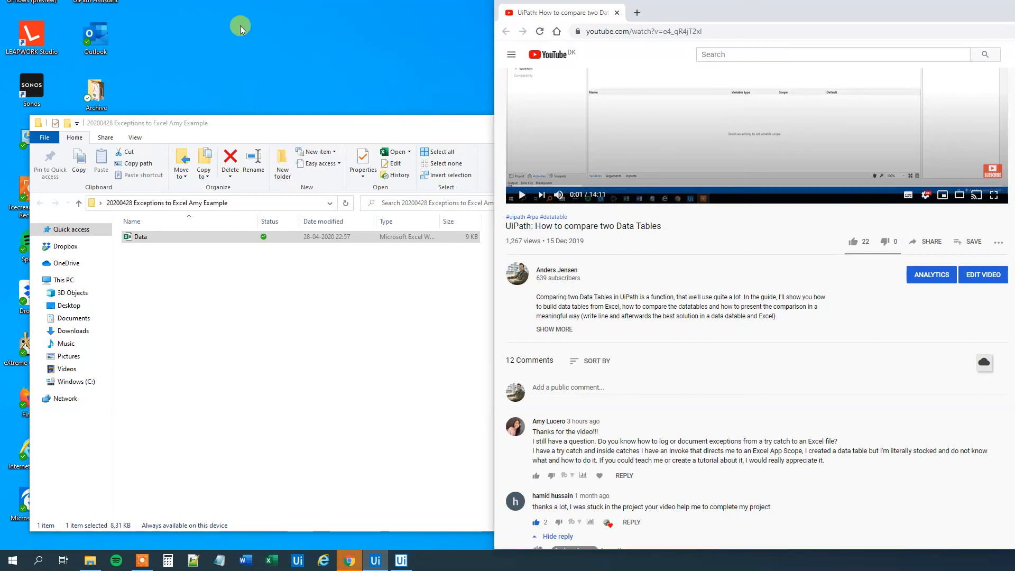
pyautogui.moveTo(330, 356)
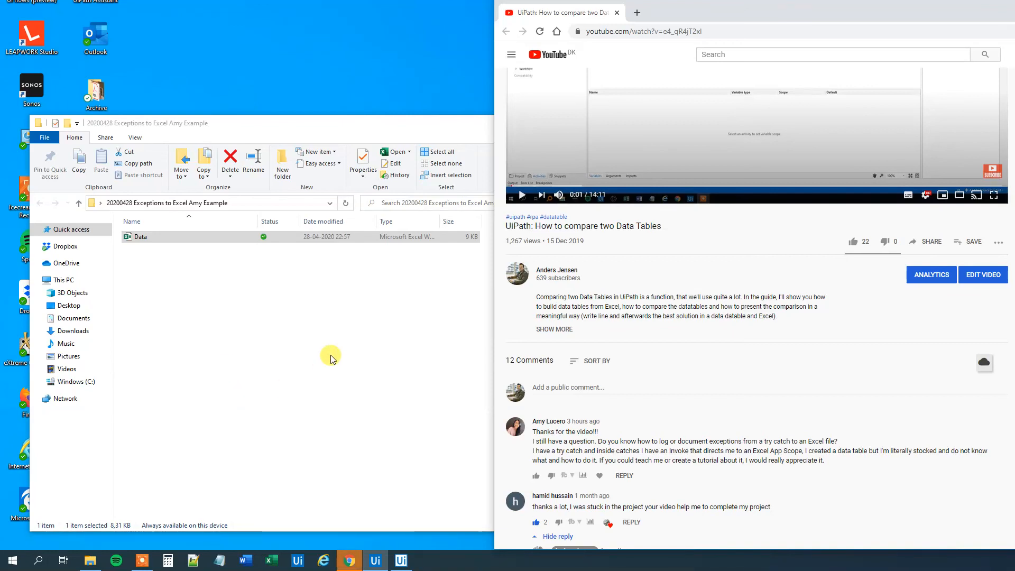
# Wait on the desktop for the workflow run to finish and return to Studio.
pyautogui.click(399, 560)
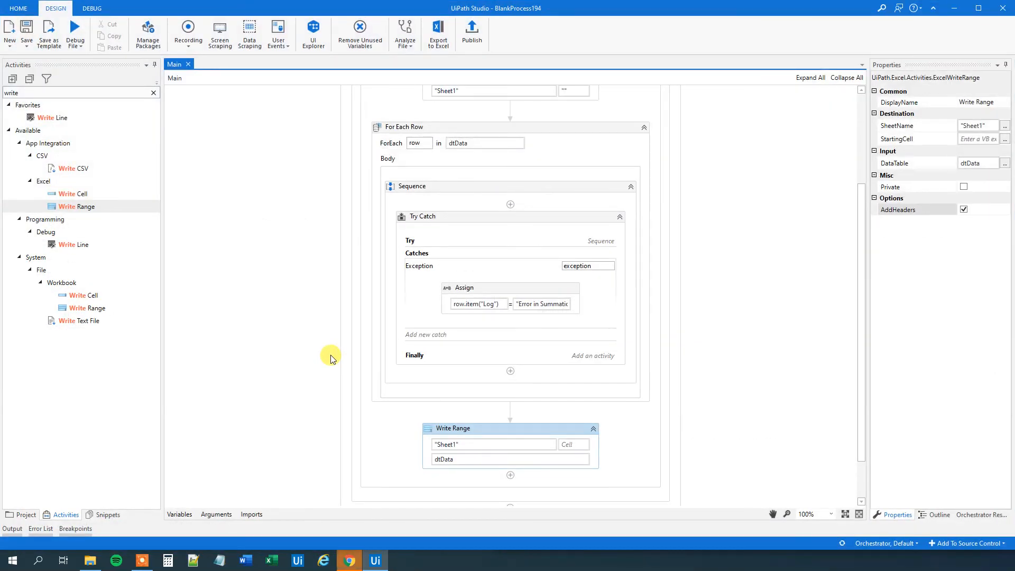
# Open Data.xlsx from the example folder in Excel to check the results.
pyautogui.click(89, 560)
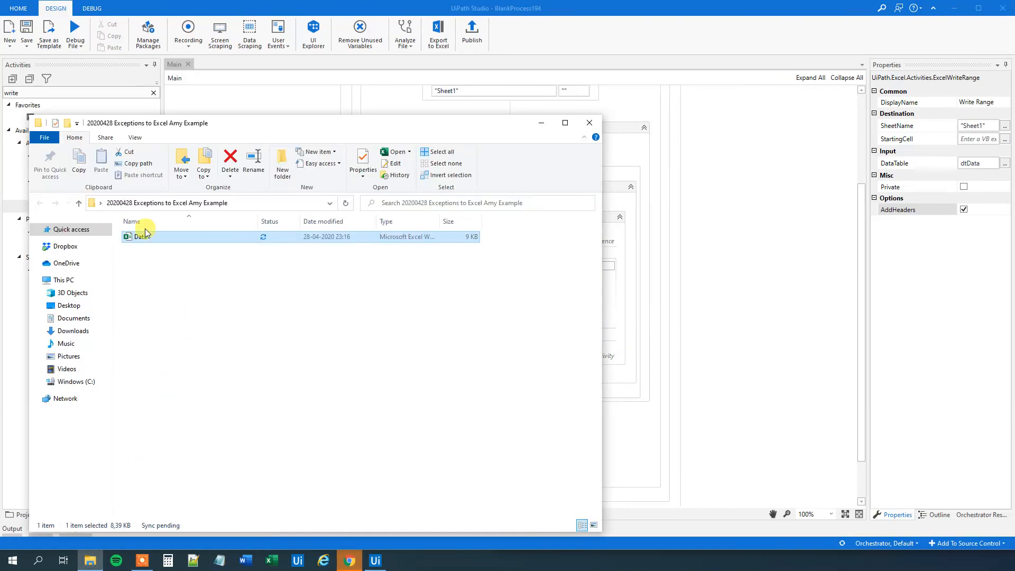
pyautogui.moveTo(146, 236)
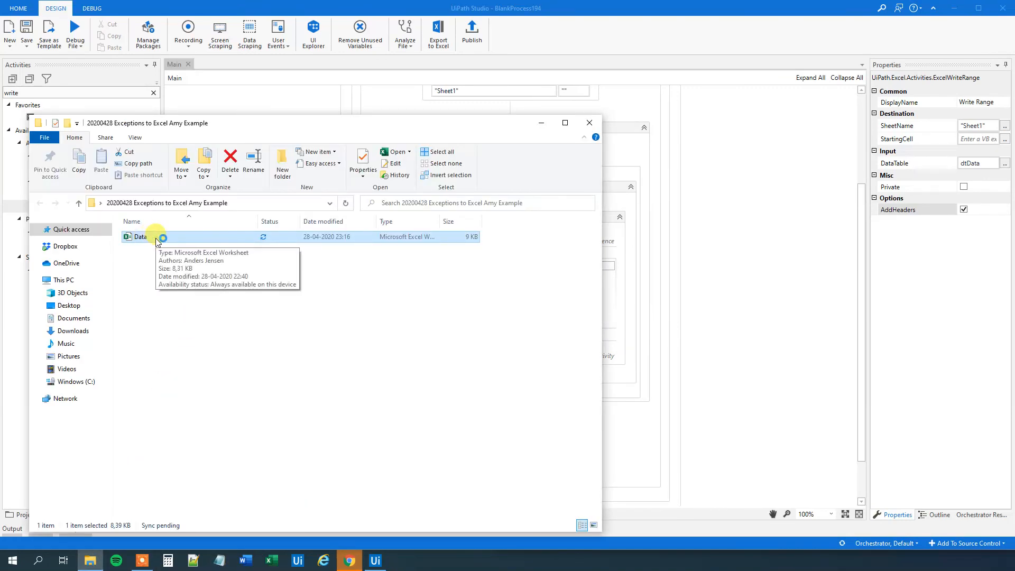
pyautogui.doubleClick(141, 236)
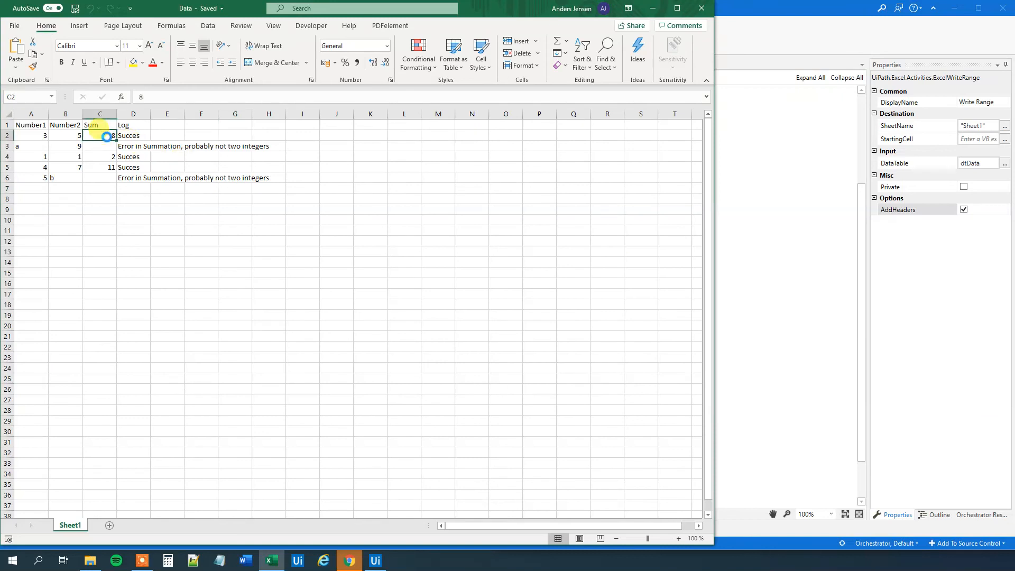
pyautogui.click(100, 167)
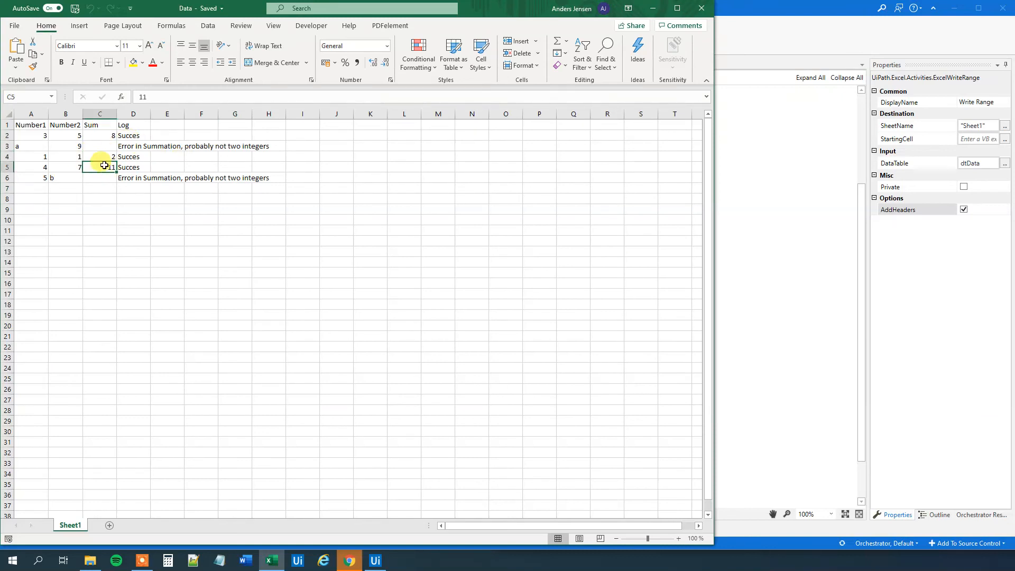
pyautogui.click(99, 178)
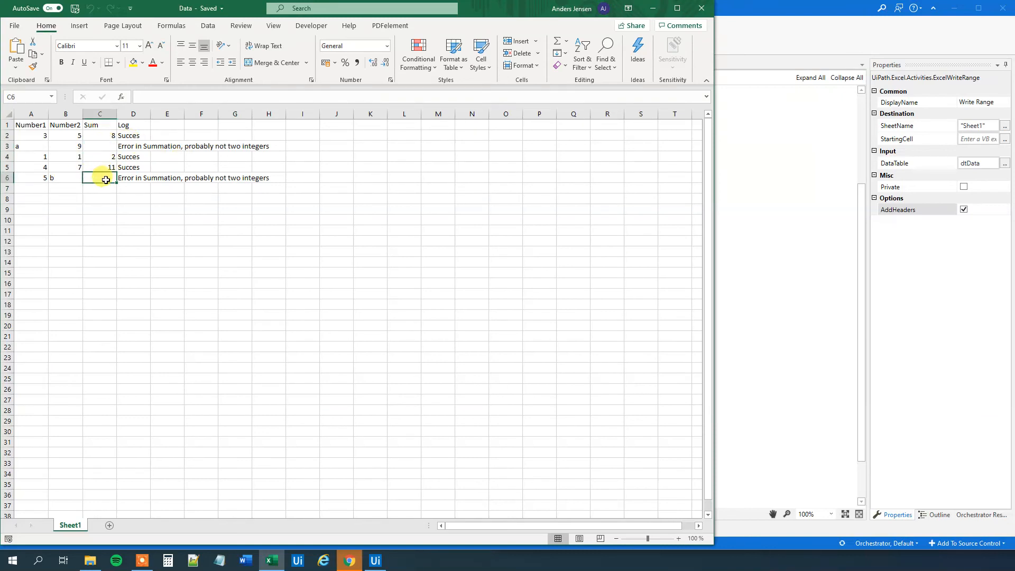
pyautogui.click(133, 134)
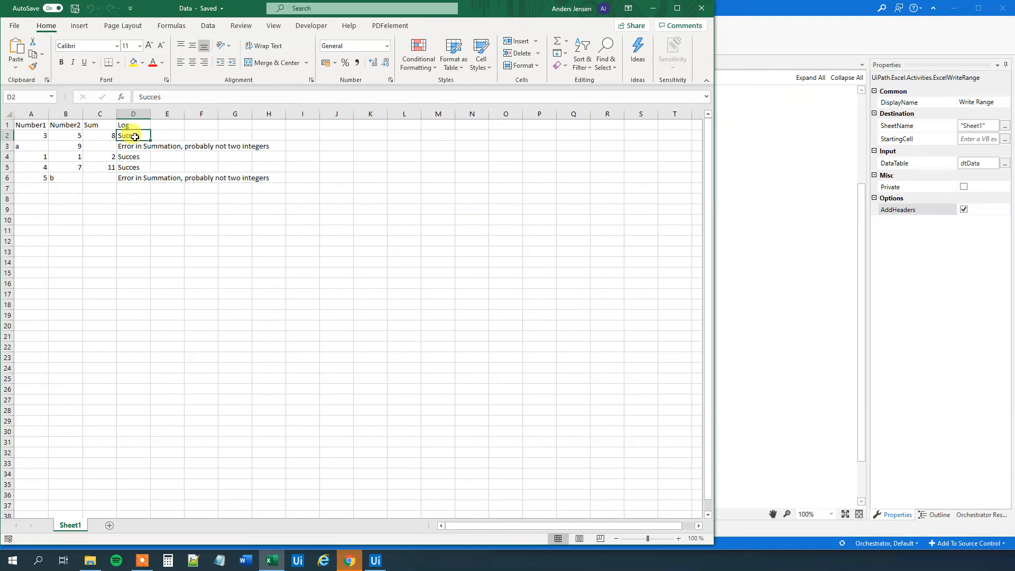
pyautogui.click(133, 146)
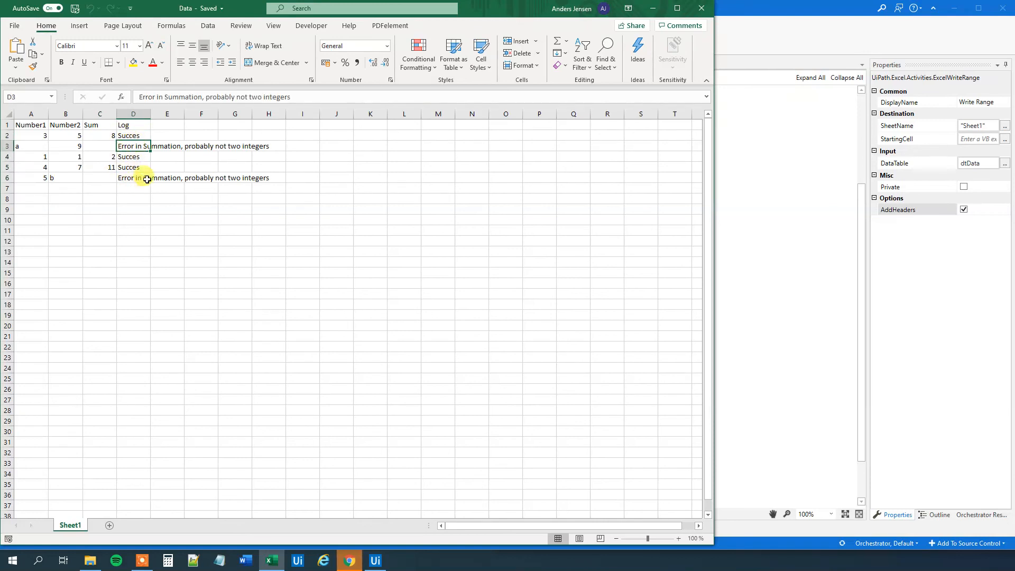